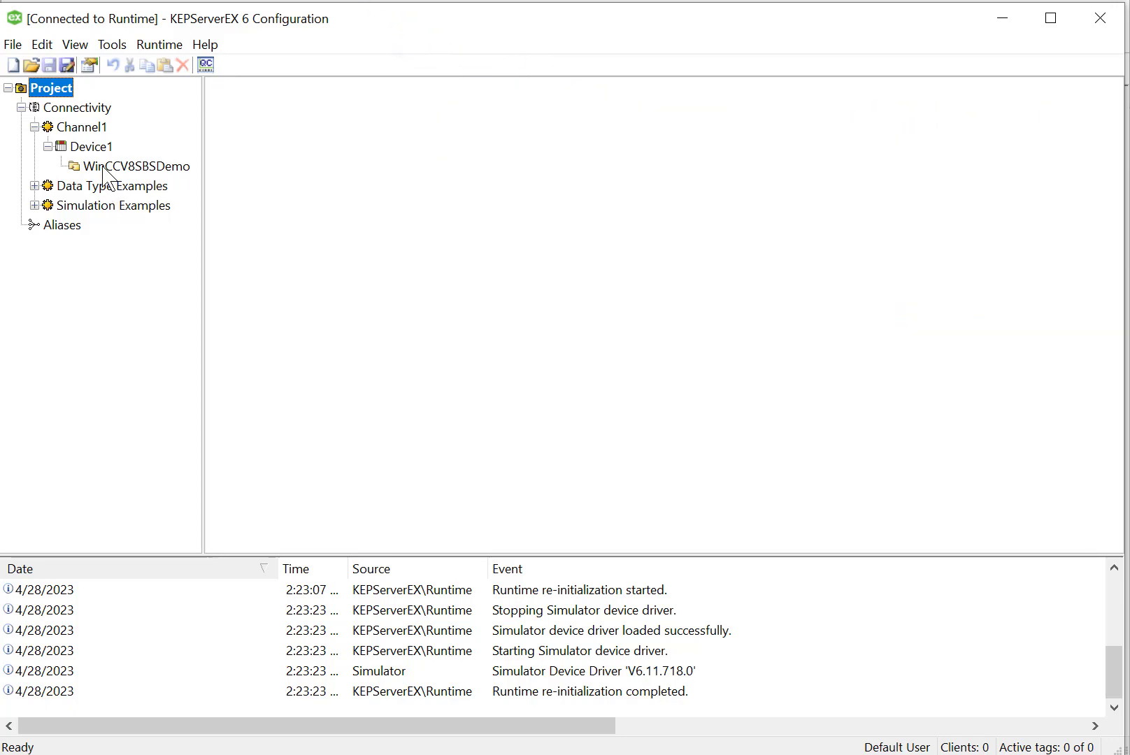
Launch OPC Quick Client and show live values of the Channel1.Device1.WinCCV8SBSDemo tags.
click(137, 167)
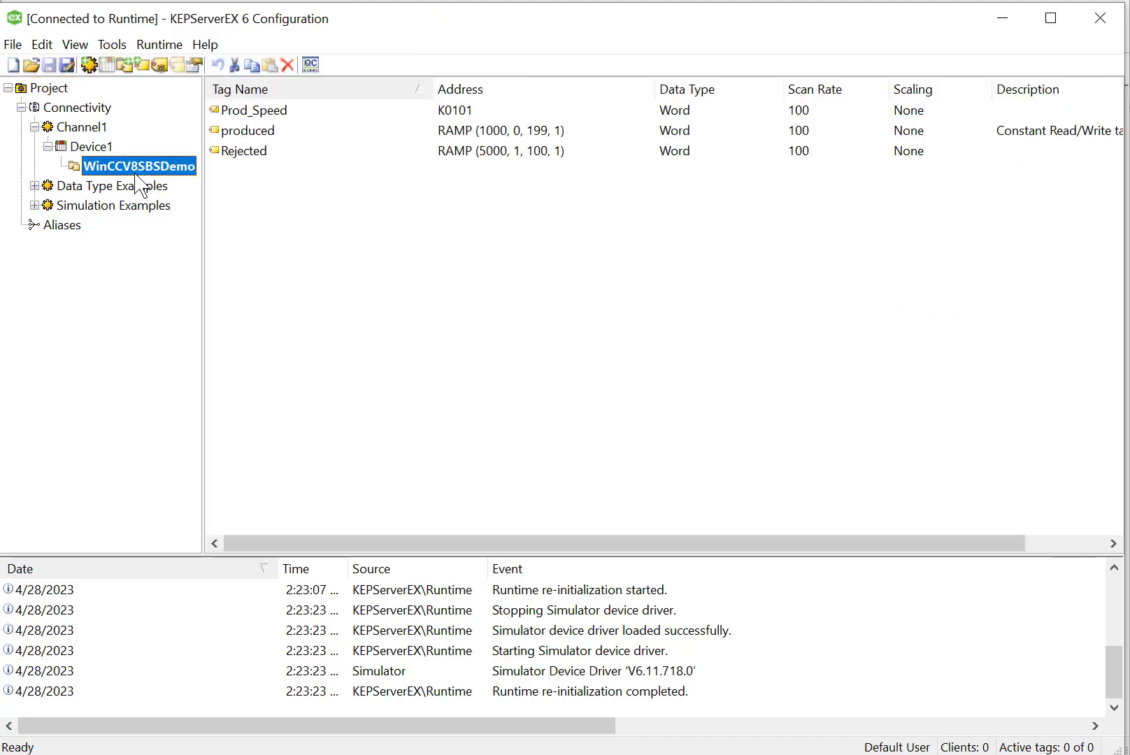
click(256, 110)
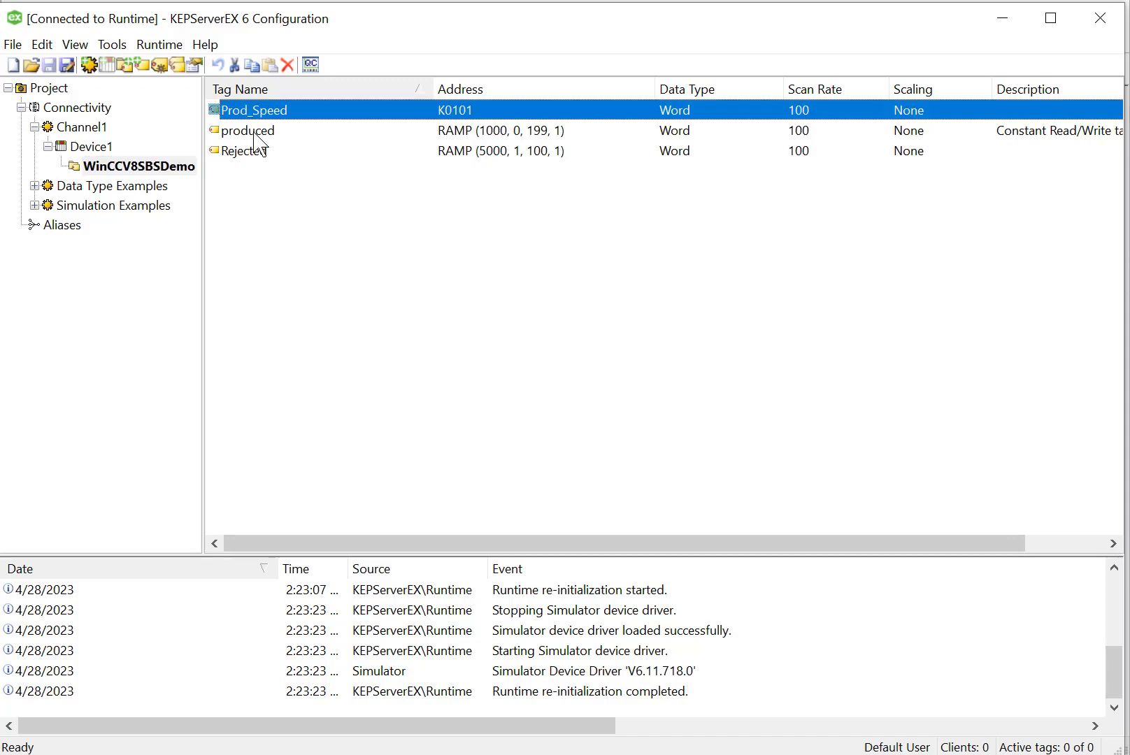
click(110, 44)
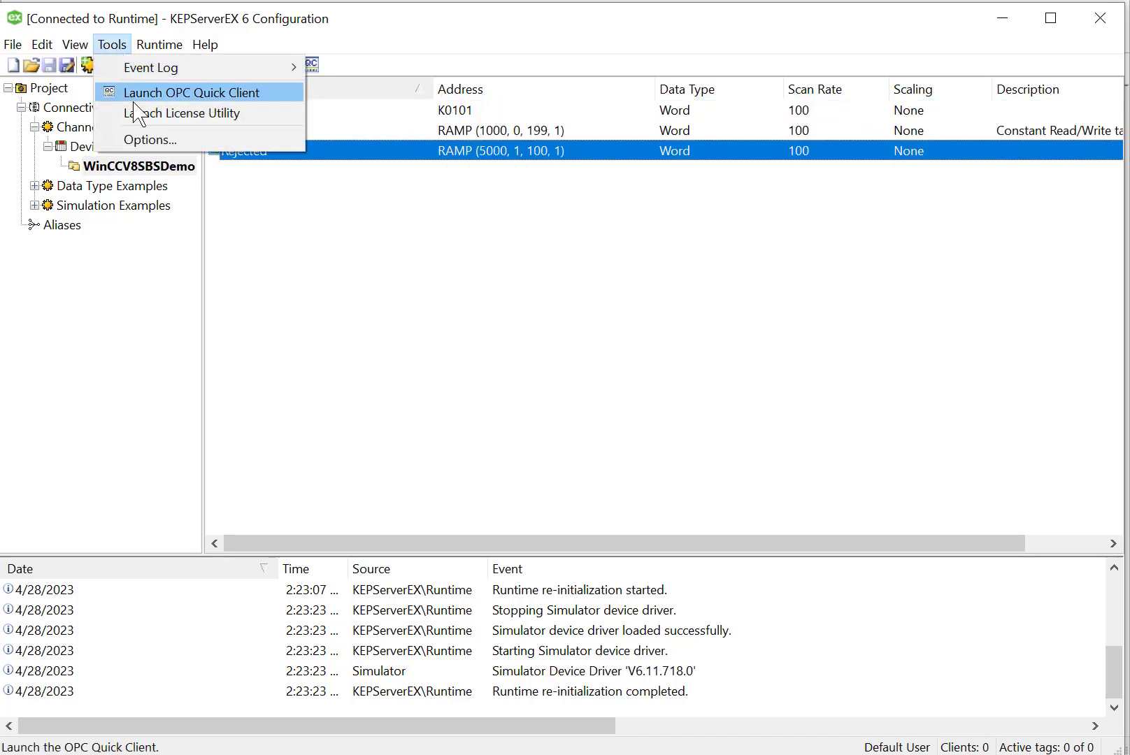
click(190, 92)
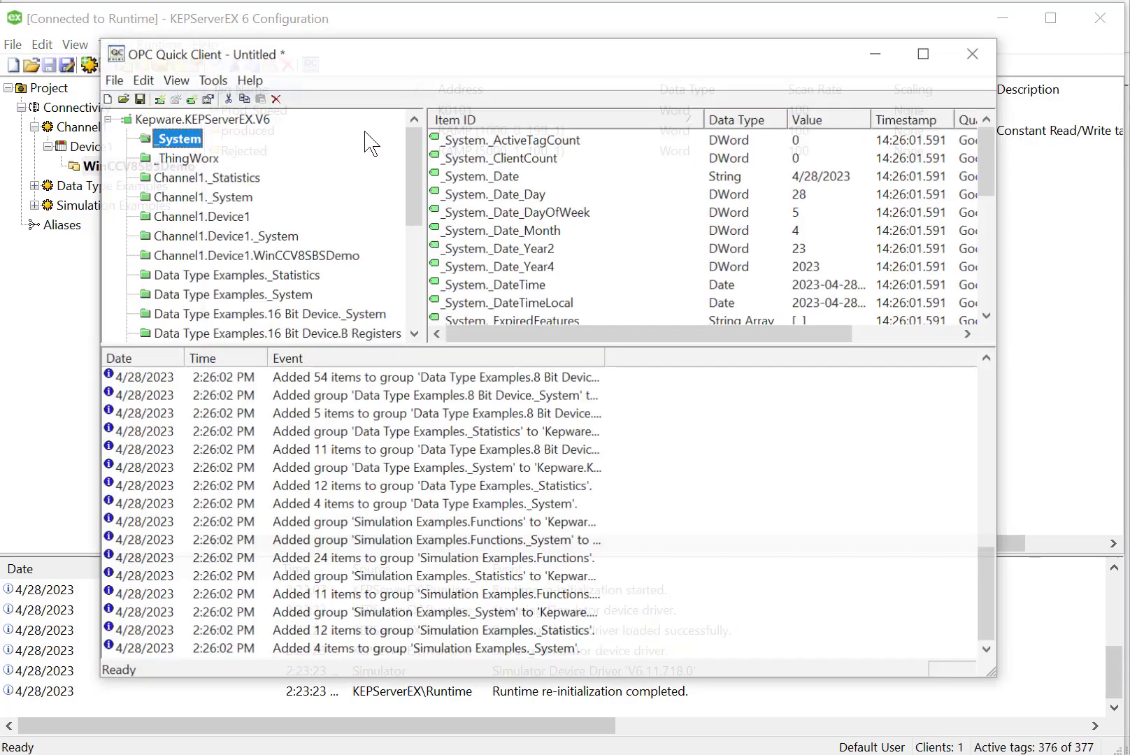
click(263, 255)
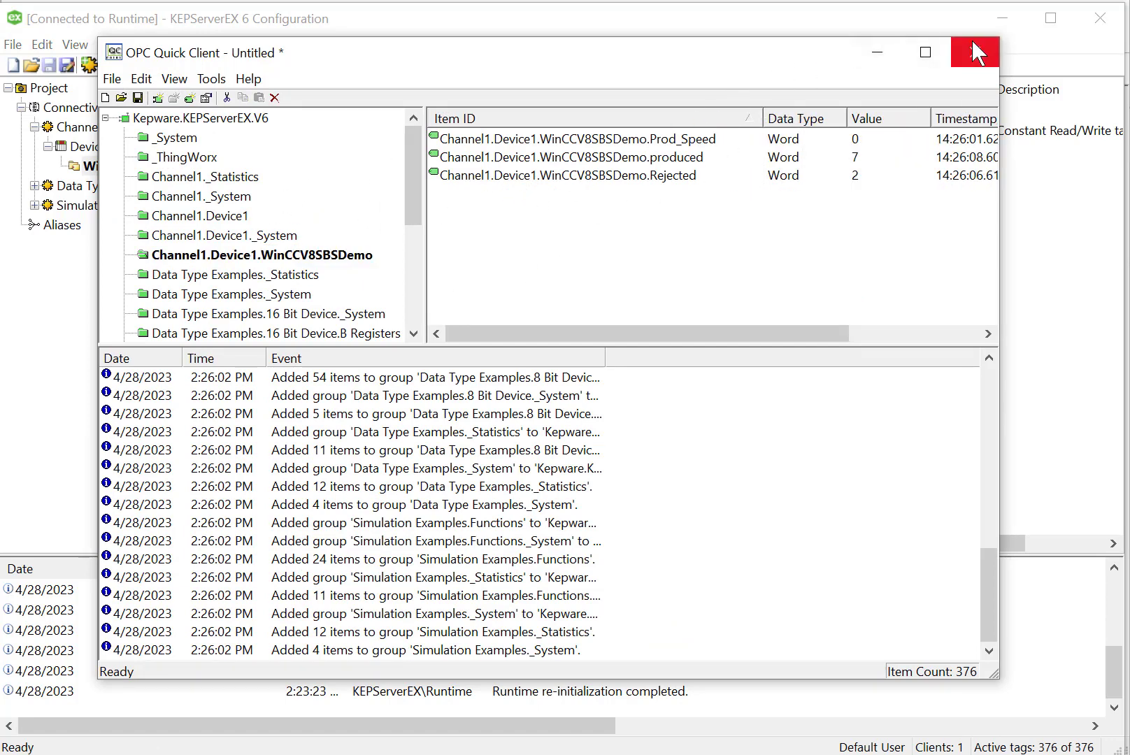
Close Quick Client and review the project's OPC UA properties: server enabled, anonymous login allowed.
click(973, 52)
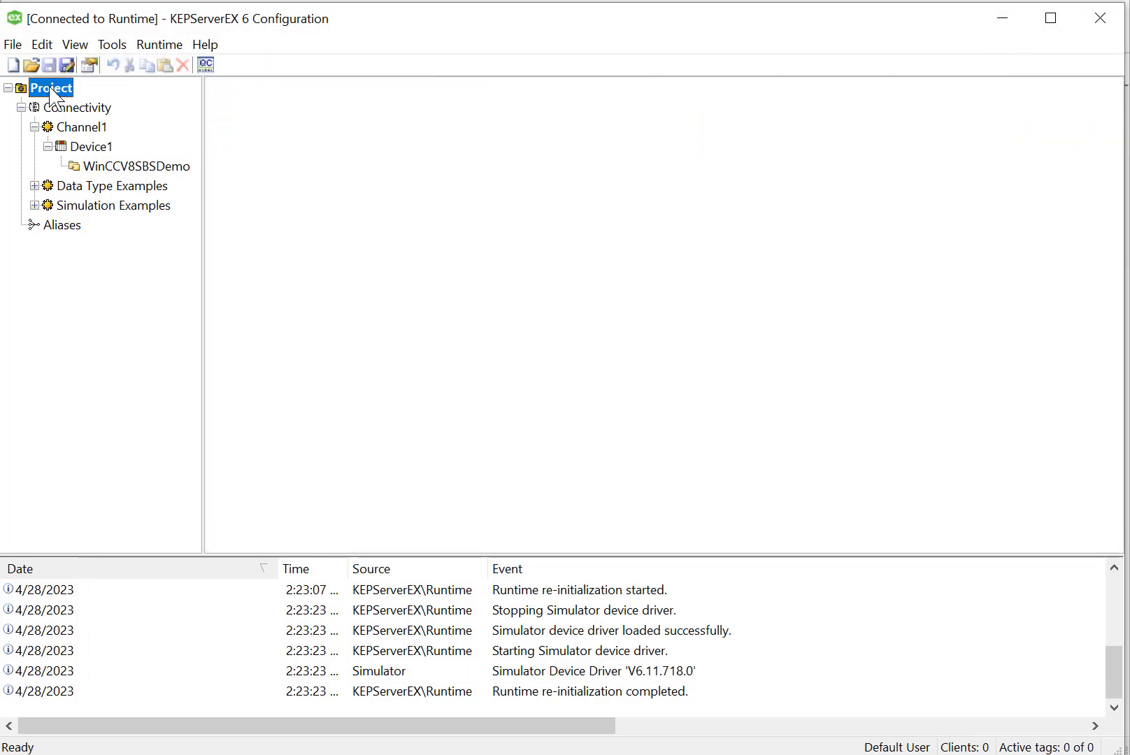
click(41, 43)
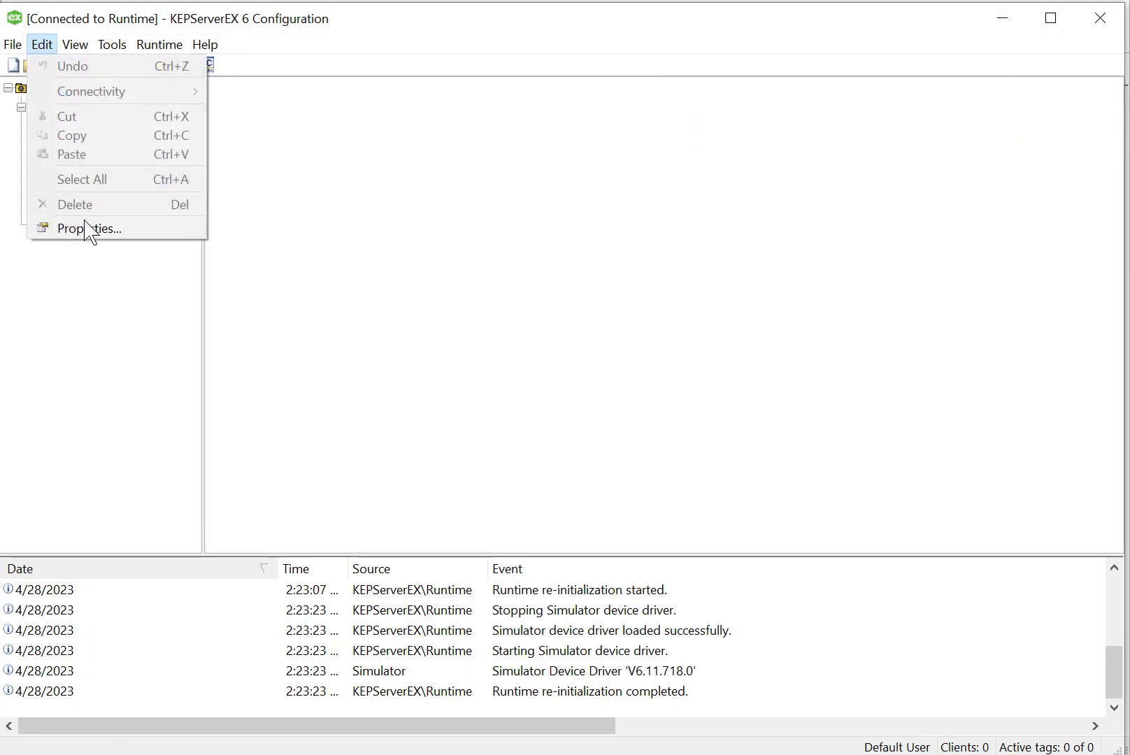
click(88, 228)
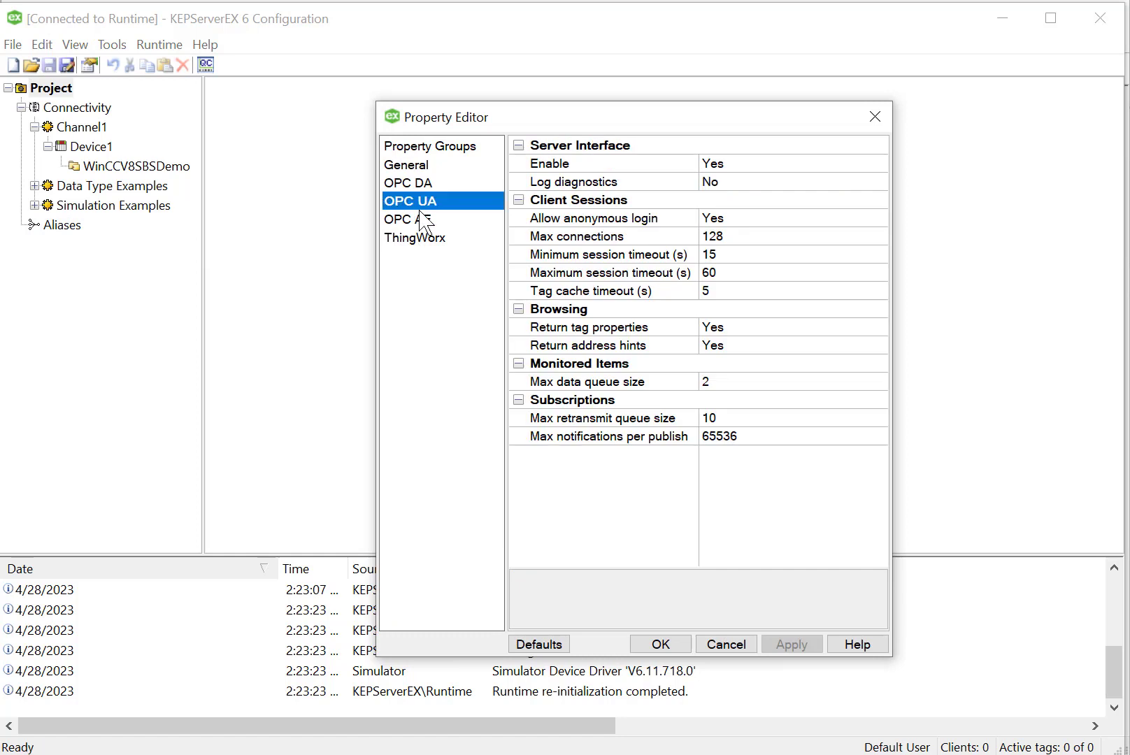
click(593, 218)
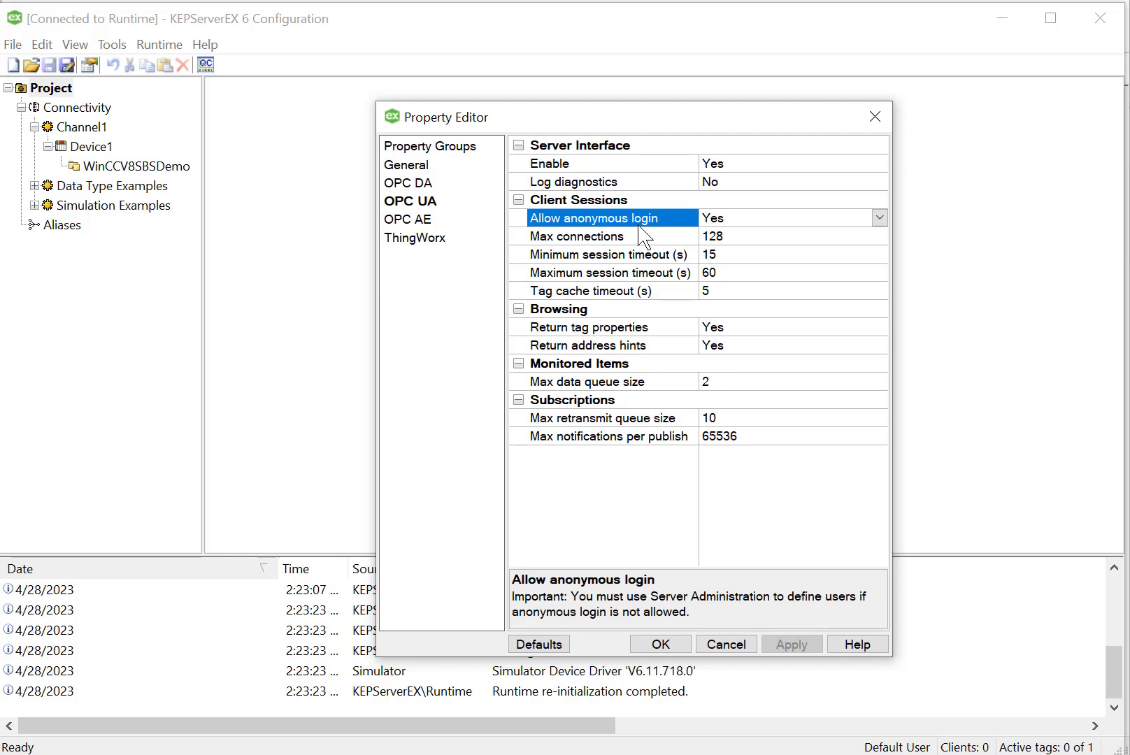
mouse_move(524, 183)
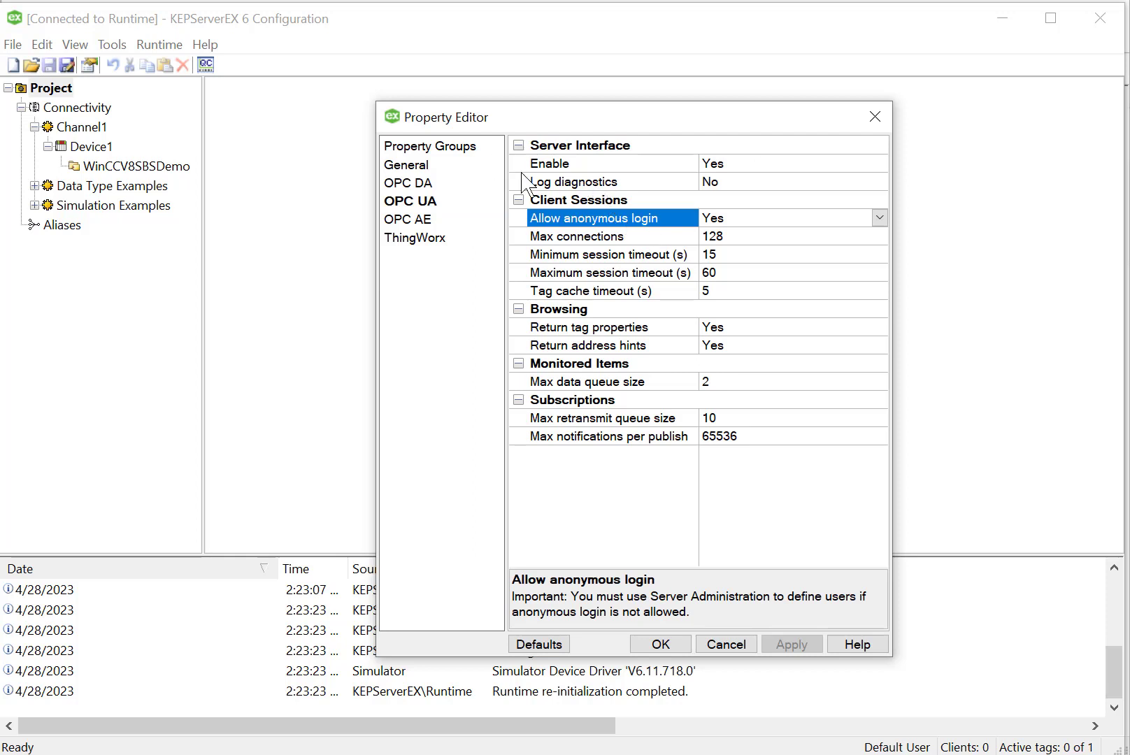
click(659, 645)
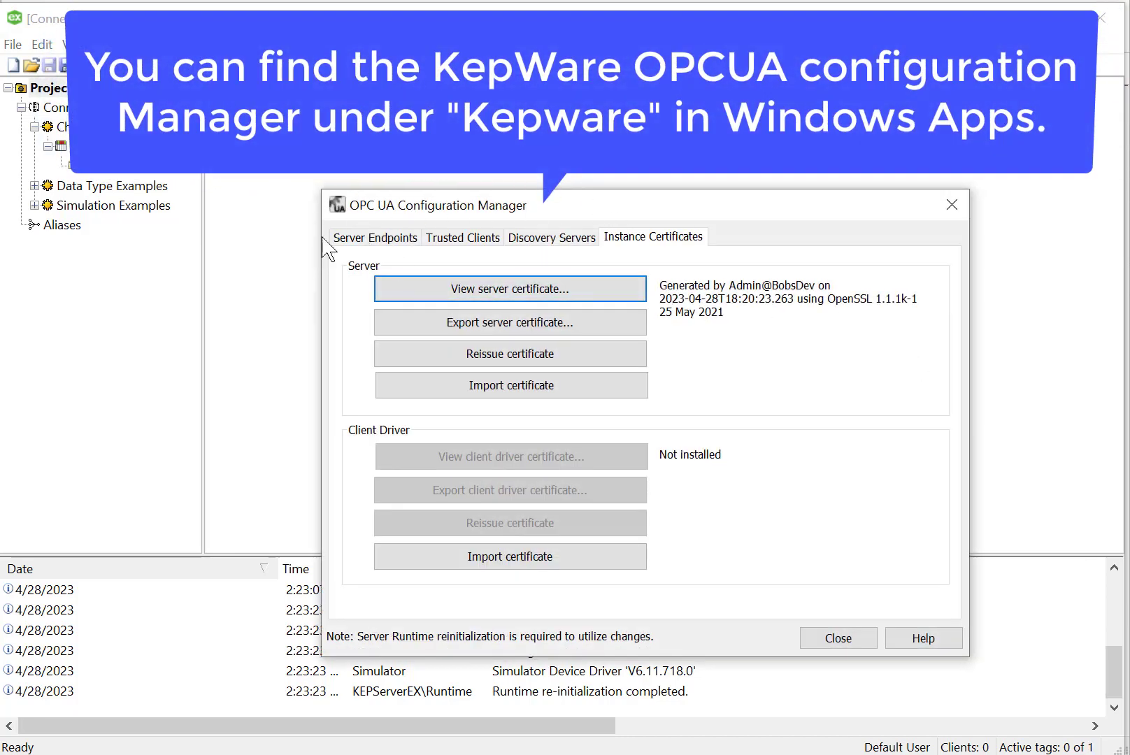
Show the Server Endpoints list with the localhost endpoint on port 49320.
click(375, 238)
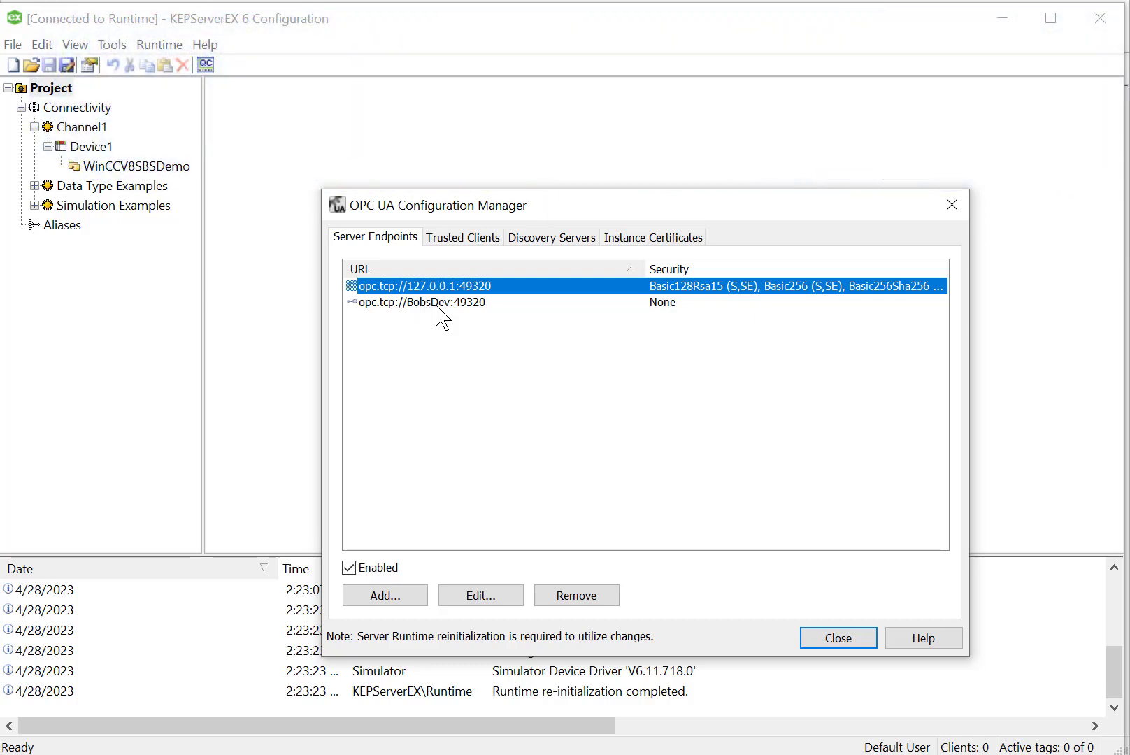
mouse_move(421, 299)
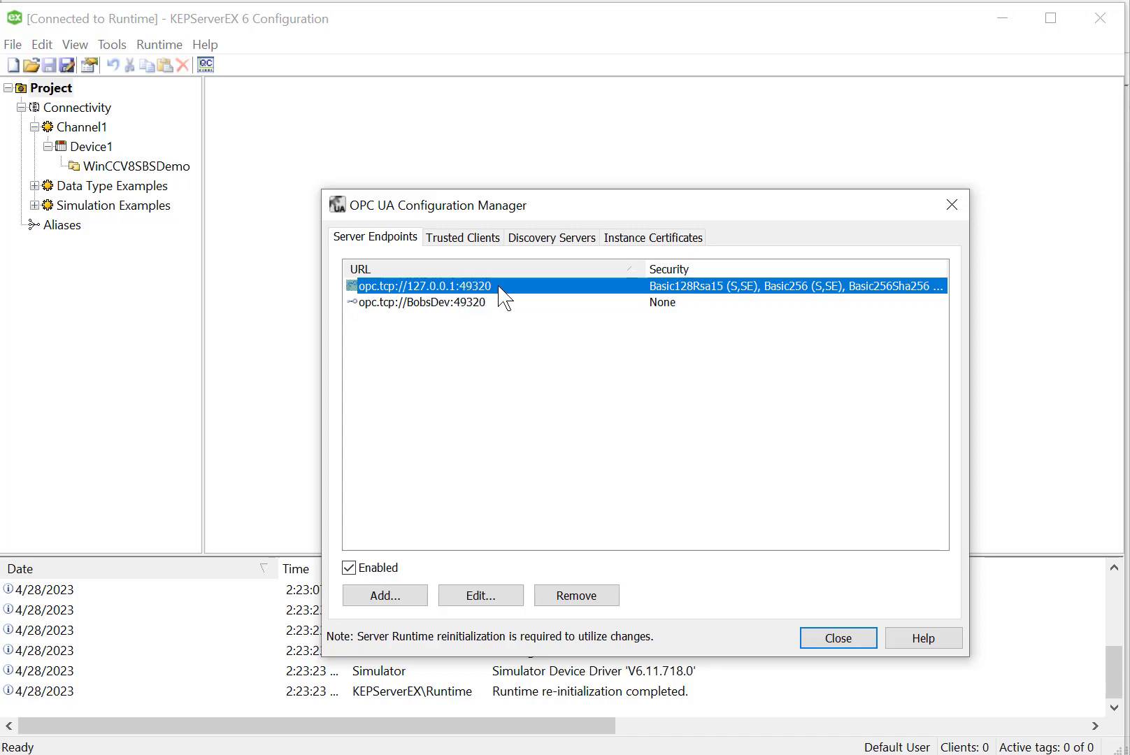
Inspect the 127.0.0.1 endpoint definition and copy the URL opc.tcp://127.0.0.1:49320.
click(480, 596)
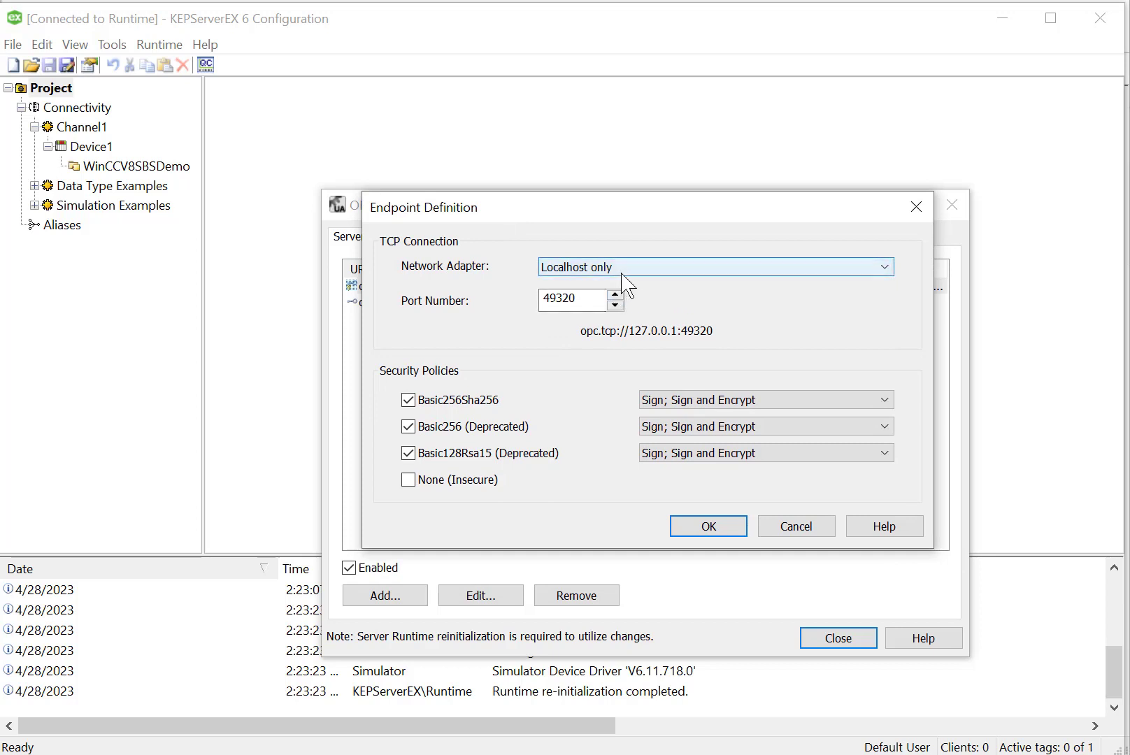
mouse_move(583, 296)
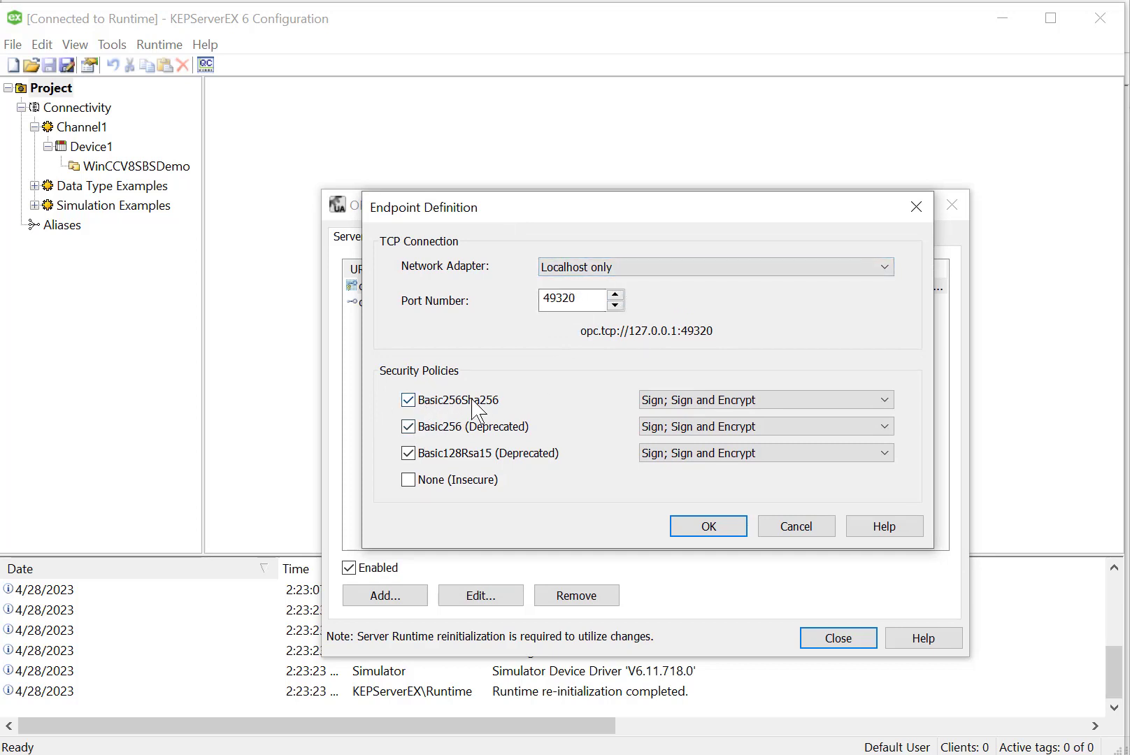
mouse_move(513, 414)
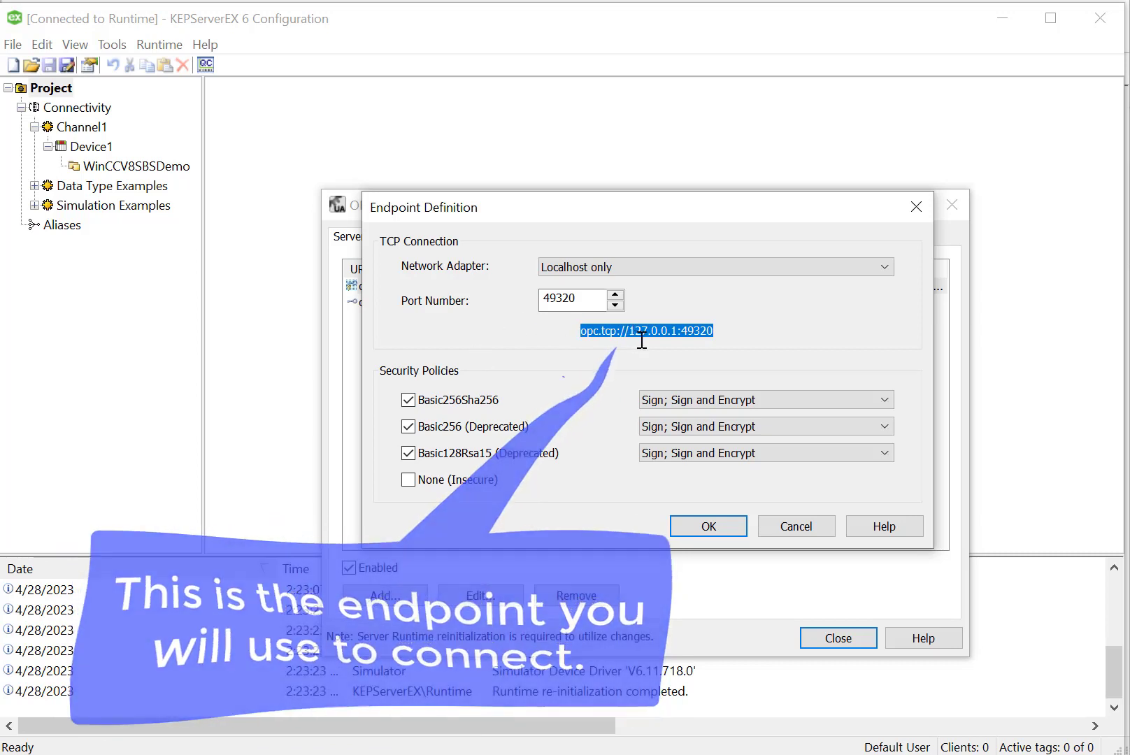
right_click(644, 332)
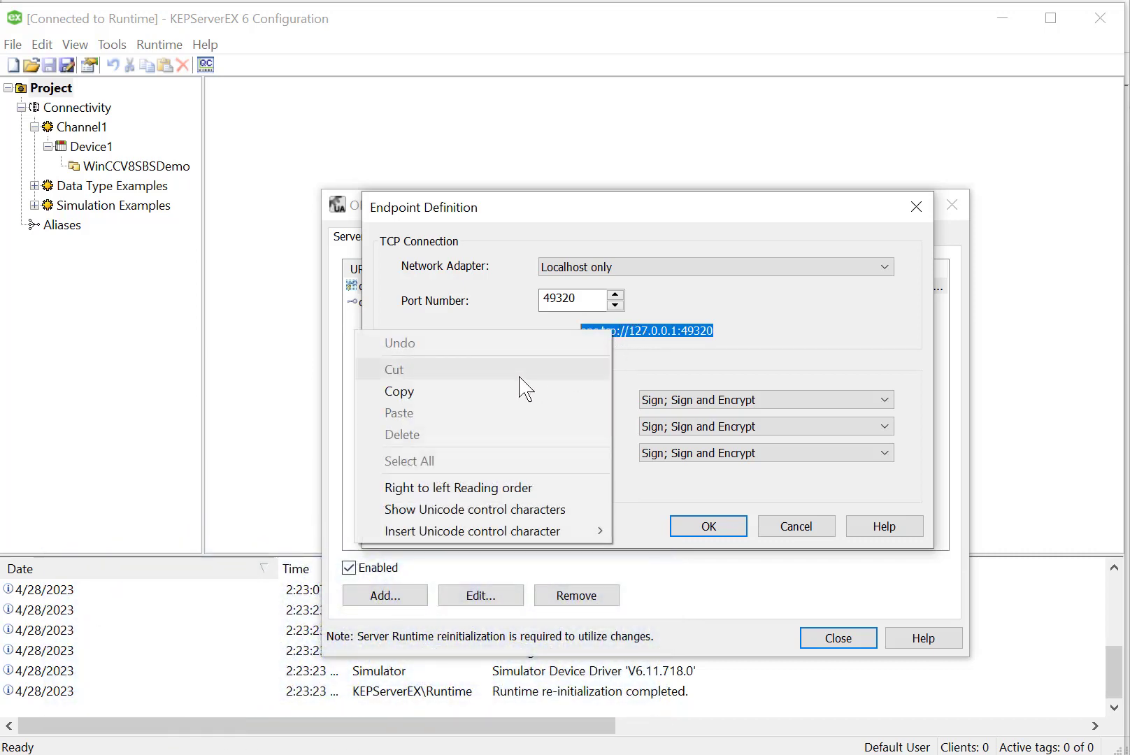
click(707, 526)
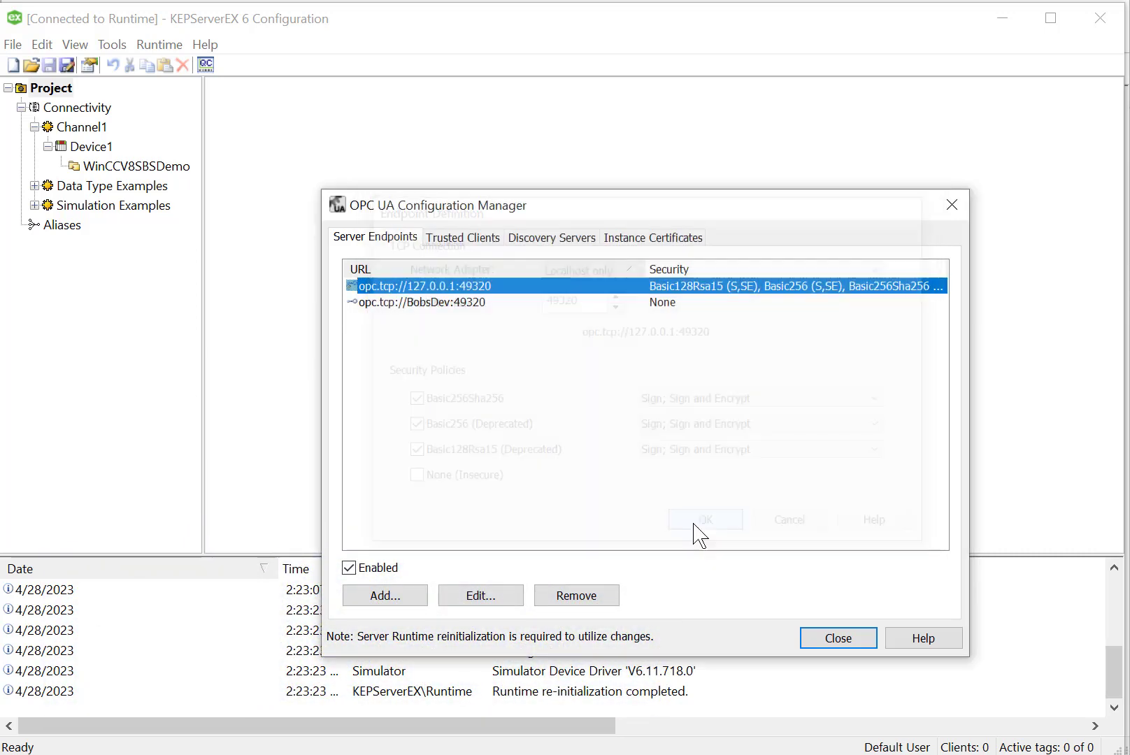
Close the endpoint definition and show the Trusted Clients list of Siemens certificates.
click(704, 519)
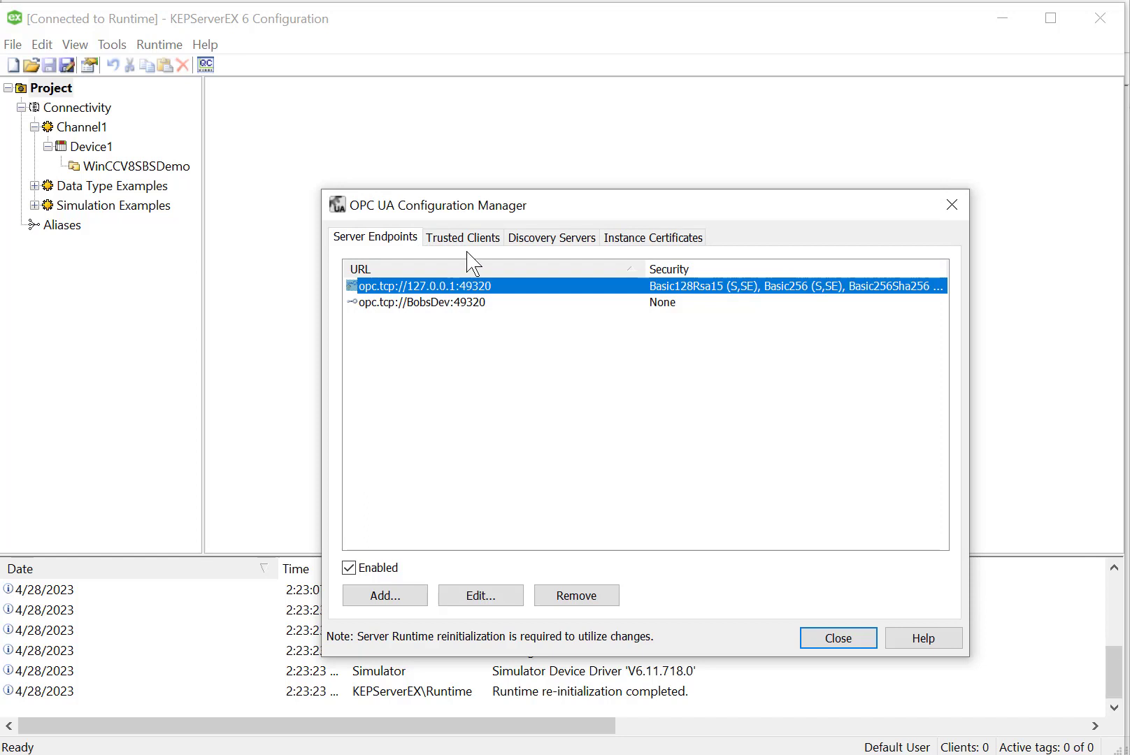
click(463, 238)
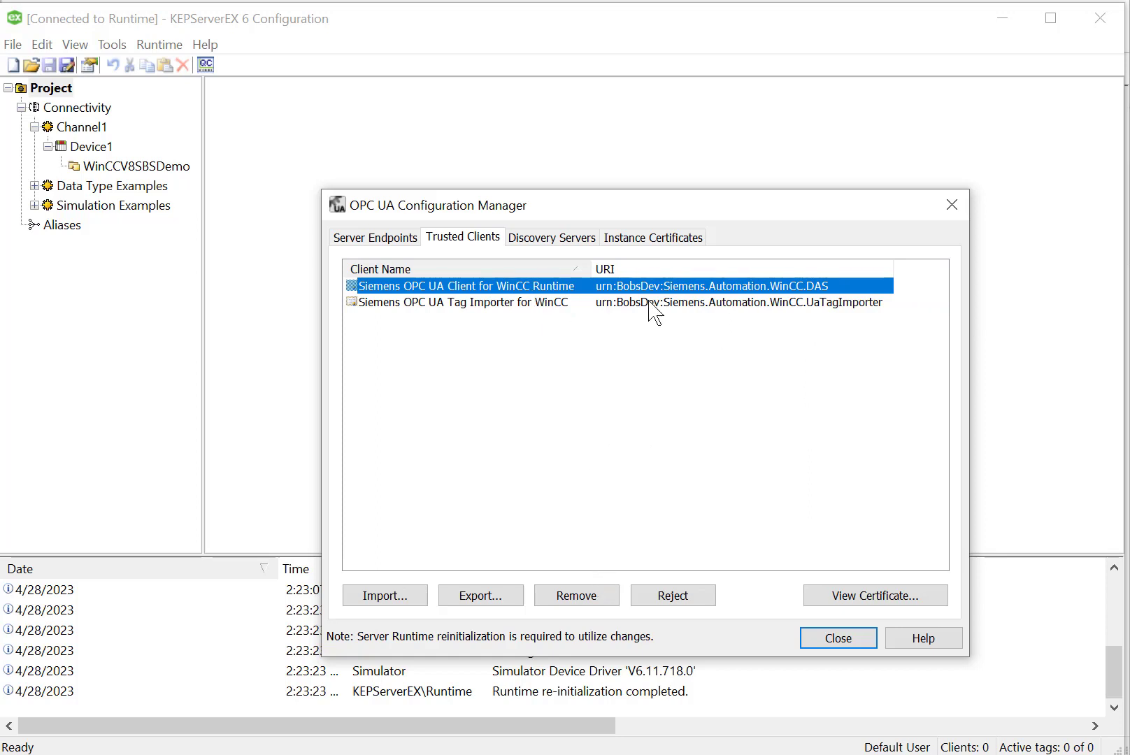
mouse_move(533, 306)
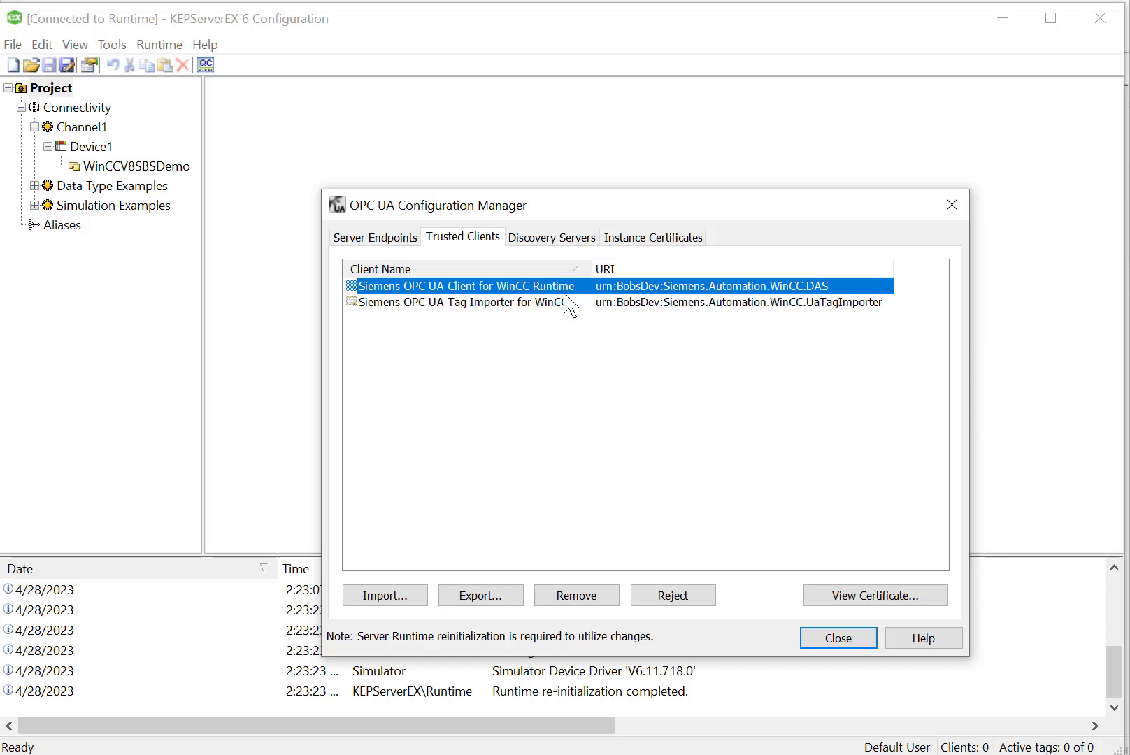
mouse_move(562, 314)
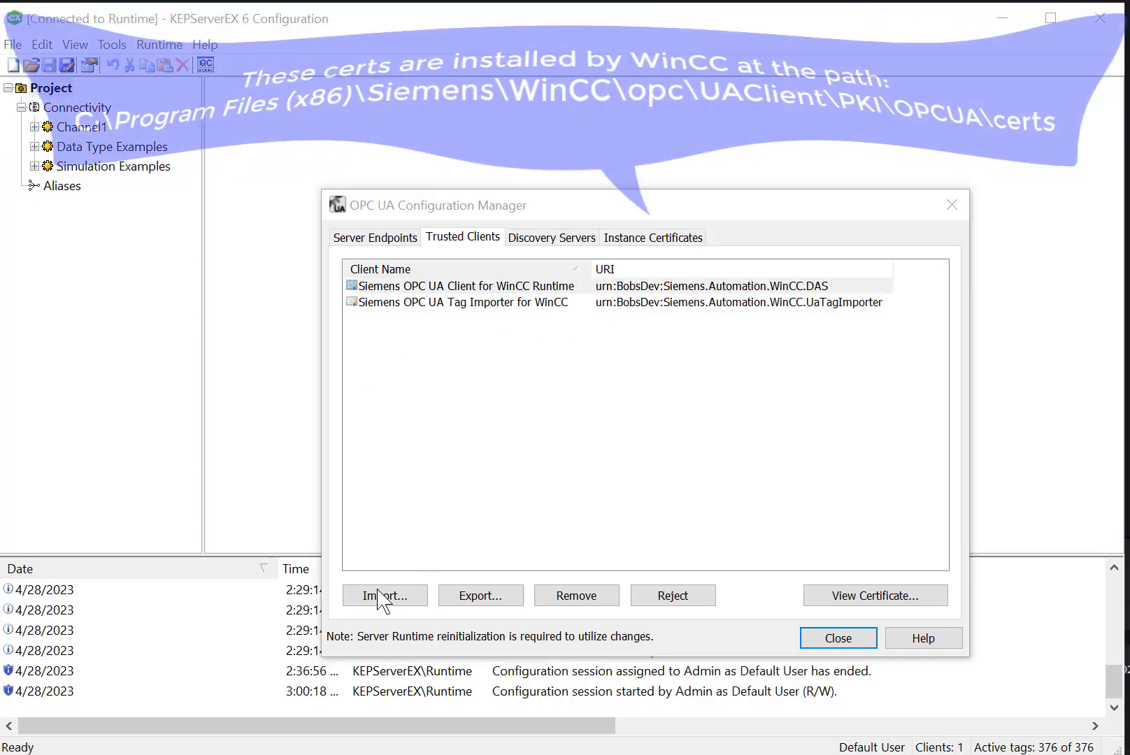
Select the Siemens OPC UA Client for WinCC Runtime certificate, reject it, then trust it again.
click(385, 596)
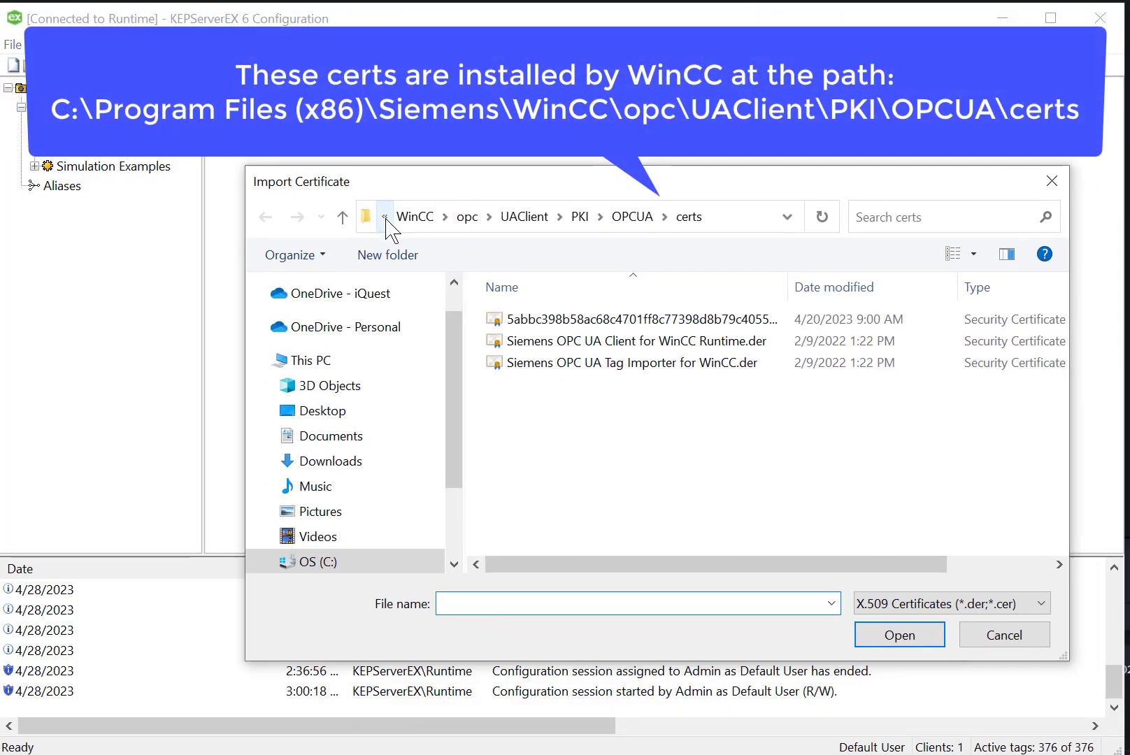
click(386, 217)
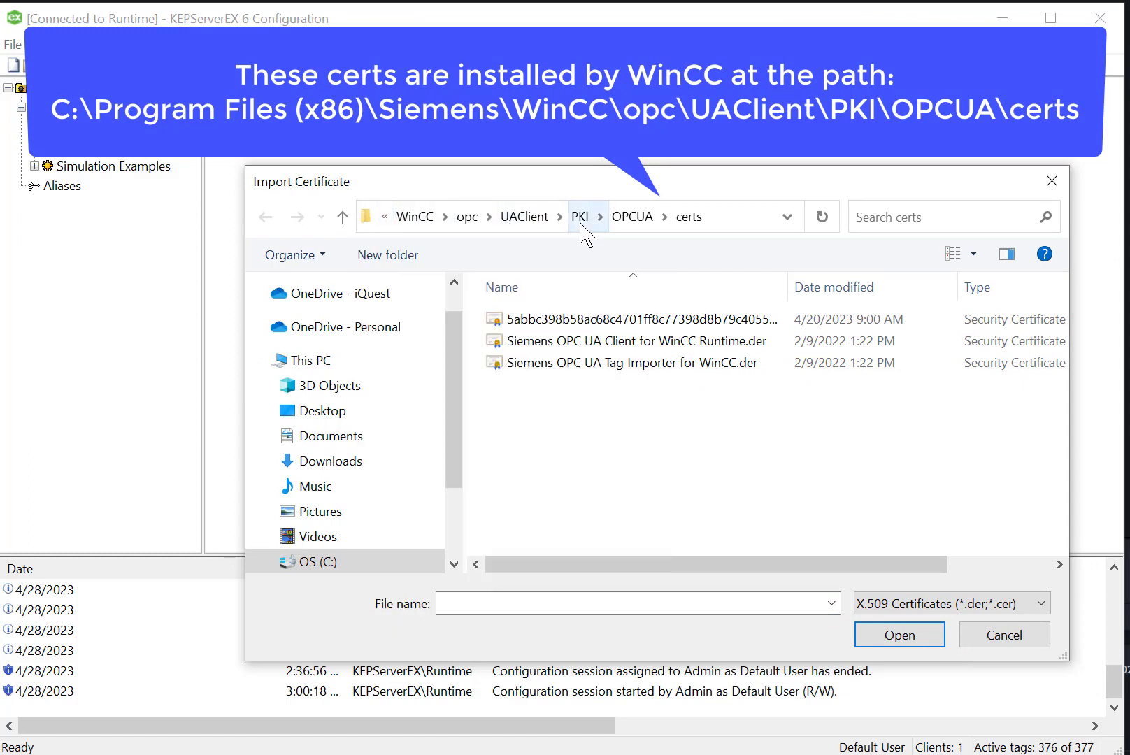
click(632, 363)
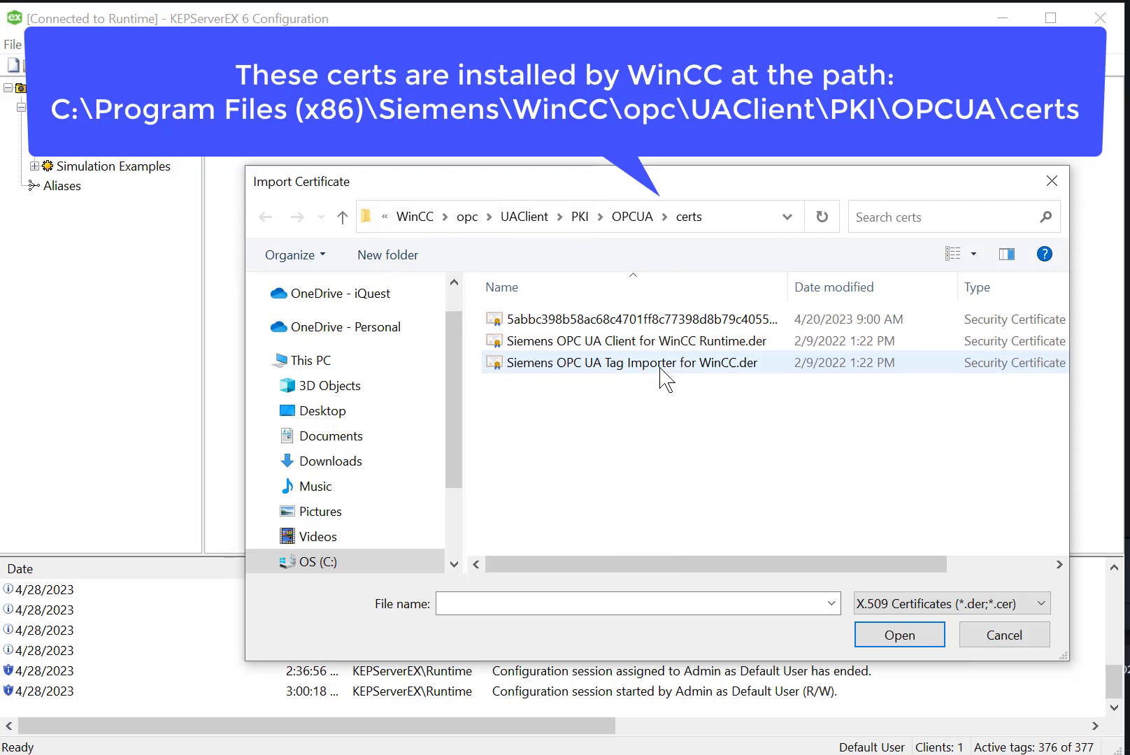
click(899, 635)
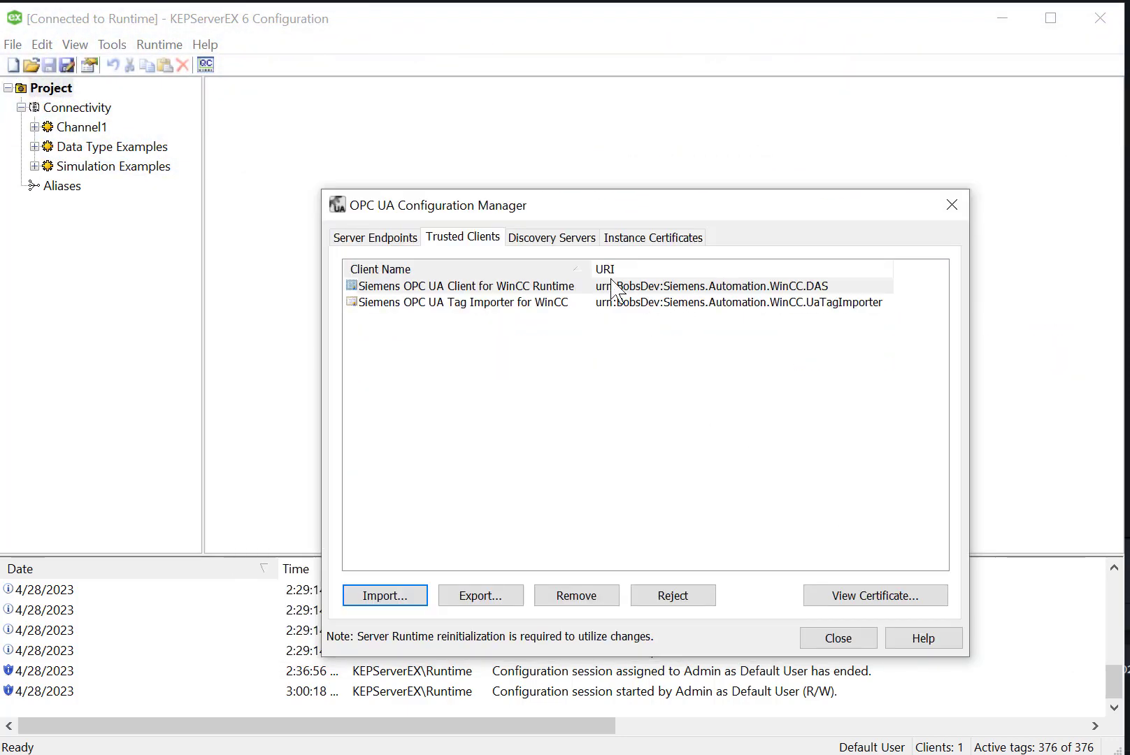
click(465, 287)
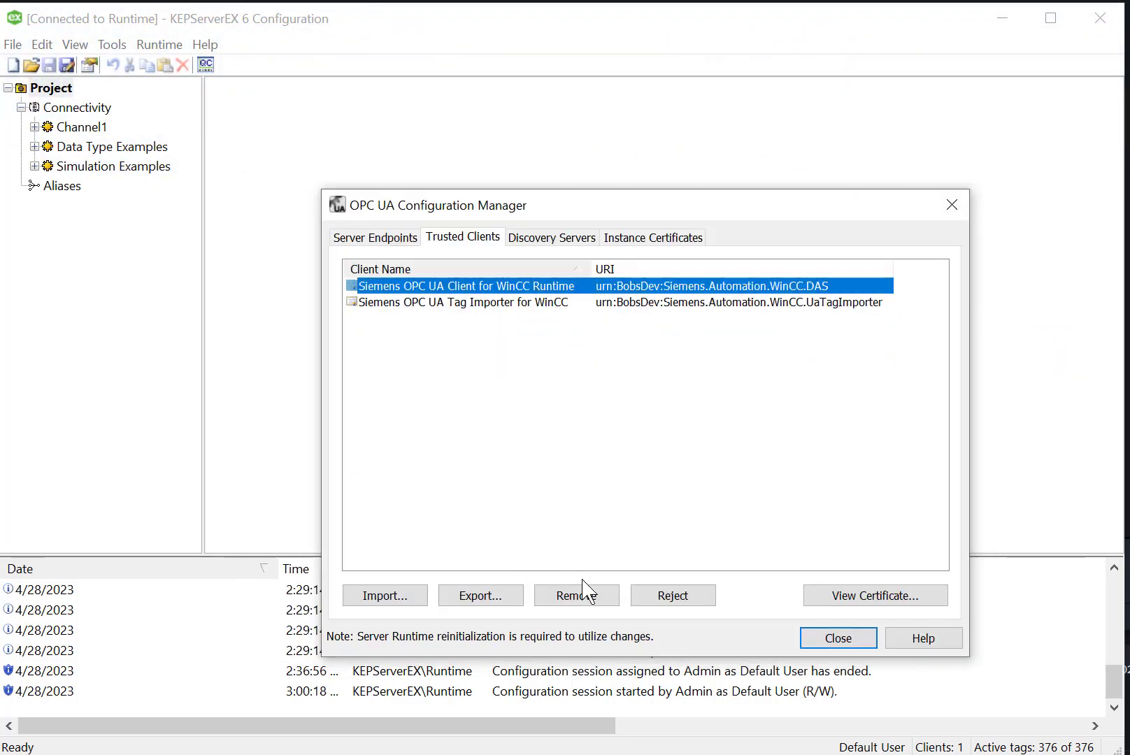
mouse_move(640, 618)
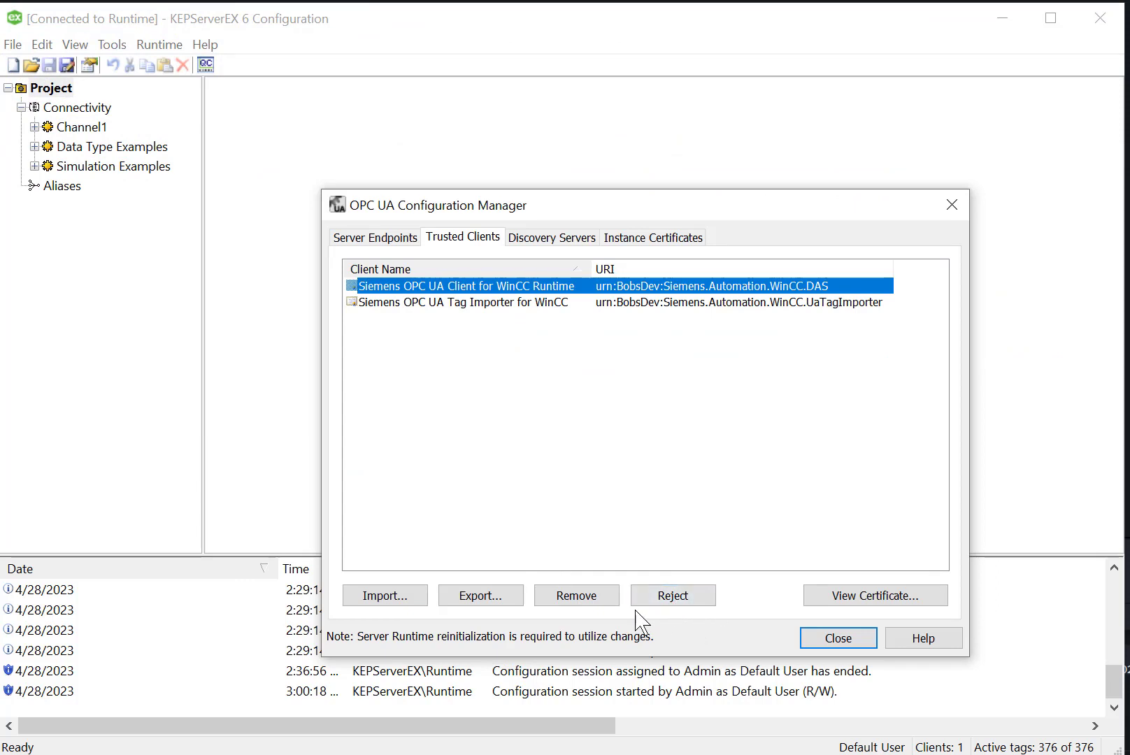
click(673, 596)
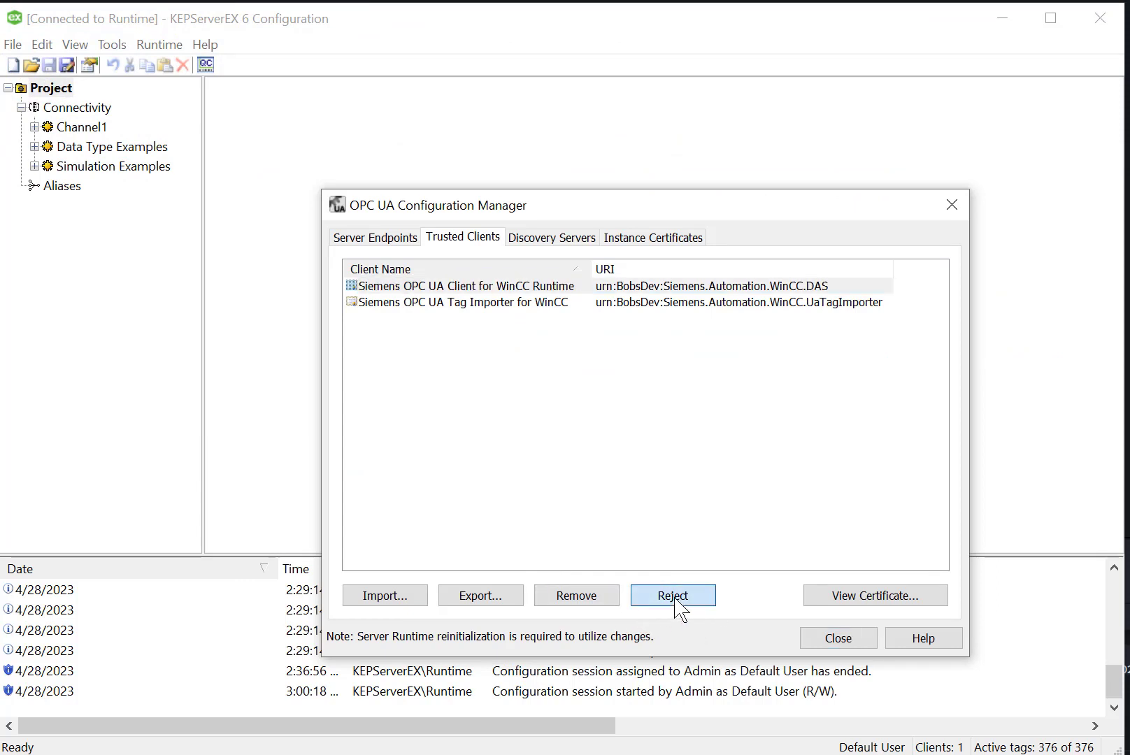
click(671, 596)
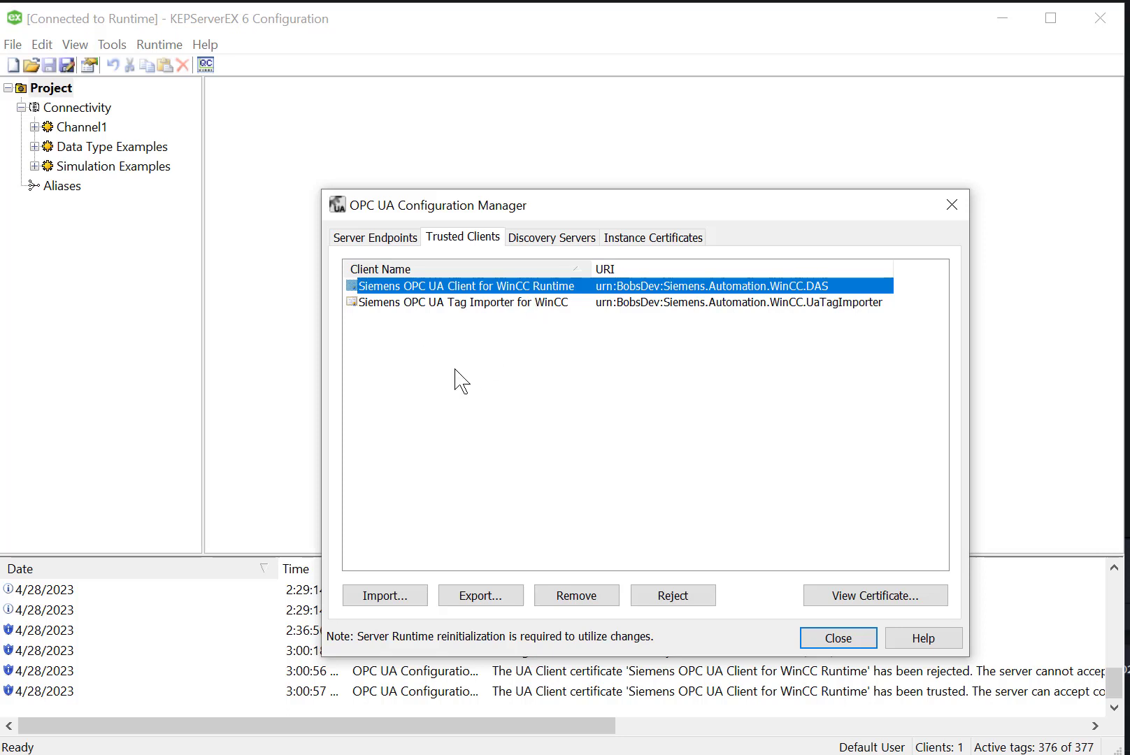
mouse_move(489, 375)
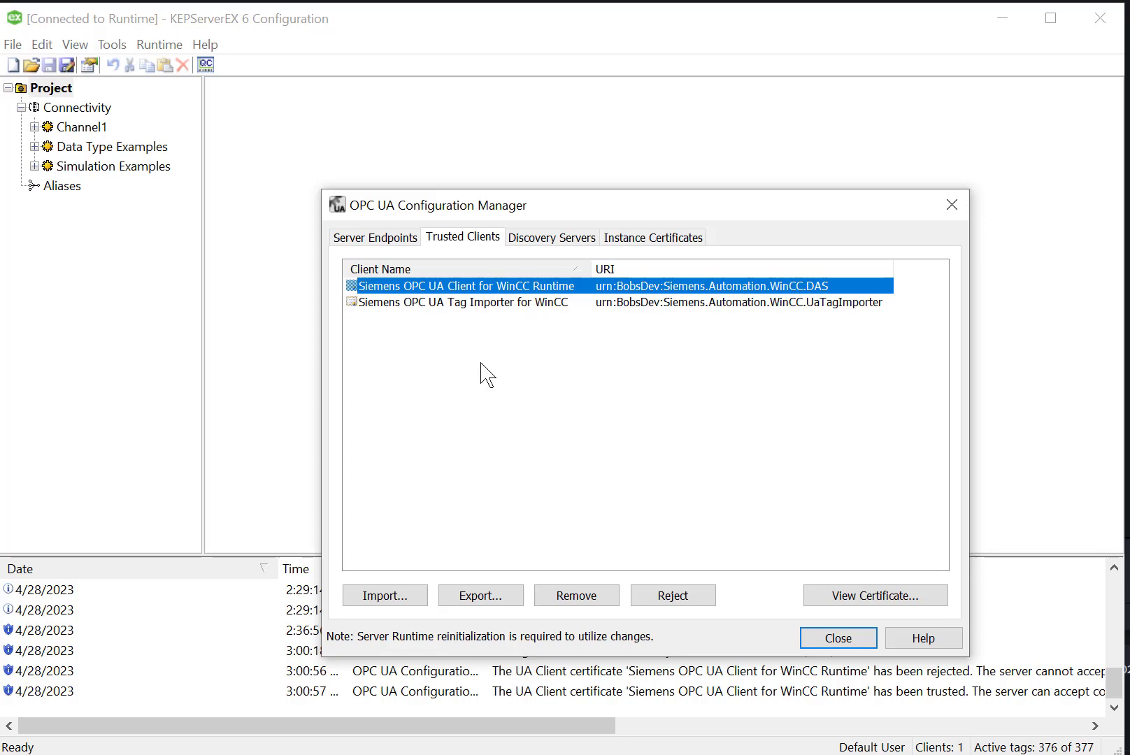
Export the server instance certificate to WinCC\opc\UAClient\PKI\Trusted\Certs and switch to WinCC Explorer.
click(654, 238)
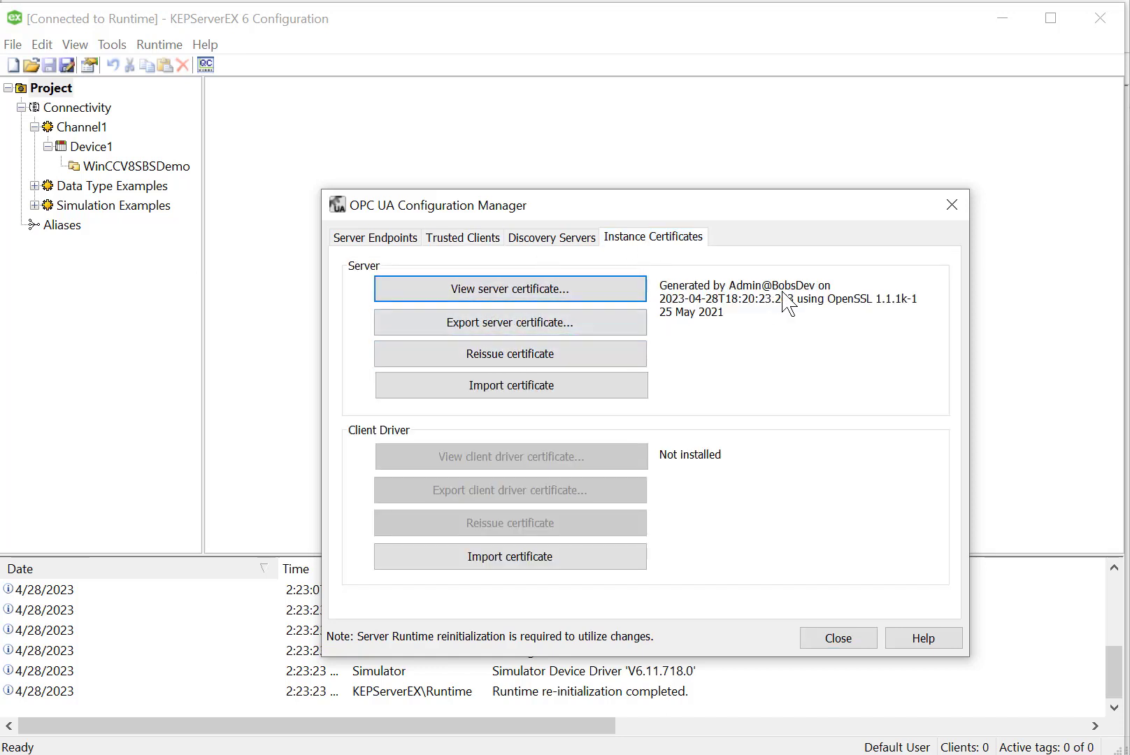
mouse_move(658, 344)
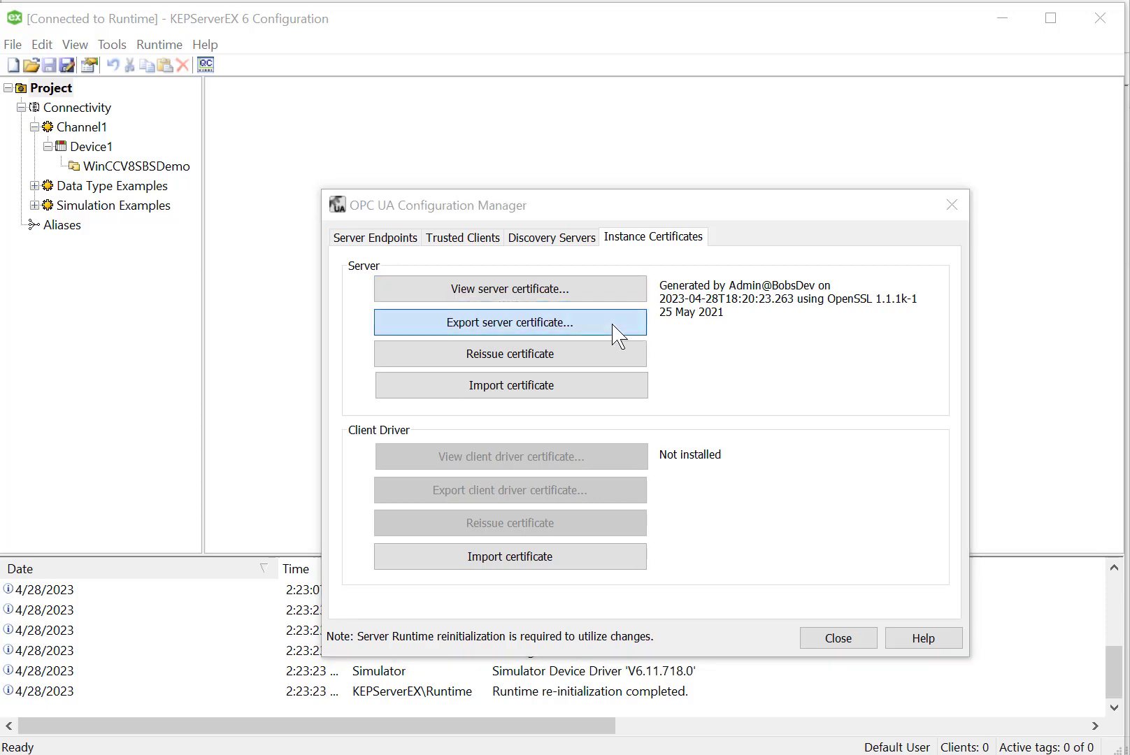
click(509, 321)
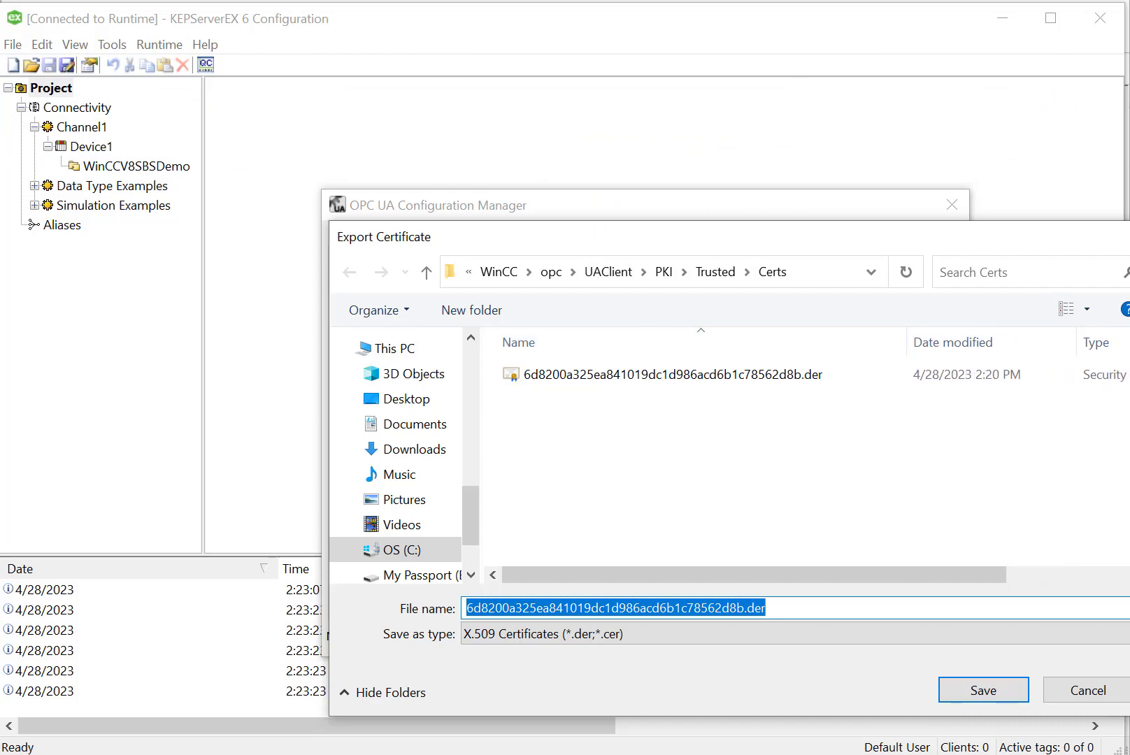
click(981, 690)
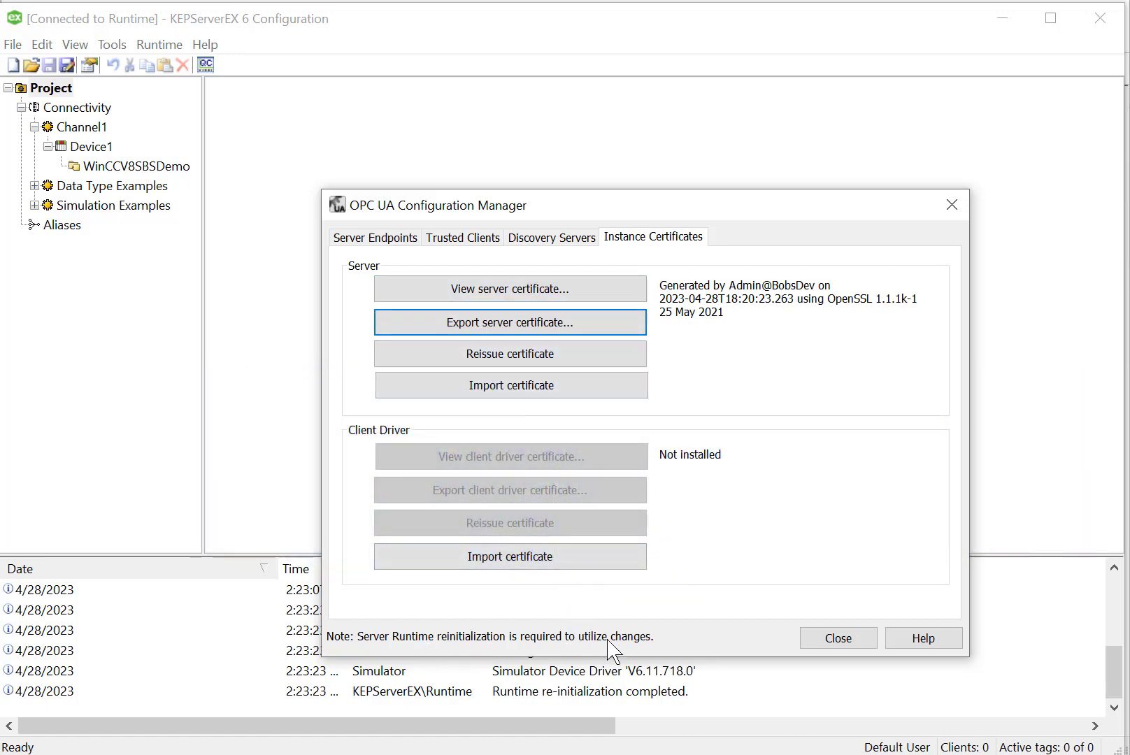
mouse_move(656, 650)
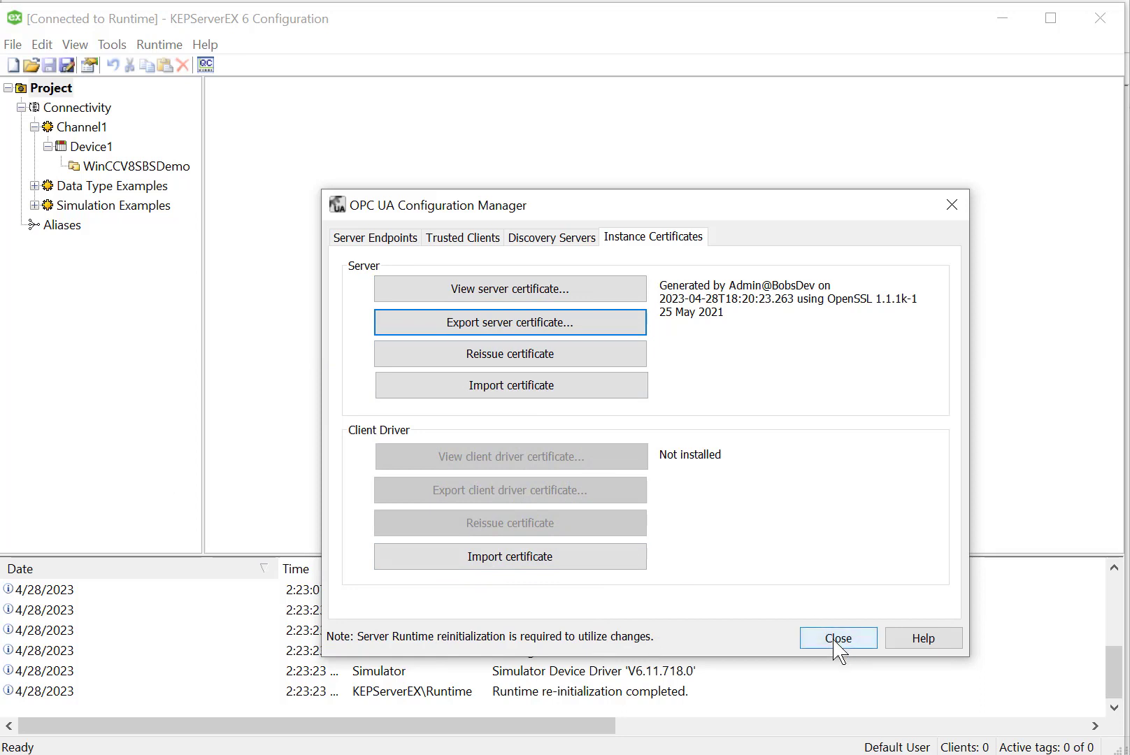
click(836, 637)
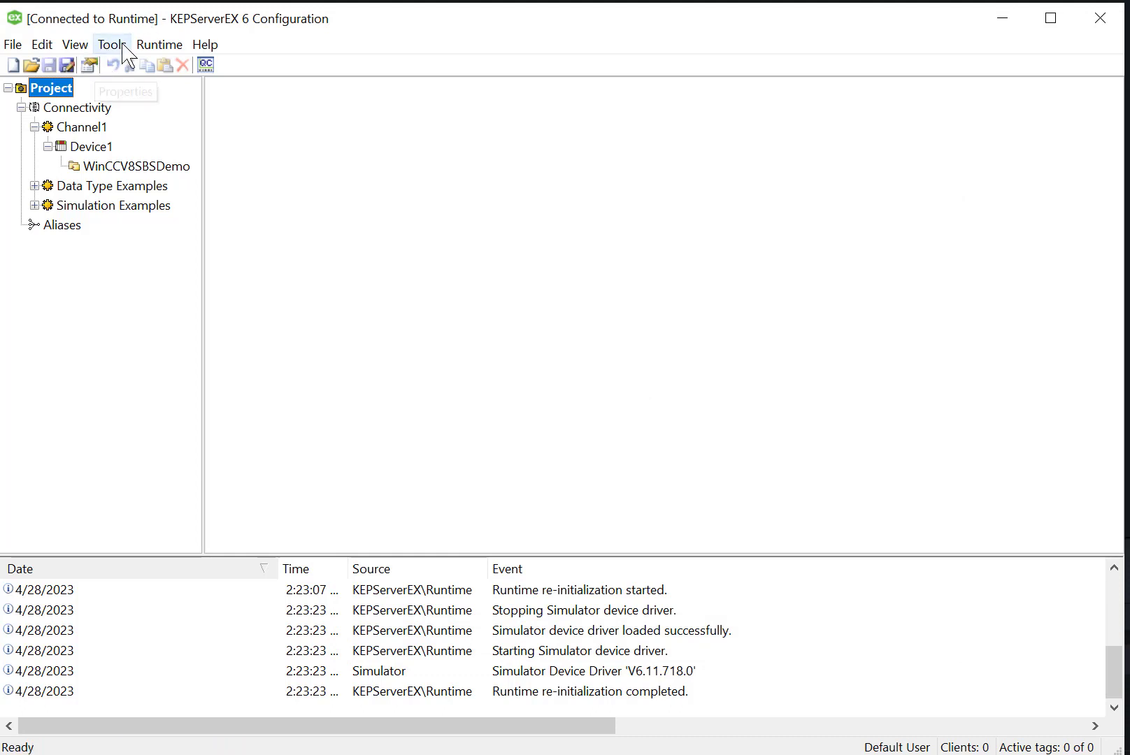
click(159, 44)
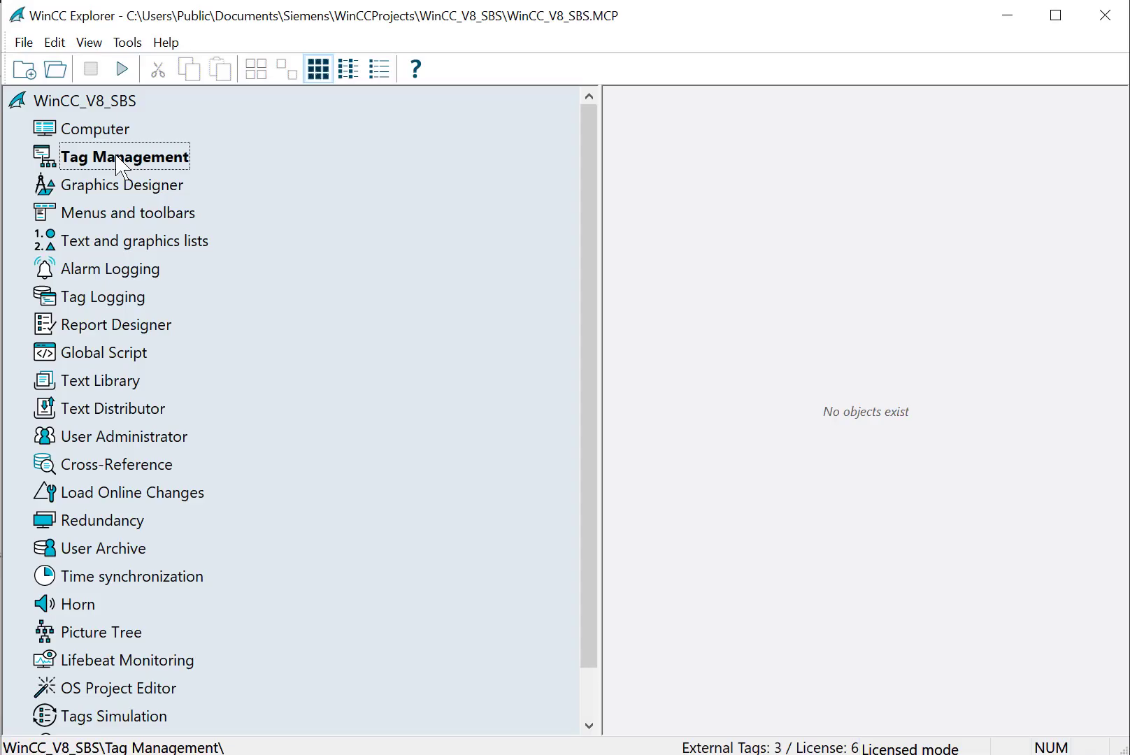
Add an OPC UA WinCC Channel driver under Tag Management.
double_click(124, 157)
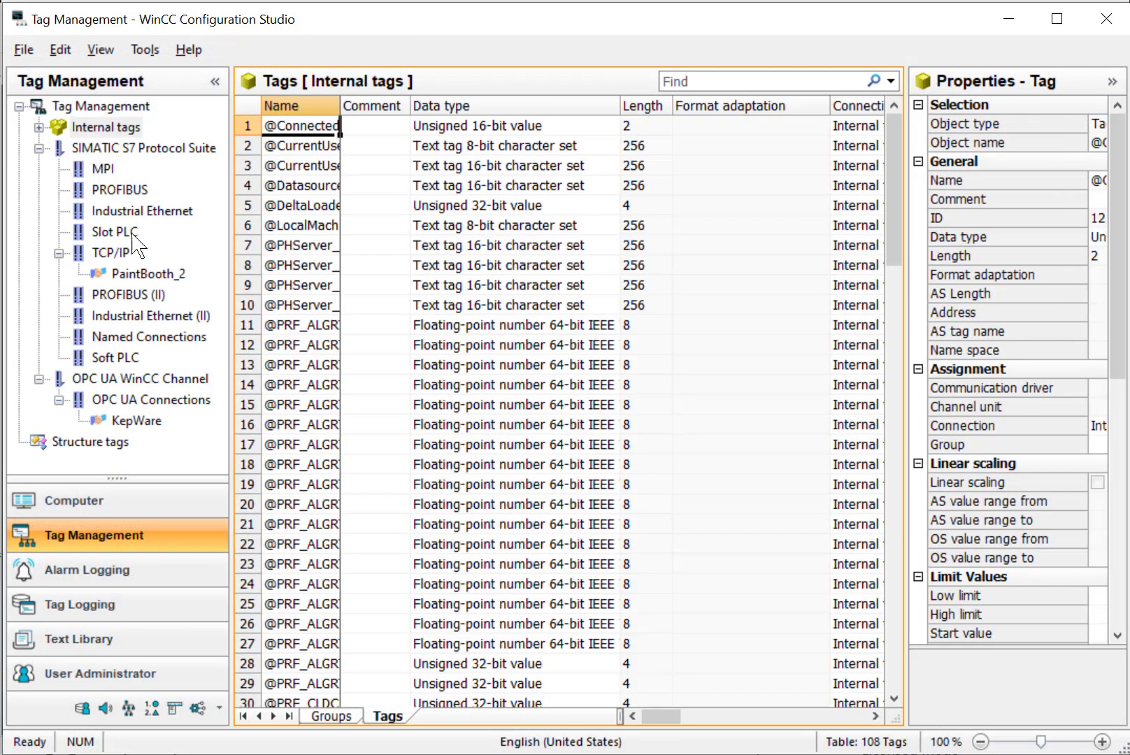
click(112, 107)
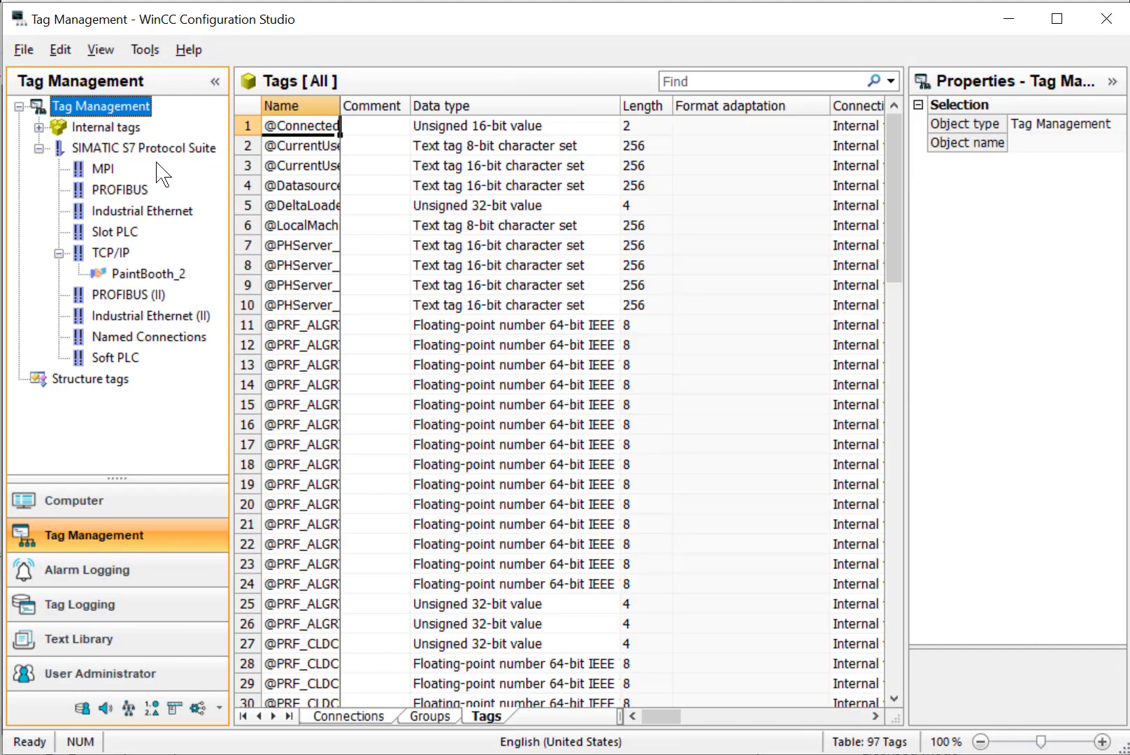
right_click(102, 106)
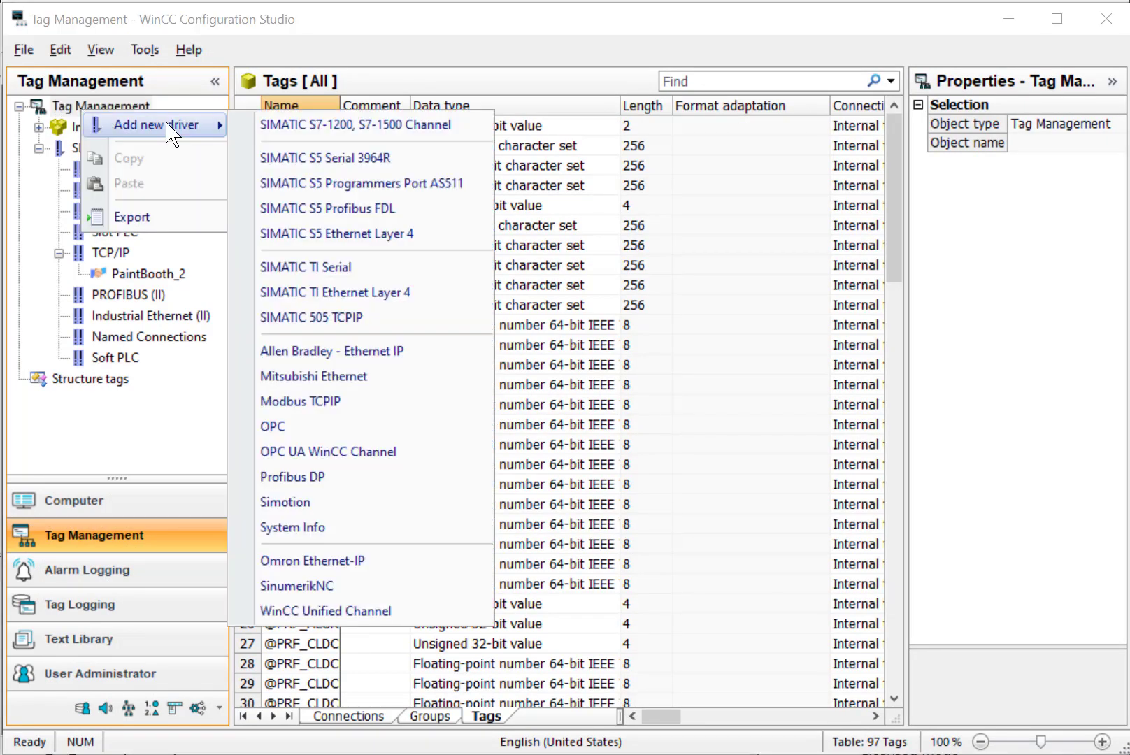
mouse_move(327, 452)
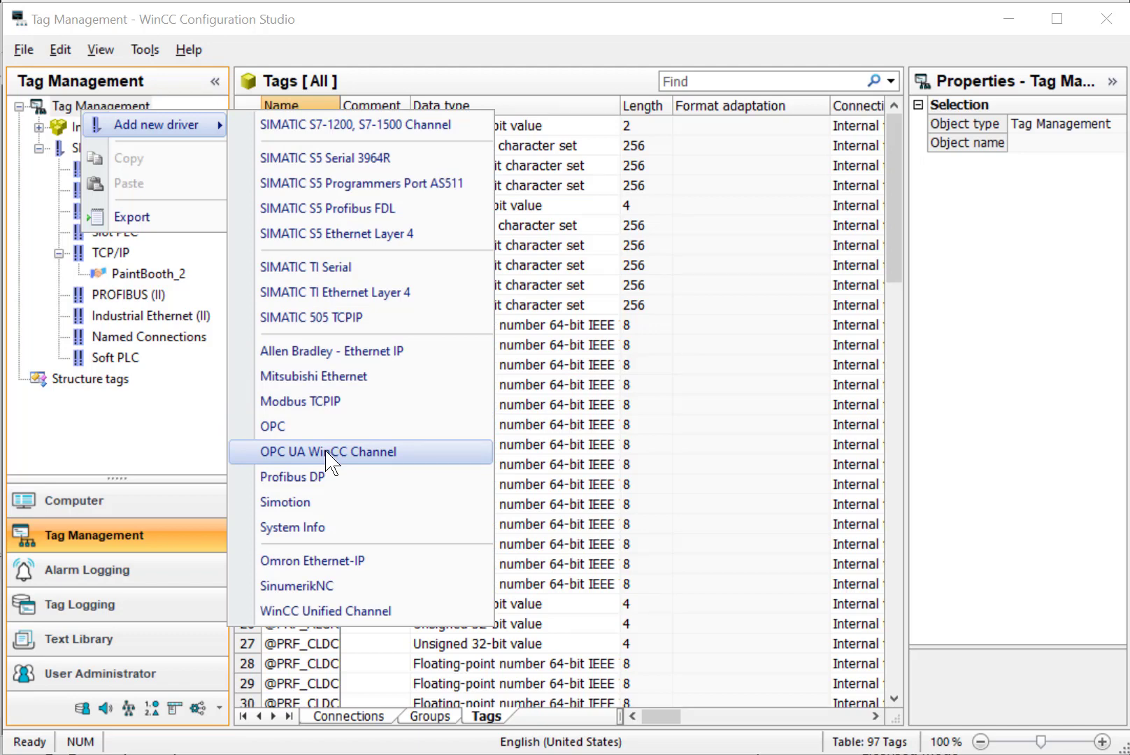
click(328, 452)
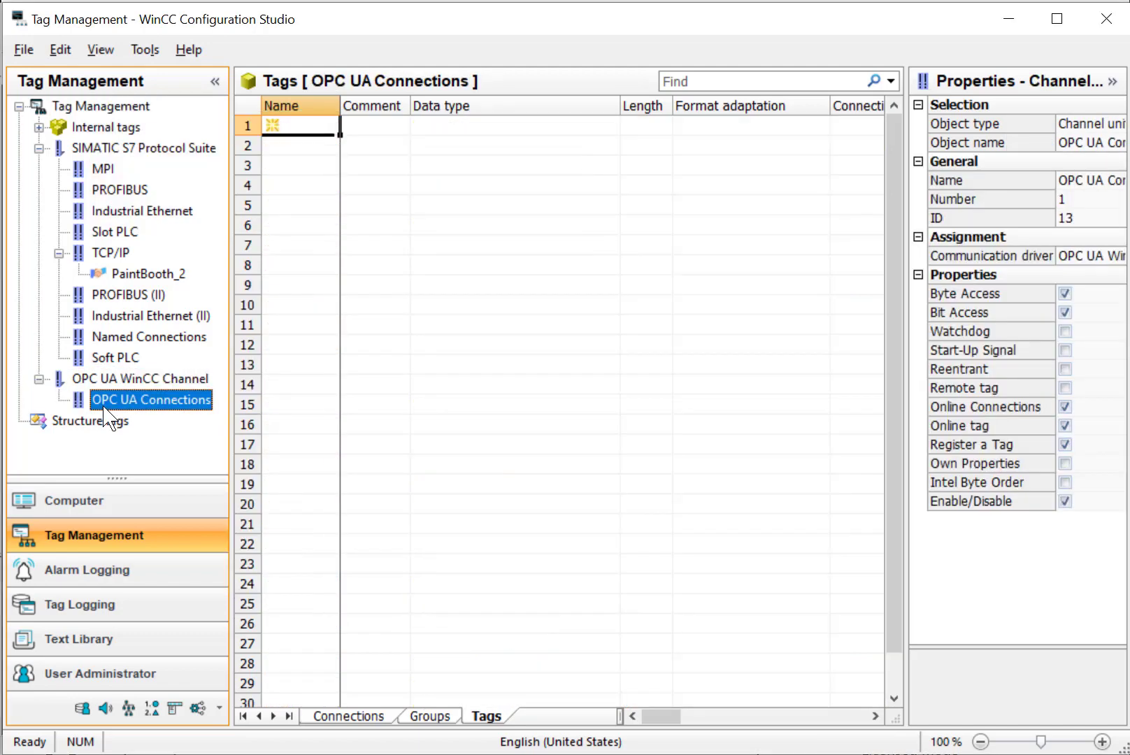
Create a new OPC UA connection named KepWare.
right_click(150, 400)
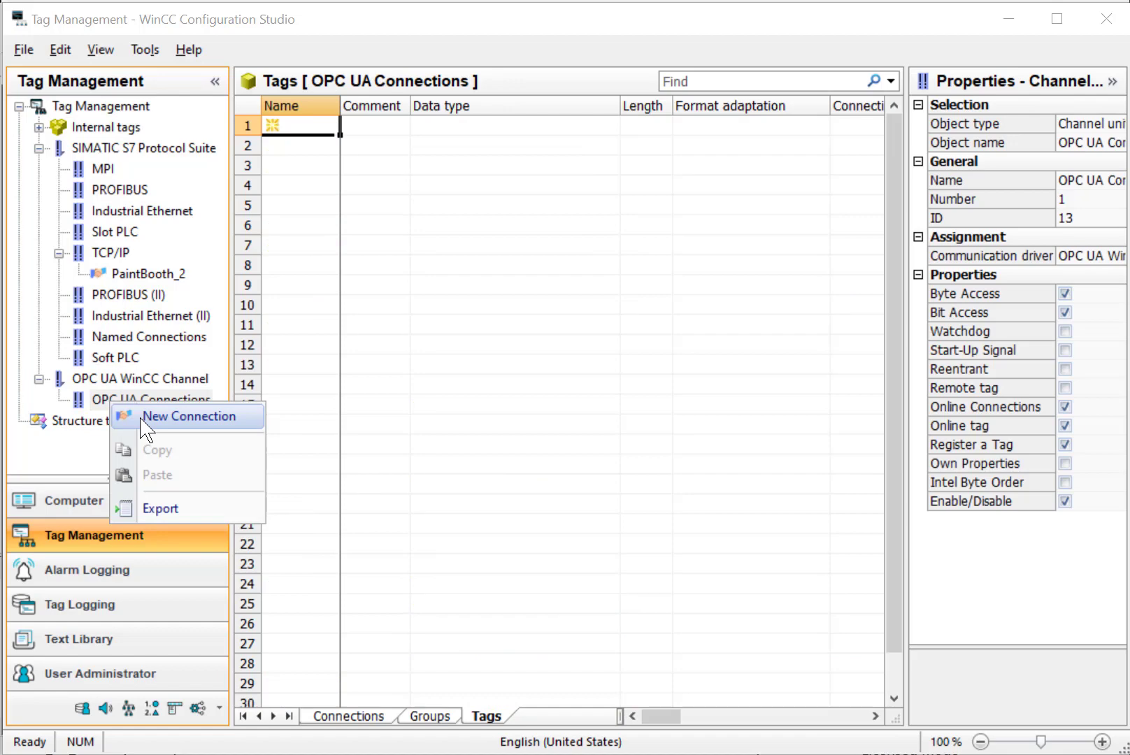
click(189, 416)
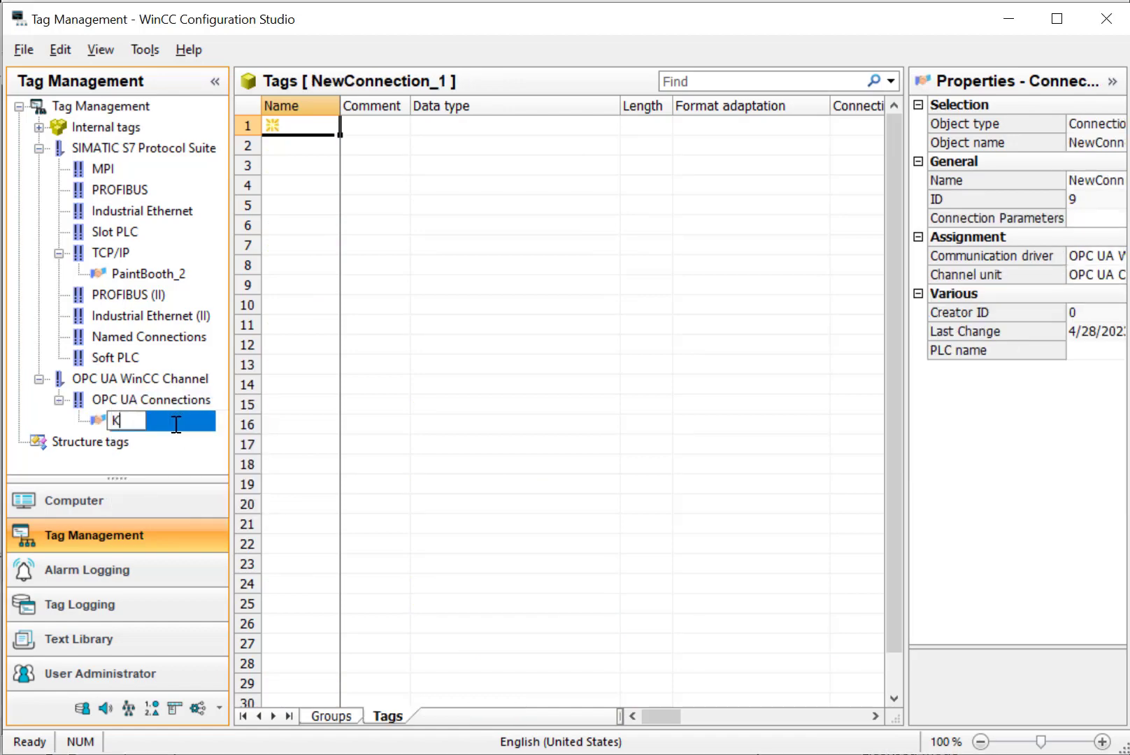
right_click(135, 419)
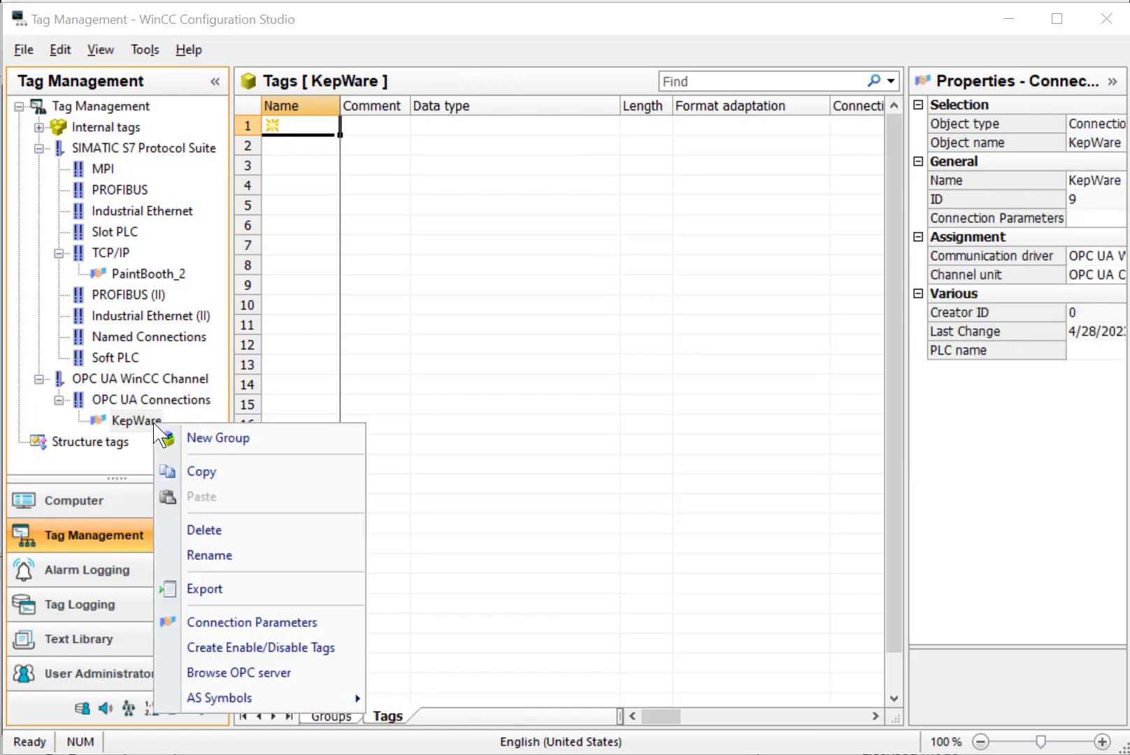
mouse_move(252, 622)
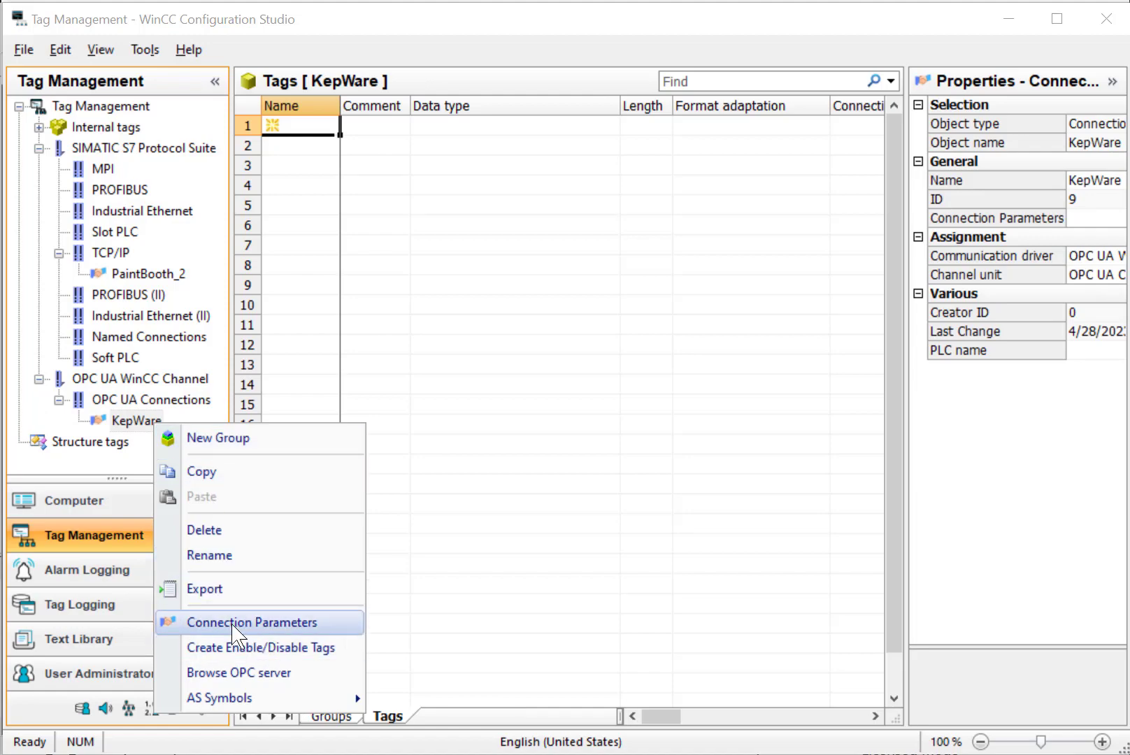
Point the KepWare connection to opc.tcp://127.0.0.1:49320 with Basic256Sha256 and SignAndEncrypt security.
click(251, 622)
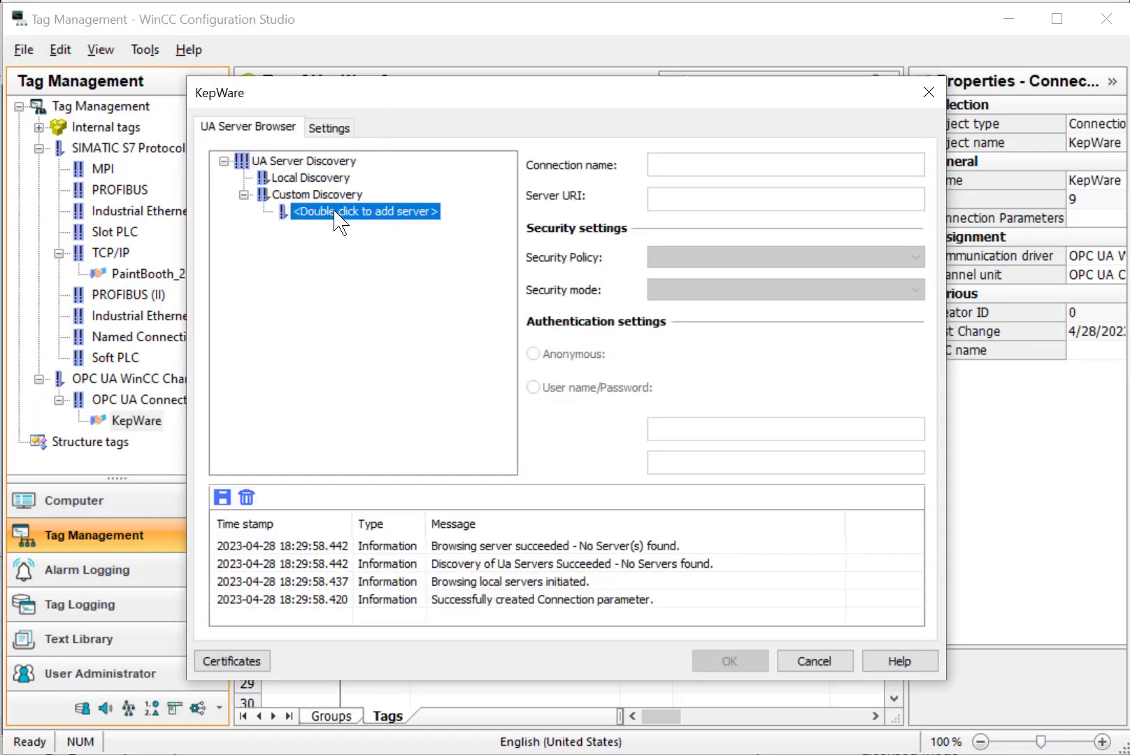
double_click(364, 212)
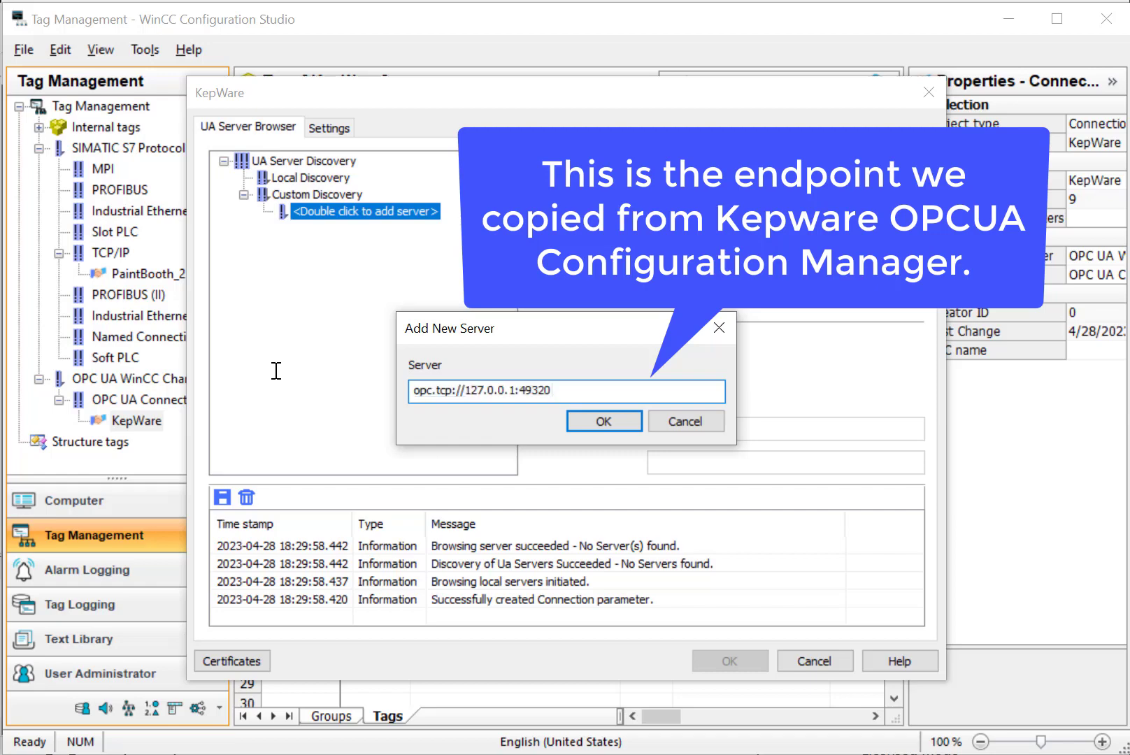
click(603, 421)
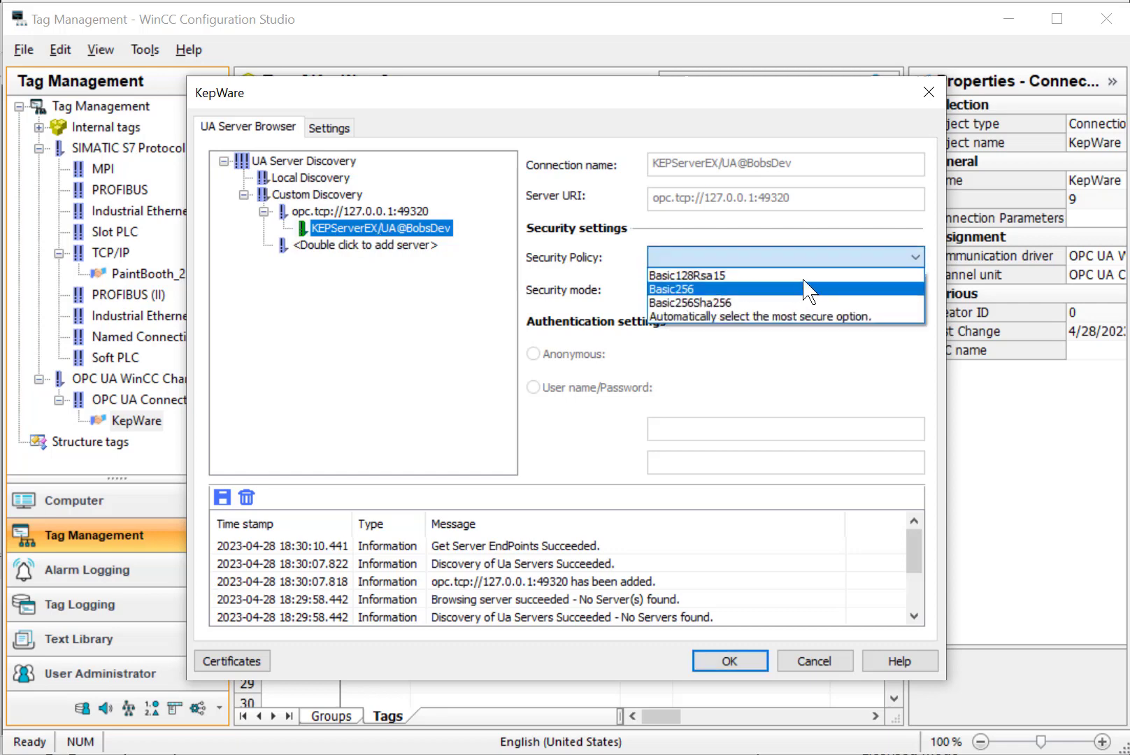
mouse_move(804, 302)
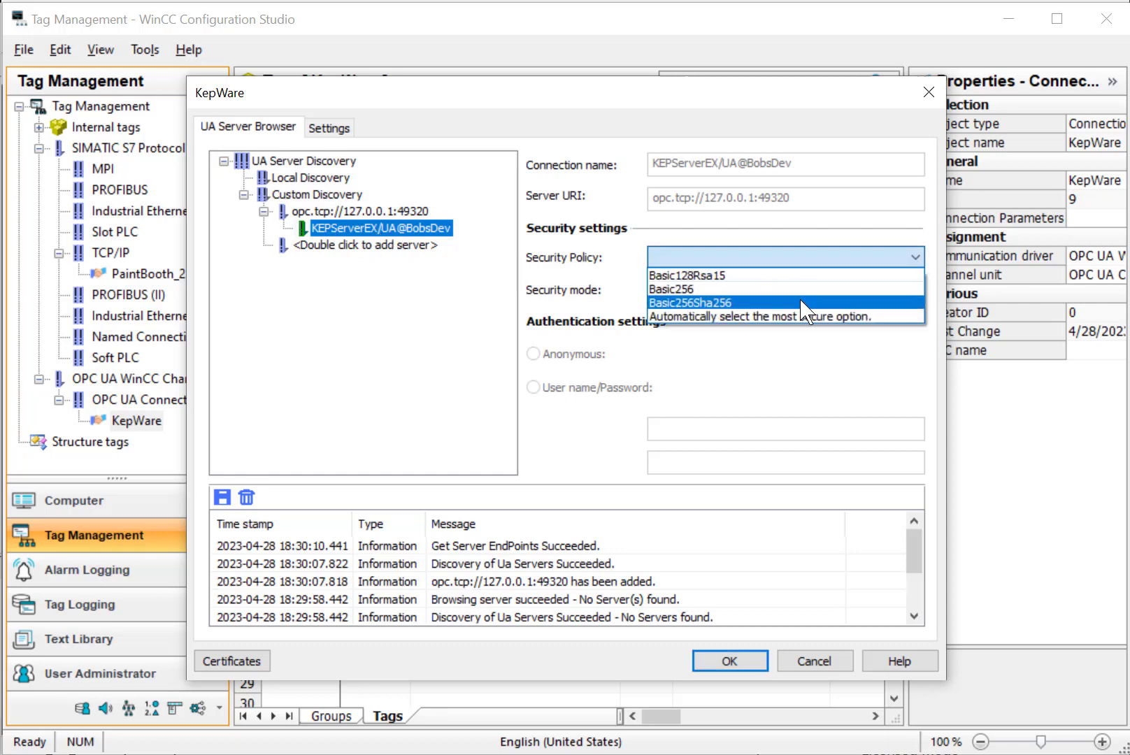
click(693, 302)
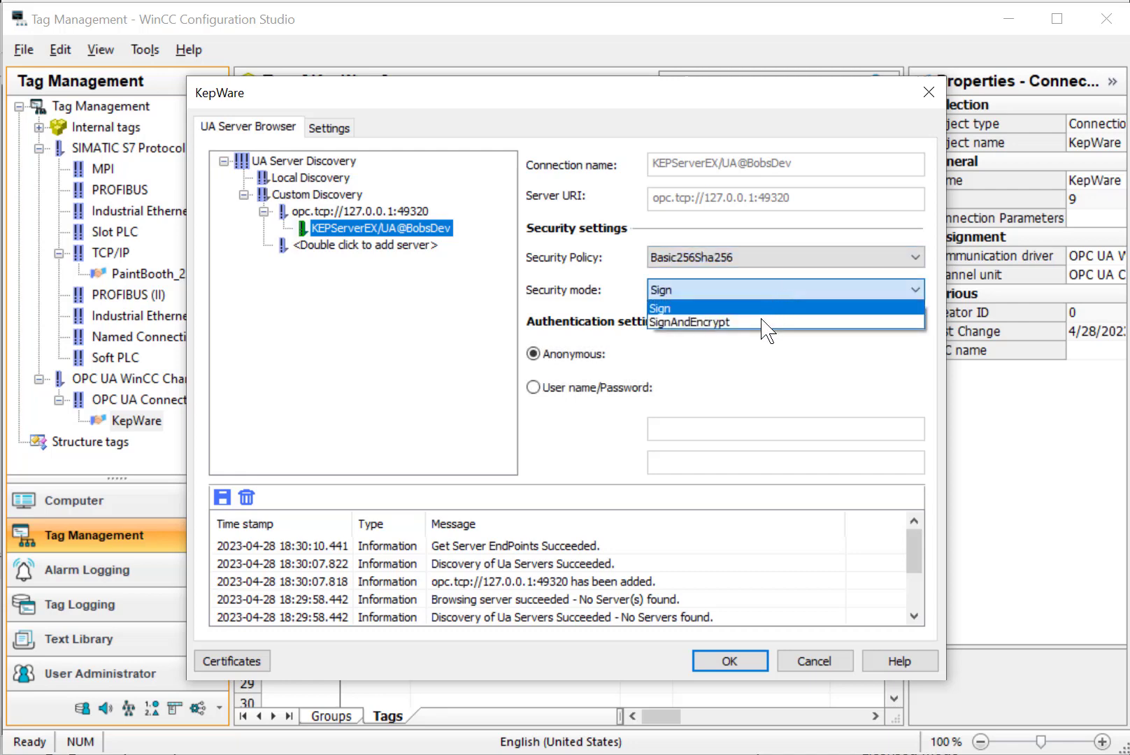
click(690, 321)
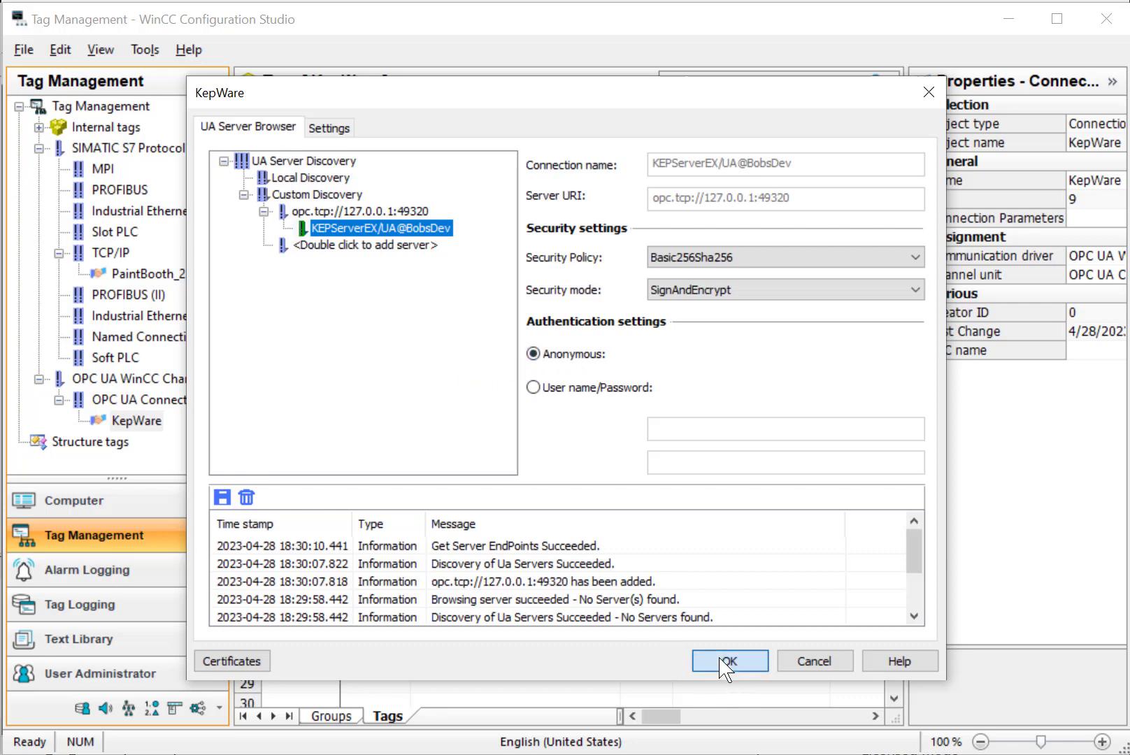
click(728, 660)
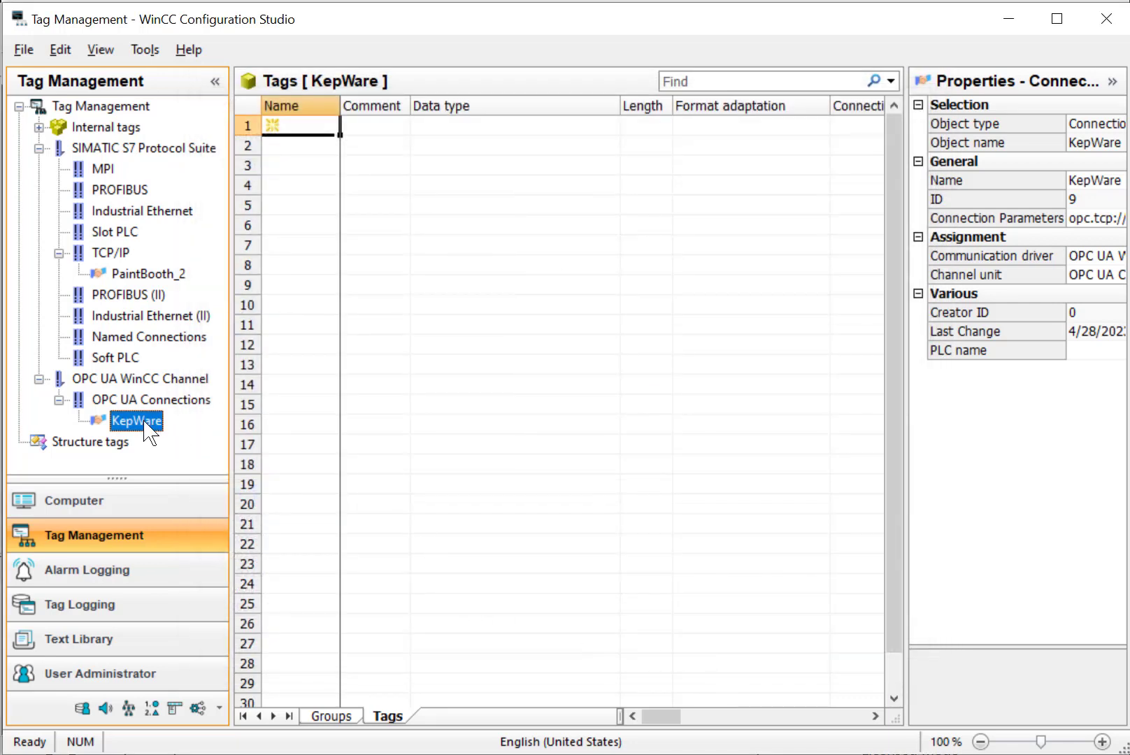
Browse KepWare symbols to Channel1 > Device1 > WinCCV8SBSDemo showing Rejected, produced and Prod_Speed, then return to Tag Management.
right_click(136, 420)
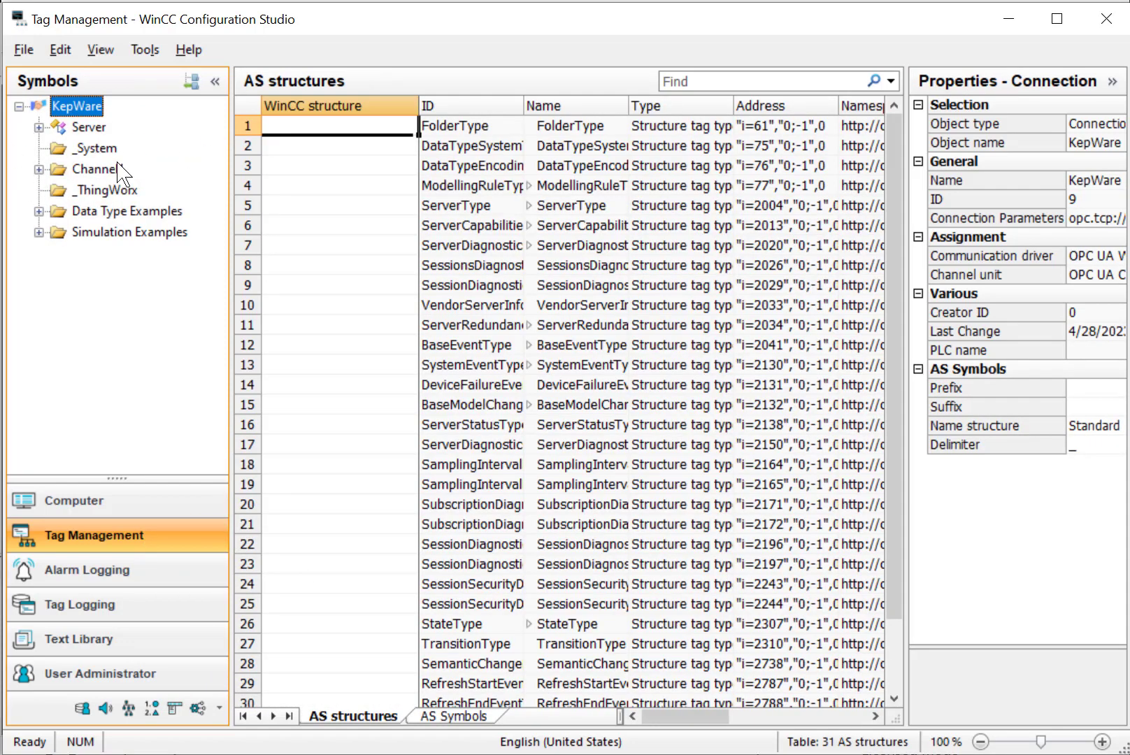
click(40, 169)
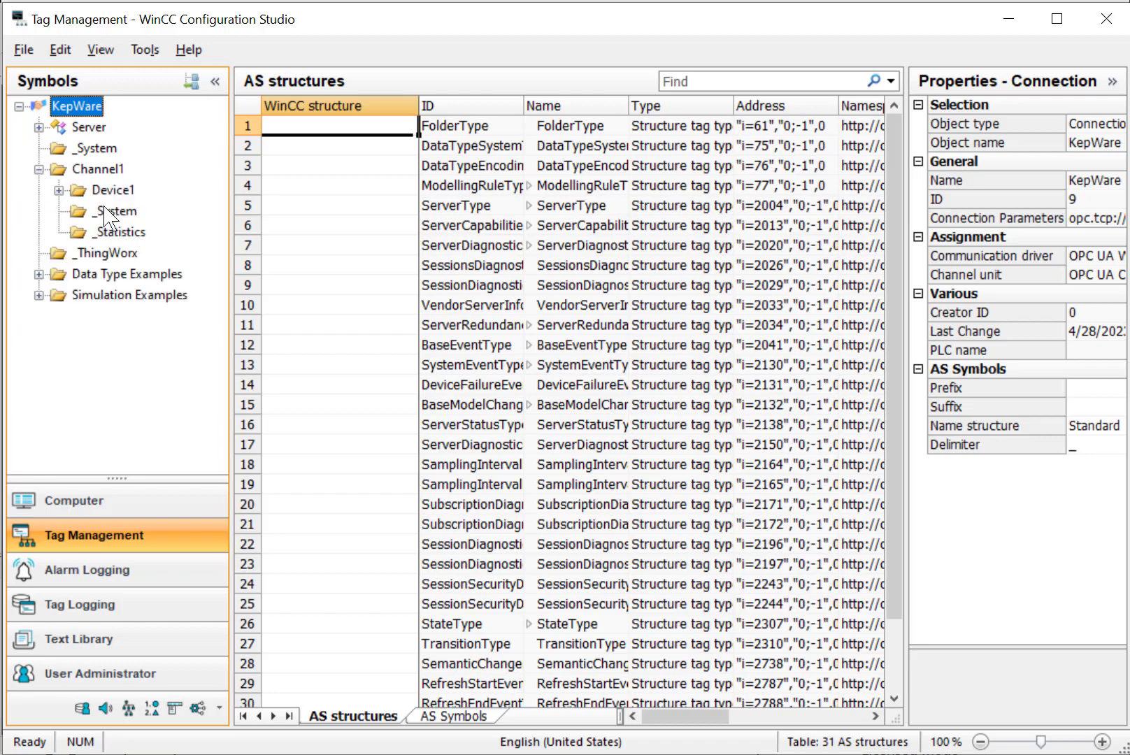
click(164, 254)
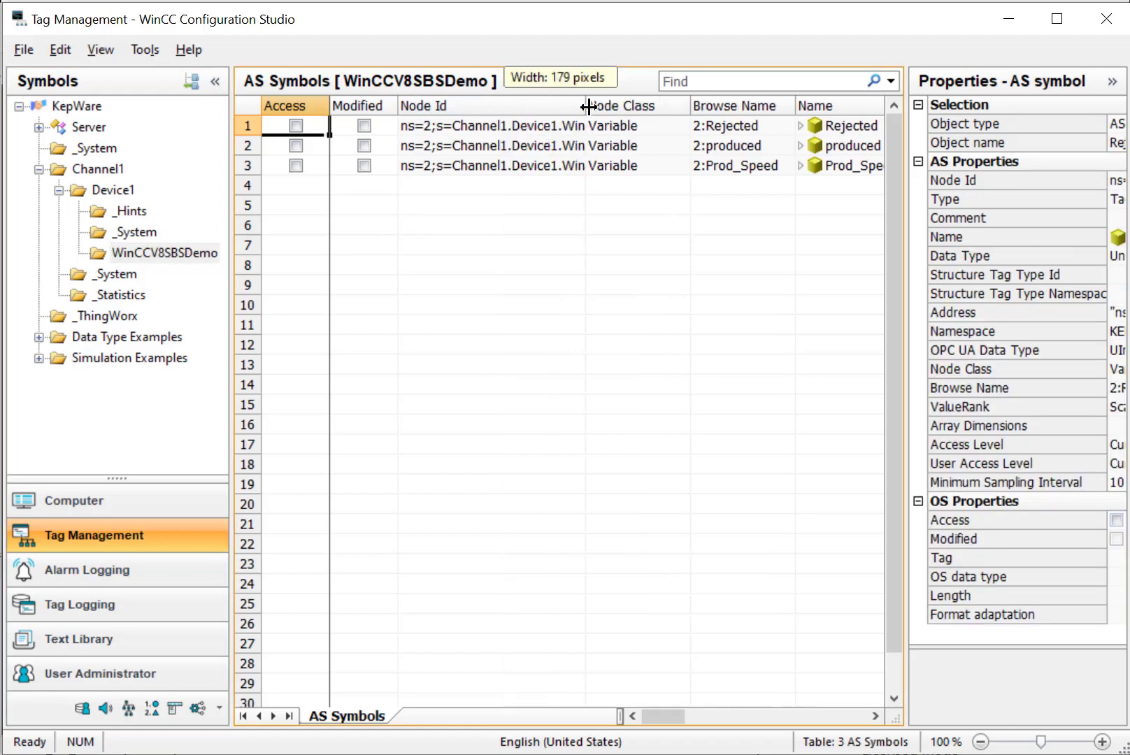
drag(591, 104, 818, 105)
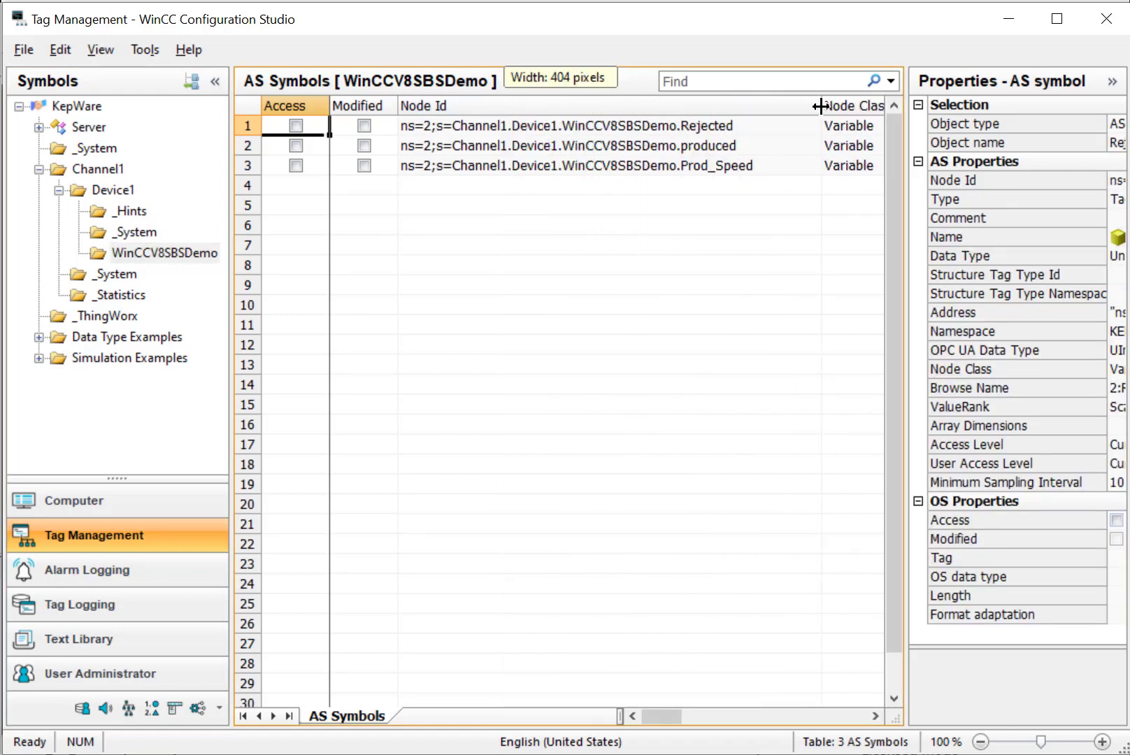
drag(818, 105, 765, 105)
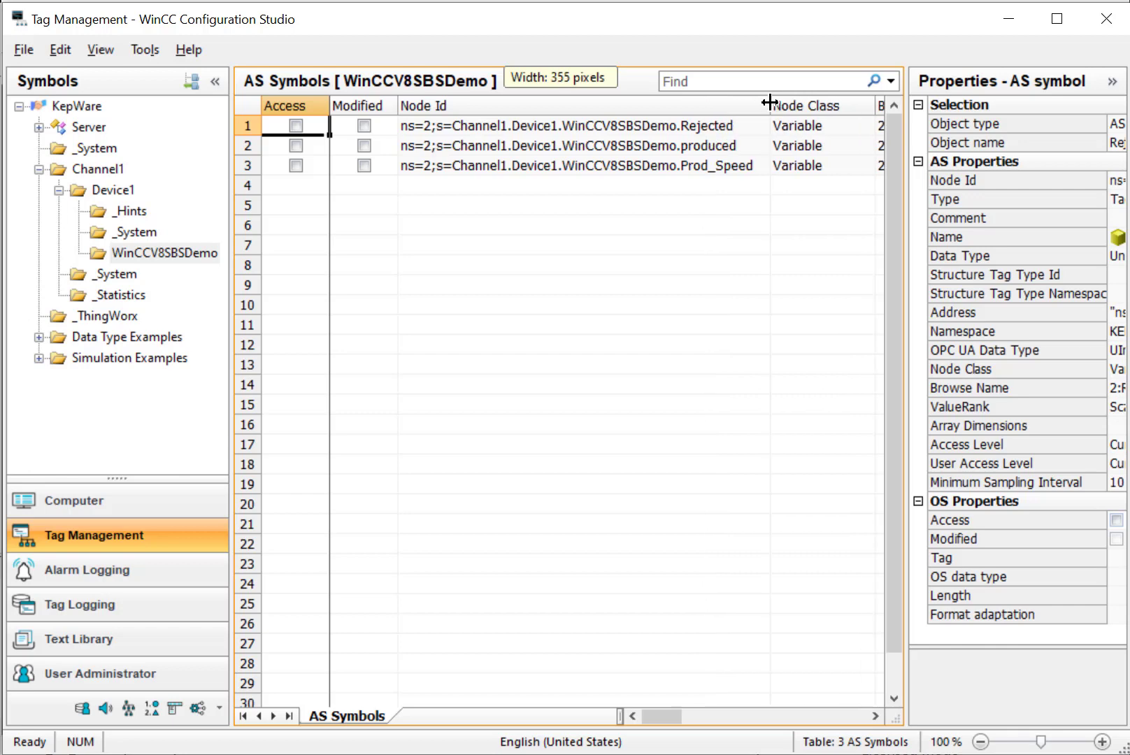
drag(765, 105, 775, 105)
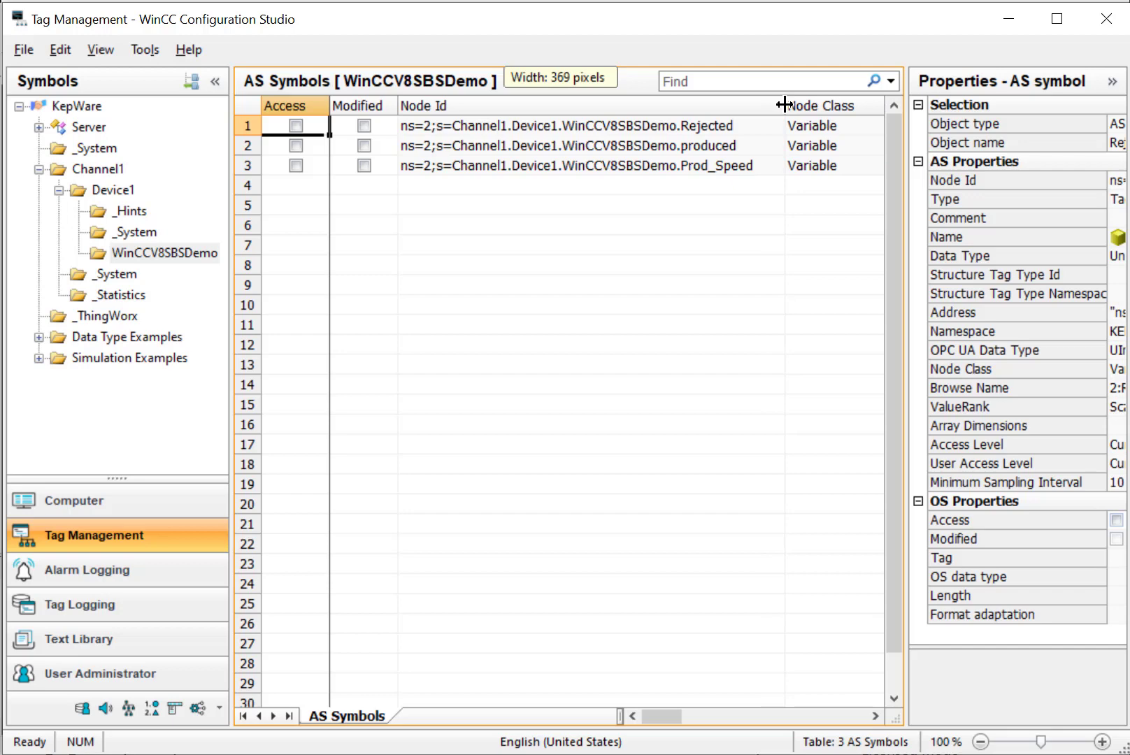
click(295, 126)
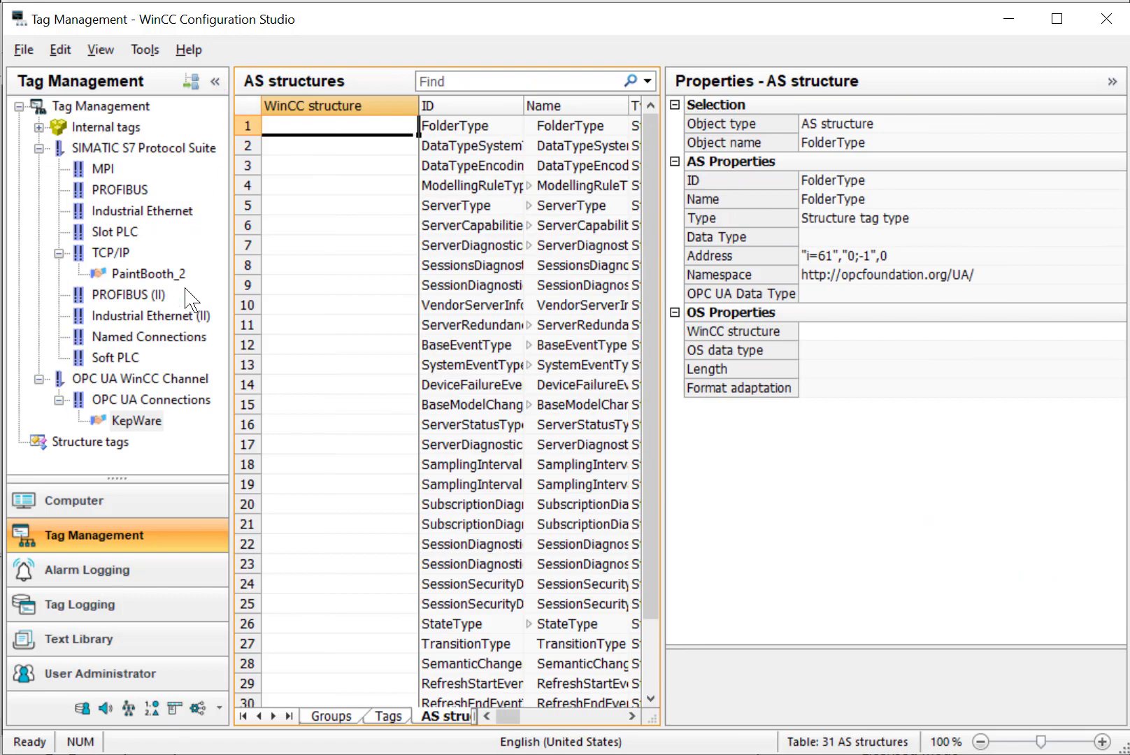
Add a KepTags group under the KepWare connection and assign Prod_Speed, produced and Rejected to it.
click(136, 420)
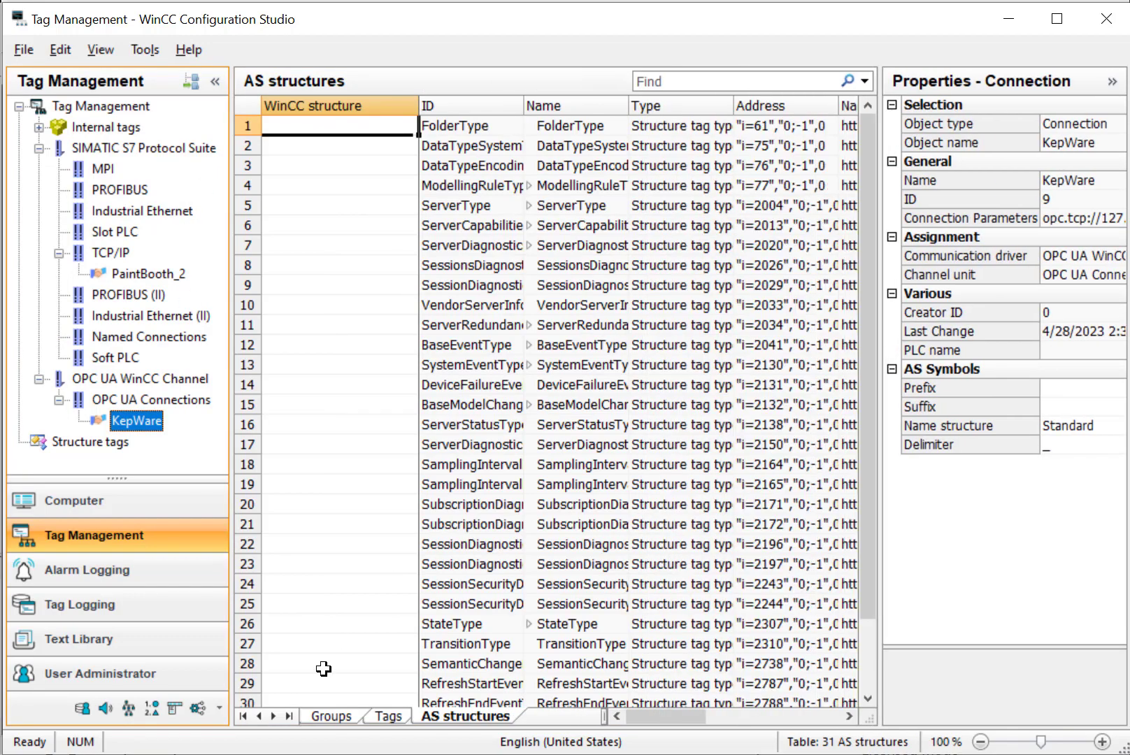
click(387, 716)
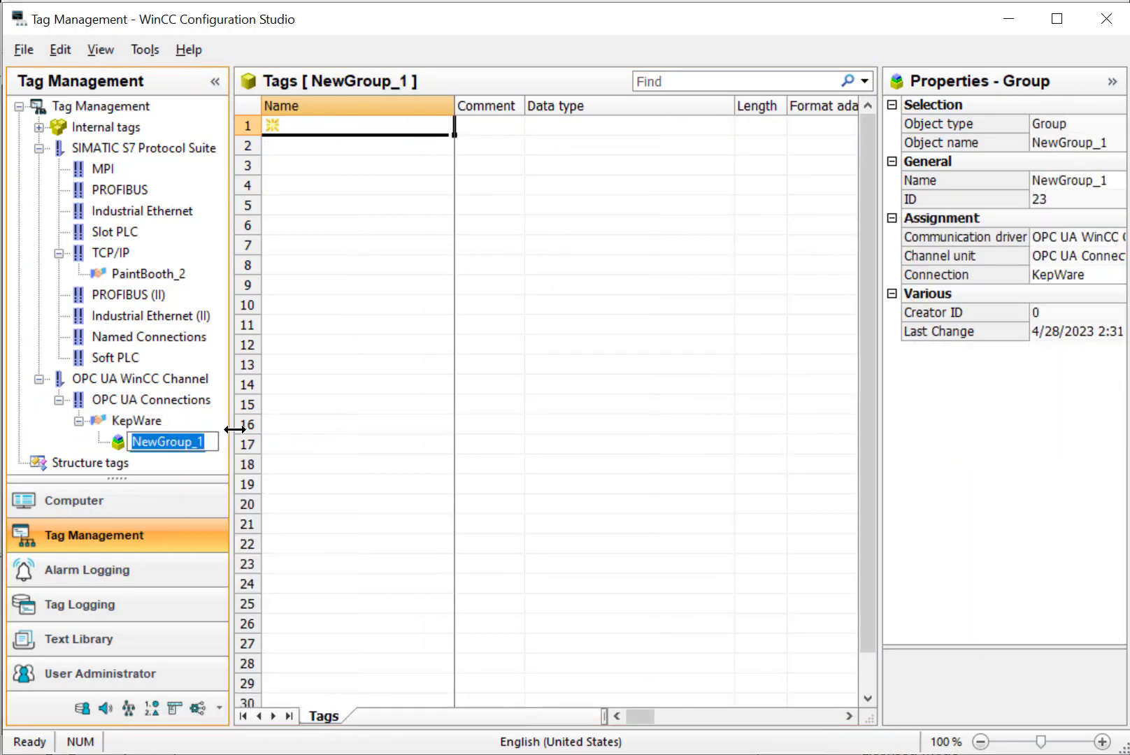
text(KepTag)
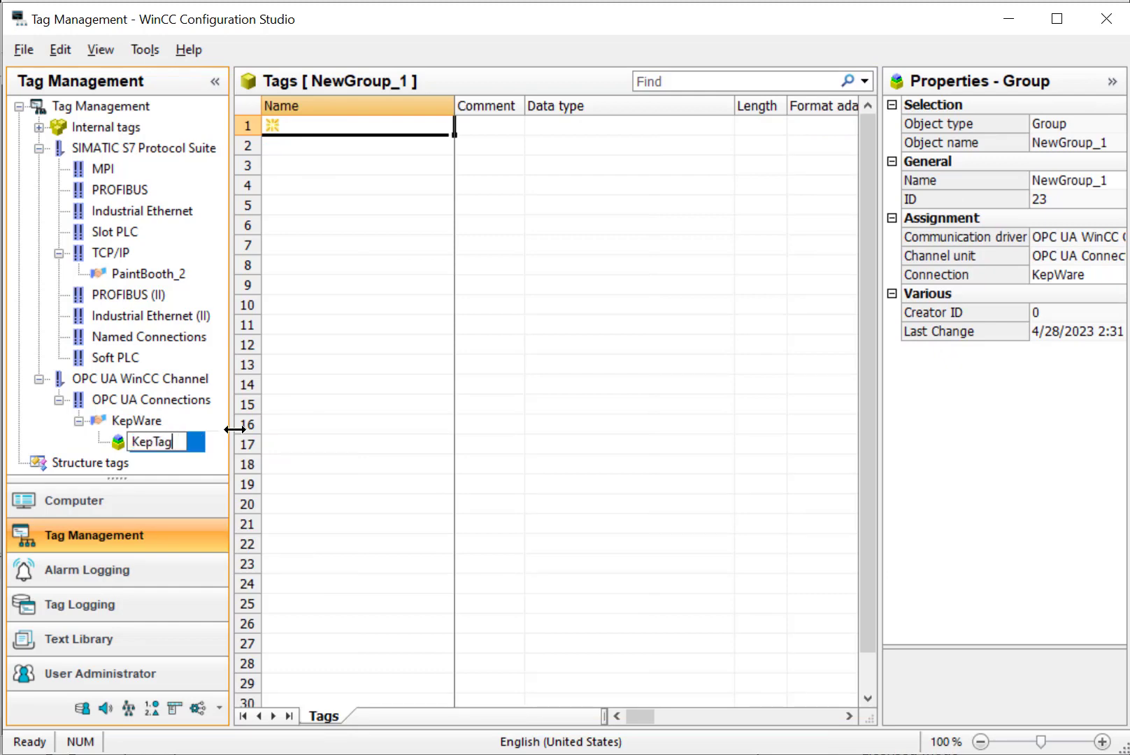
click(136, 421)
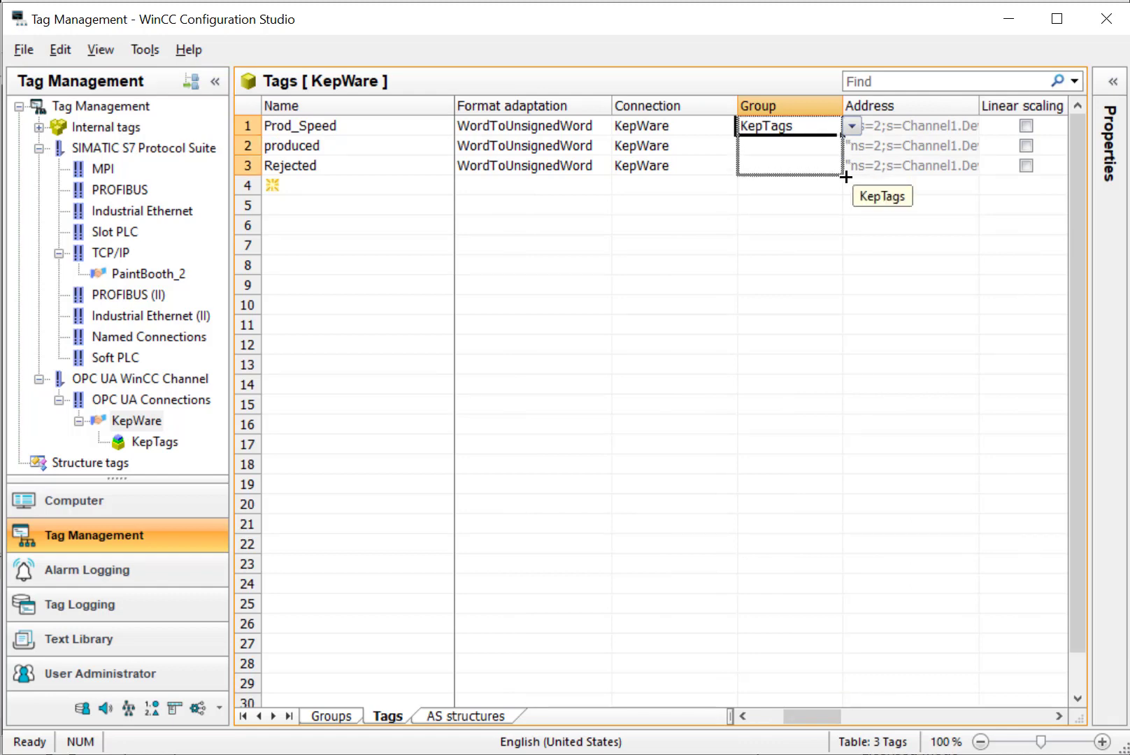
click(154, 442)
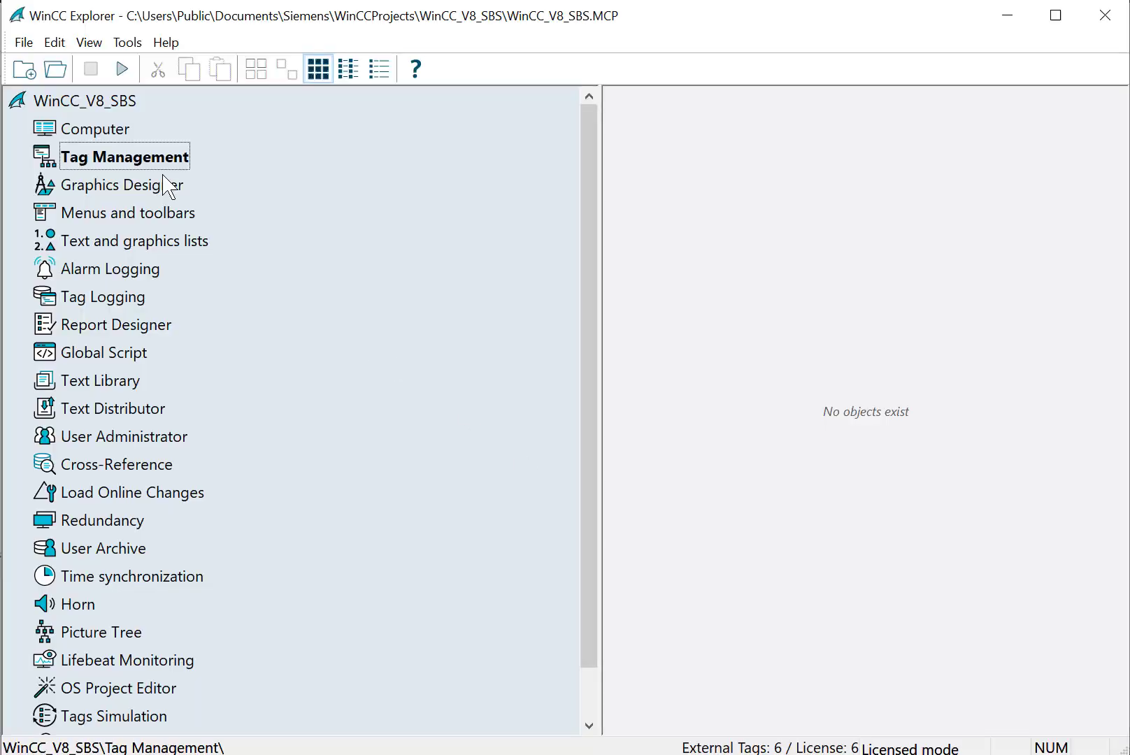
Launch Graphics Designer from WinCC Explorer and start saving the new picture NewPdl0.
double_click(123, 185)
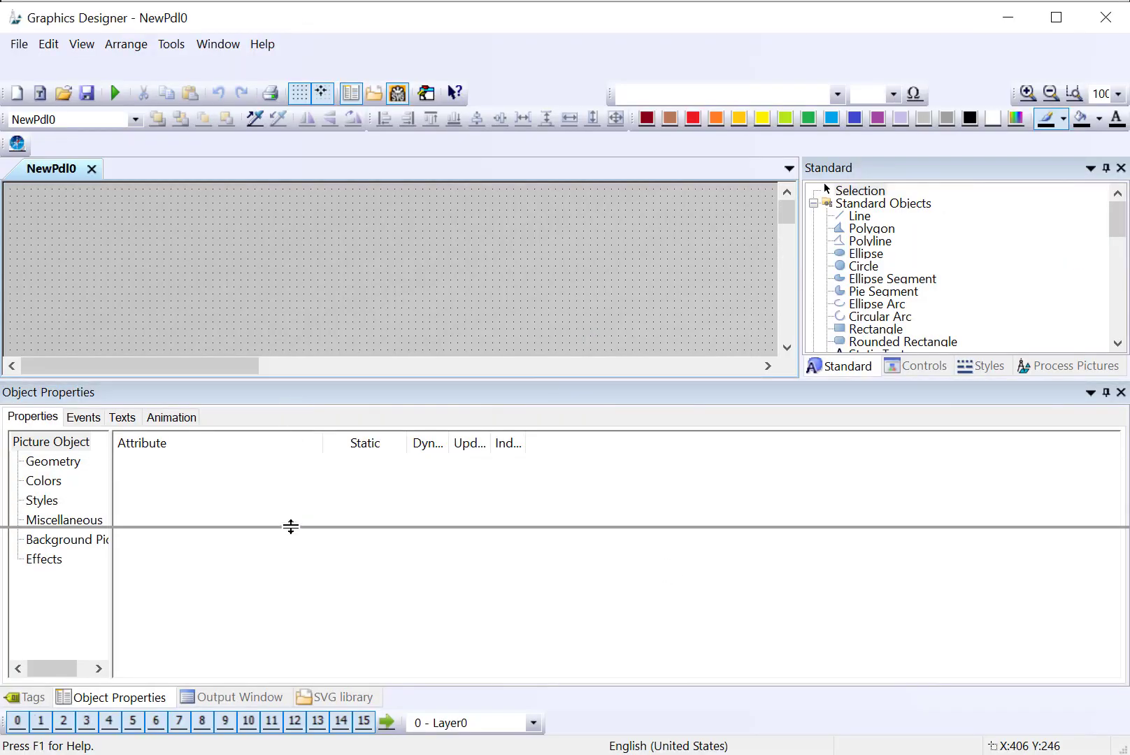
click(86, 92)
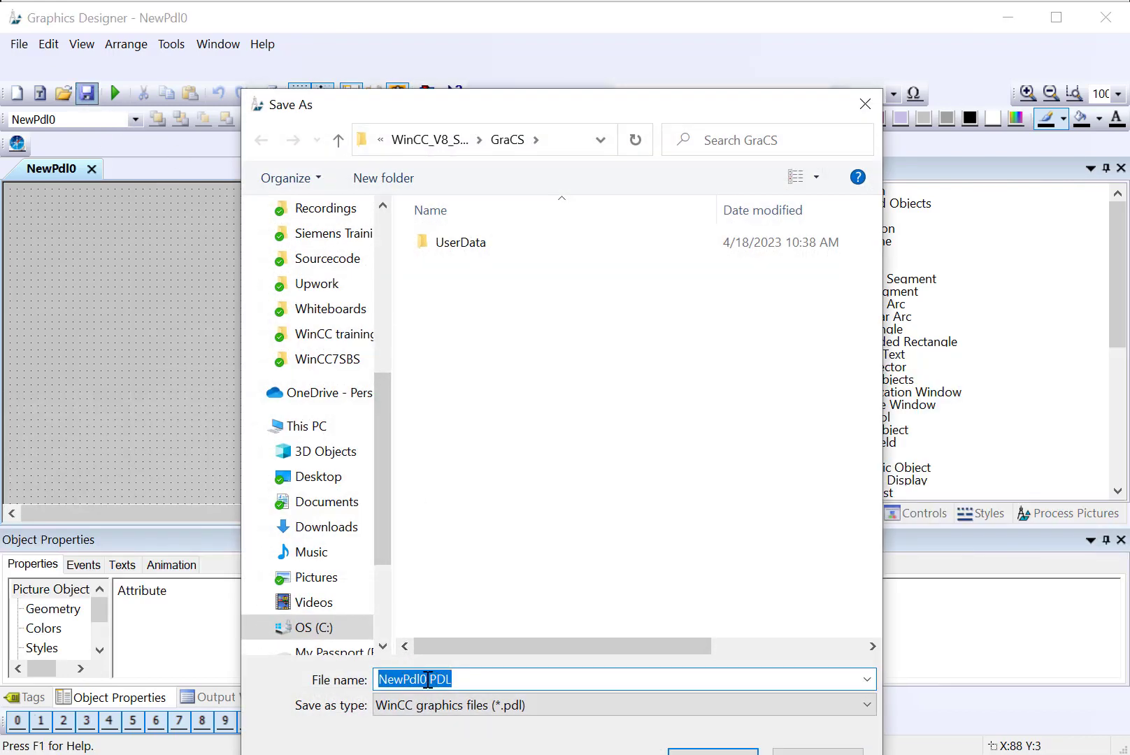
Save the picture as KepWareOPCUATest.PDL with width 500 and height 450.
text(Ke)
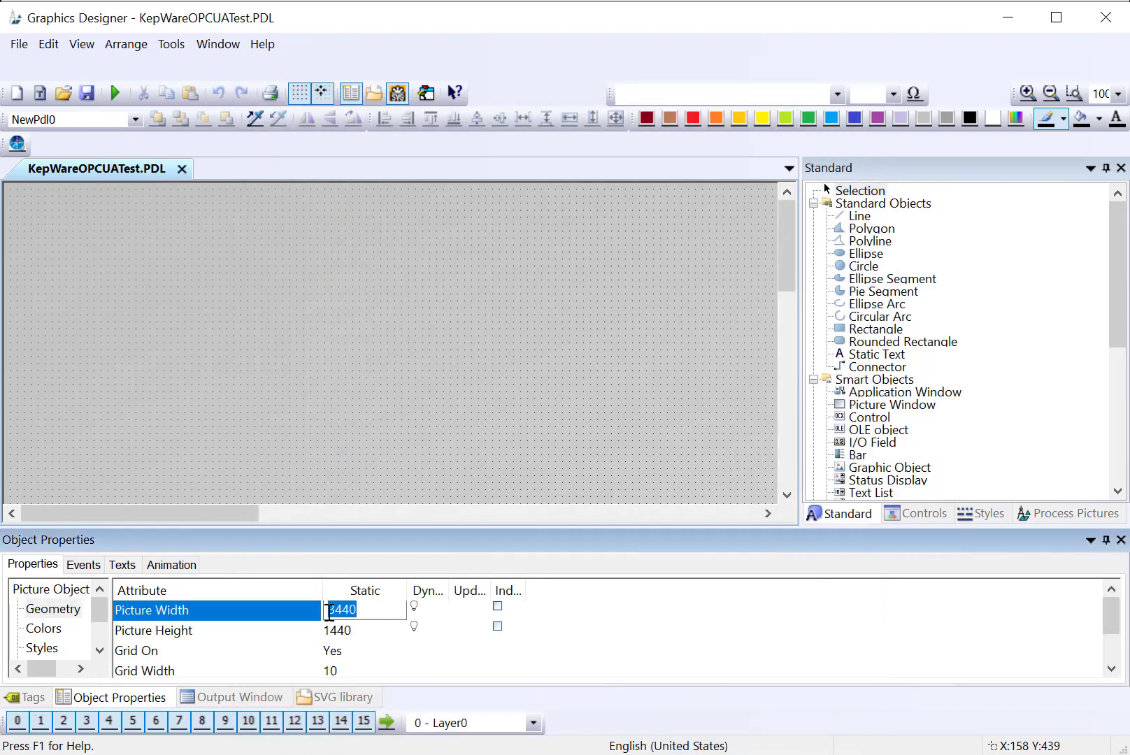
text(500)
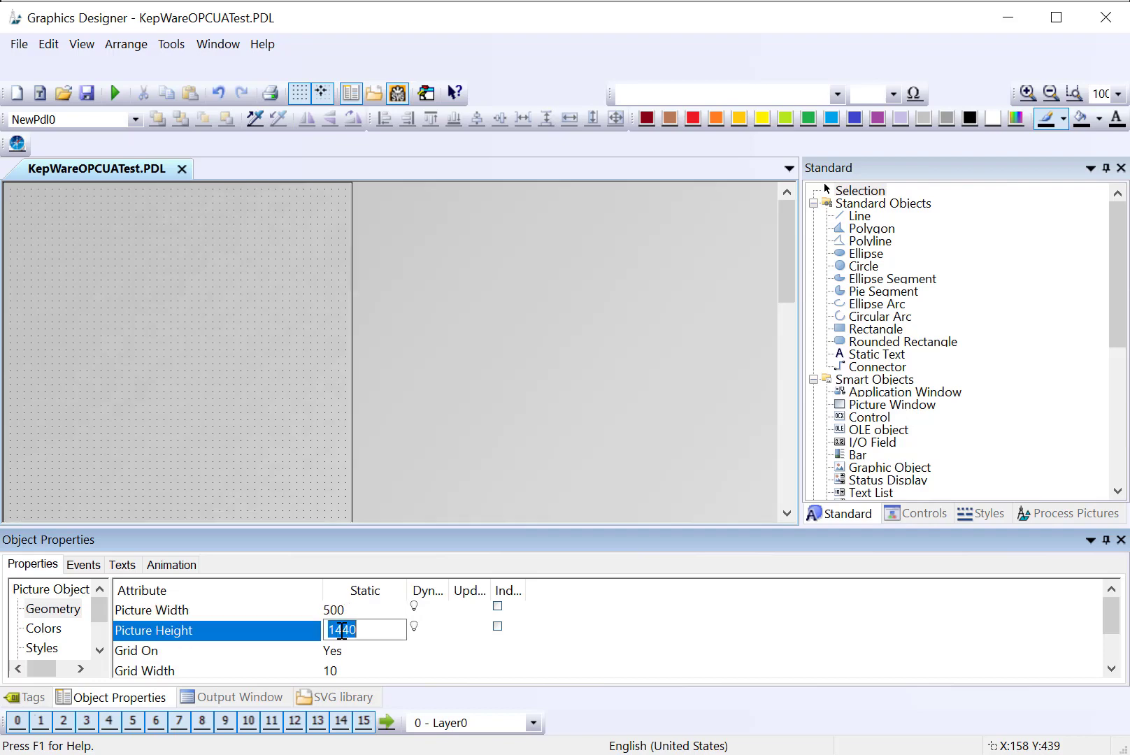
text(450)
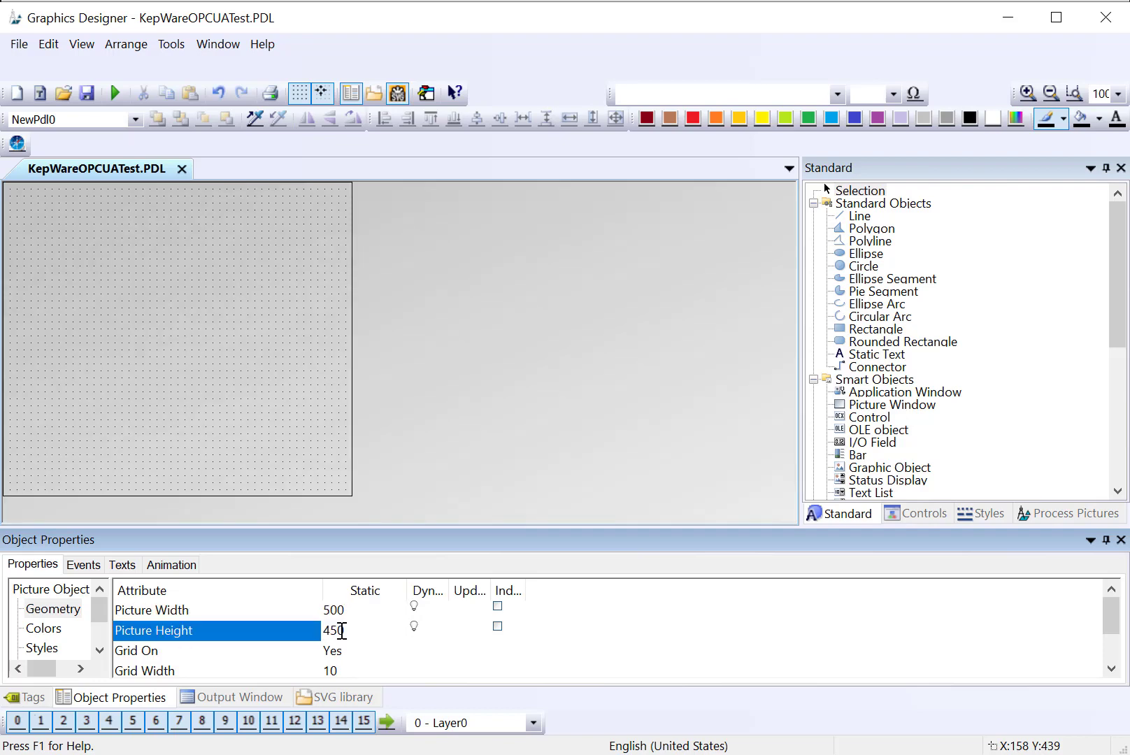
Drag the three KepTags tags from the Tags panel onto the picture and move the I/O fields to the top centre.
click(34, 697)
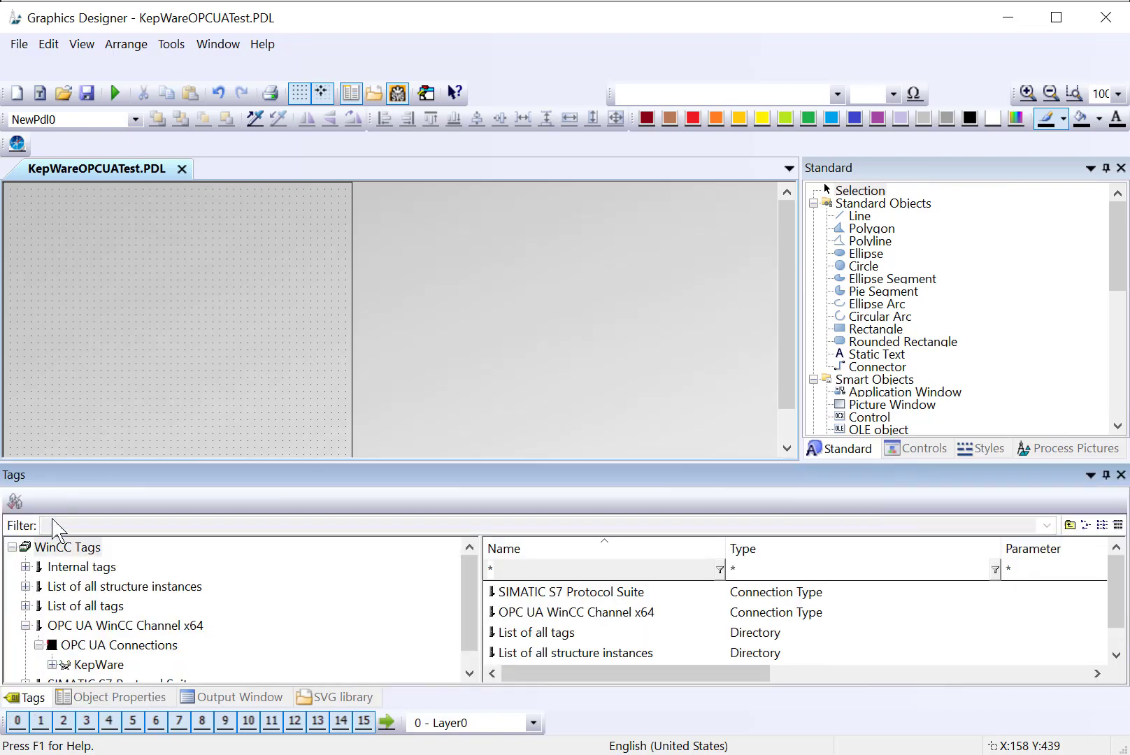
click(101, 664)
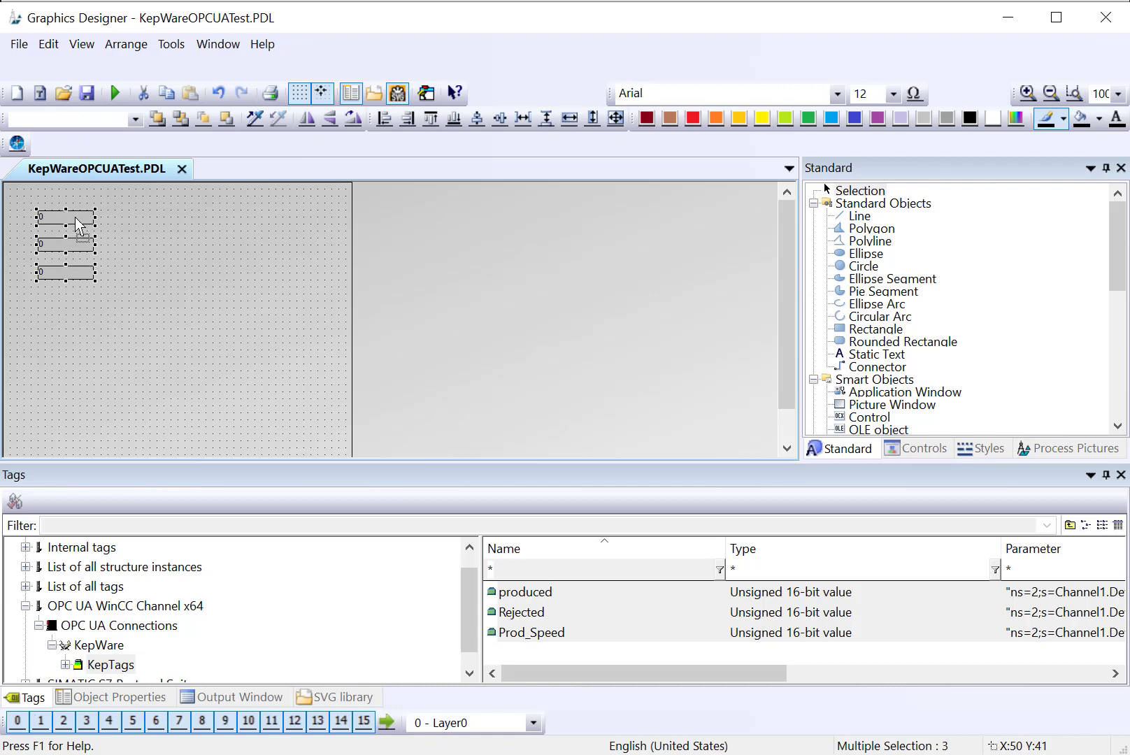
drag(65, 242, 173, 238)
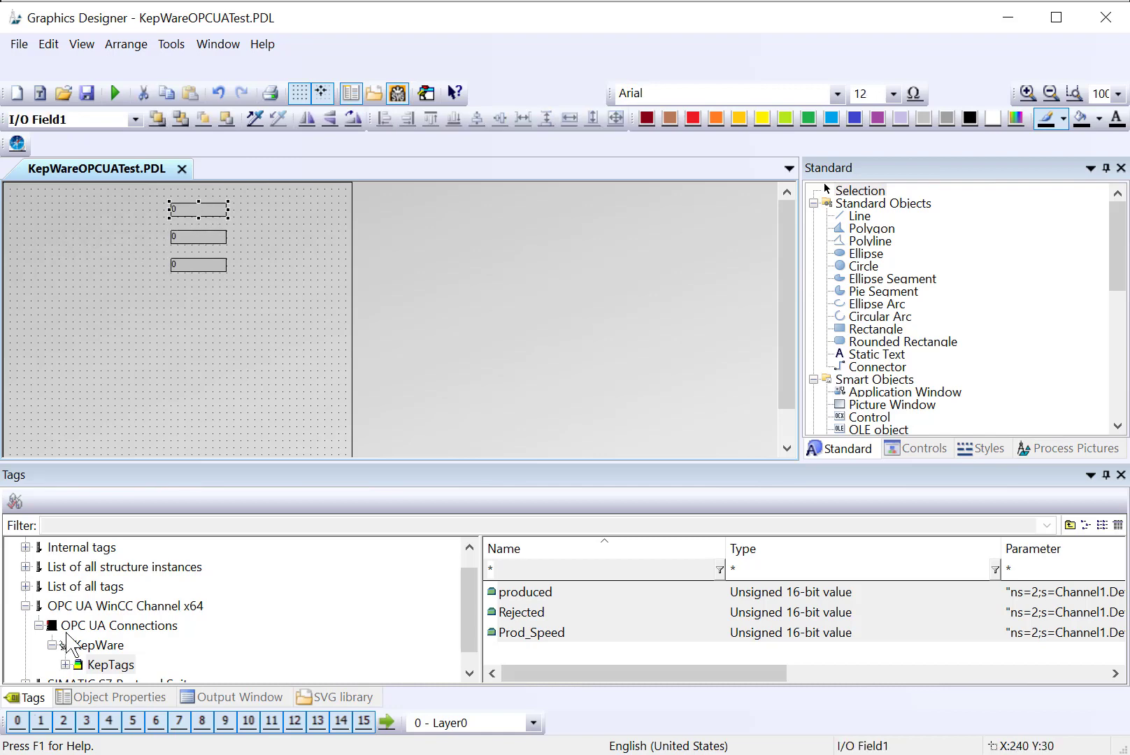
Verify in Object Properties that the I/O fields output produced and Prod_Speed.
click(117, 697)
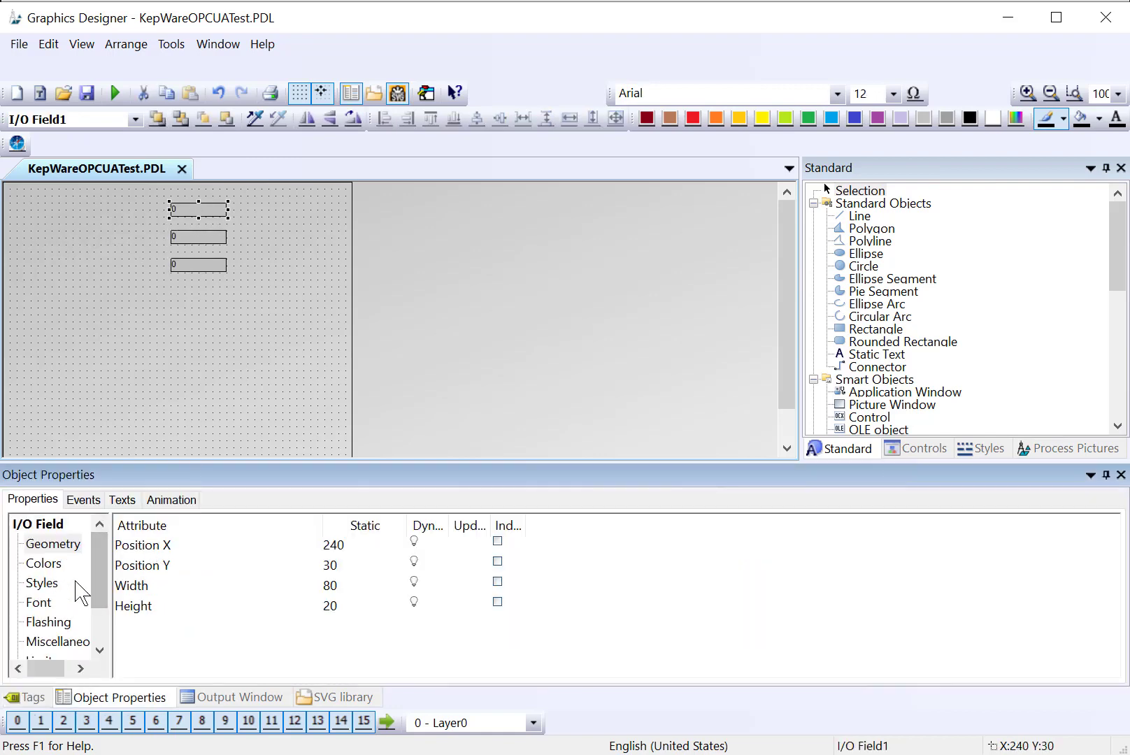
click(56, 621)
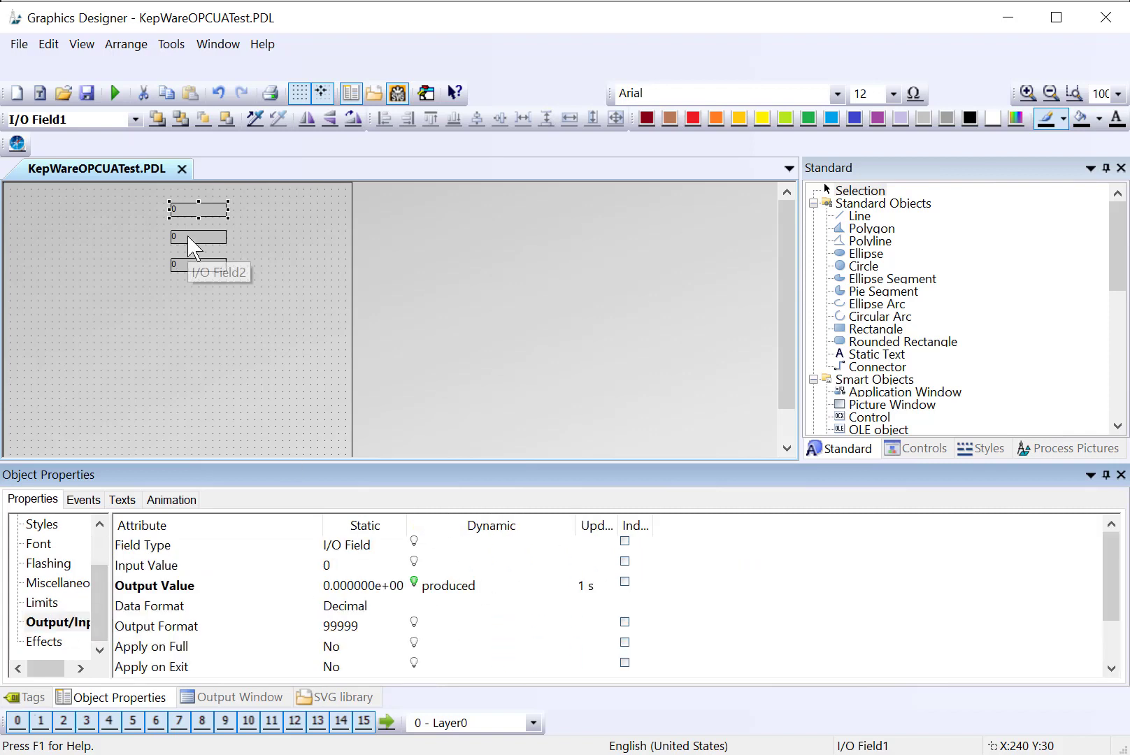
click(198, 264)
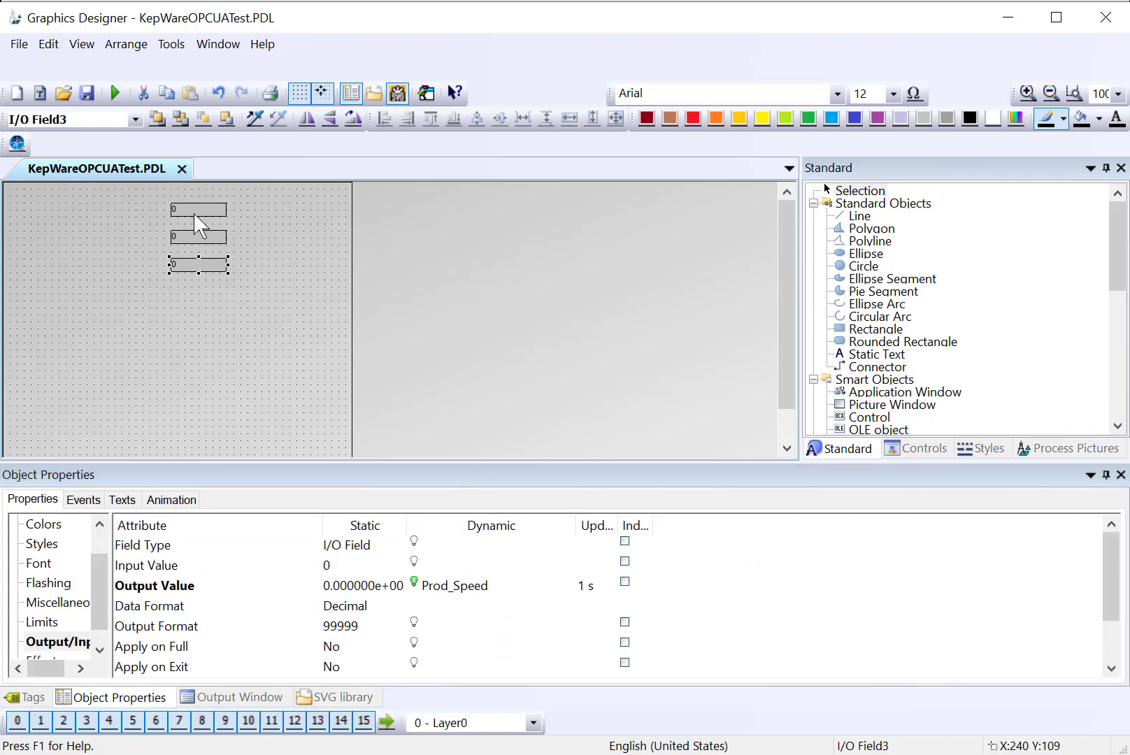
click(877, 354)
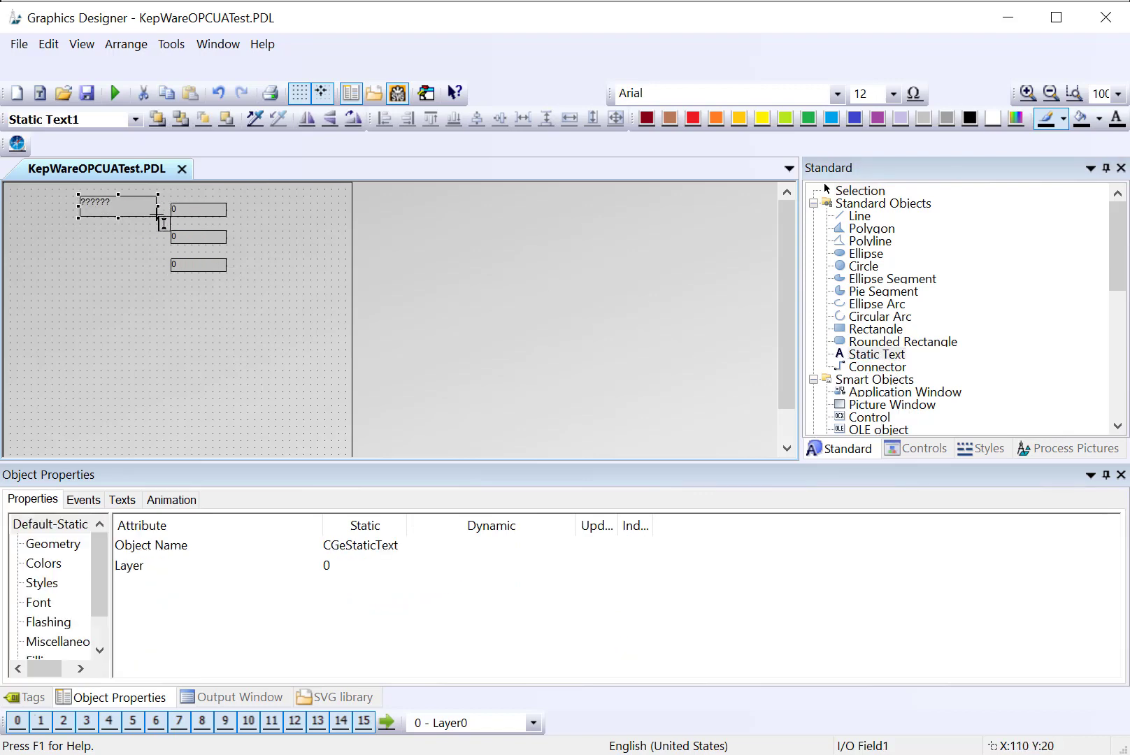
Label the first field Produced, duplicate the label and rename the copy Rejected.
text(Produced)
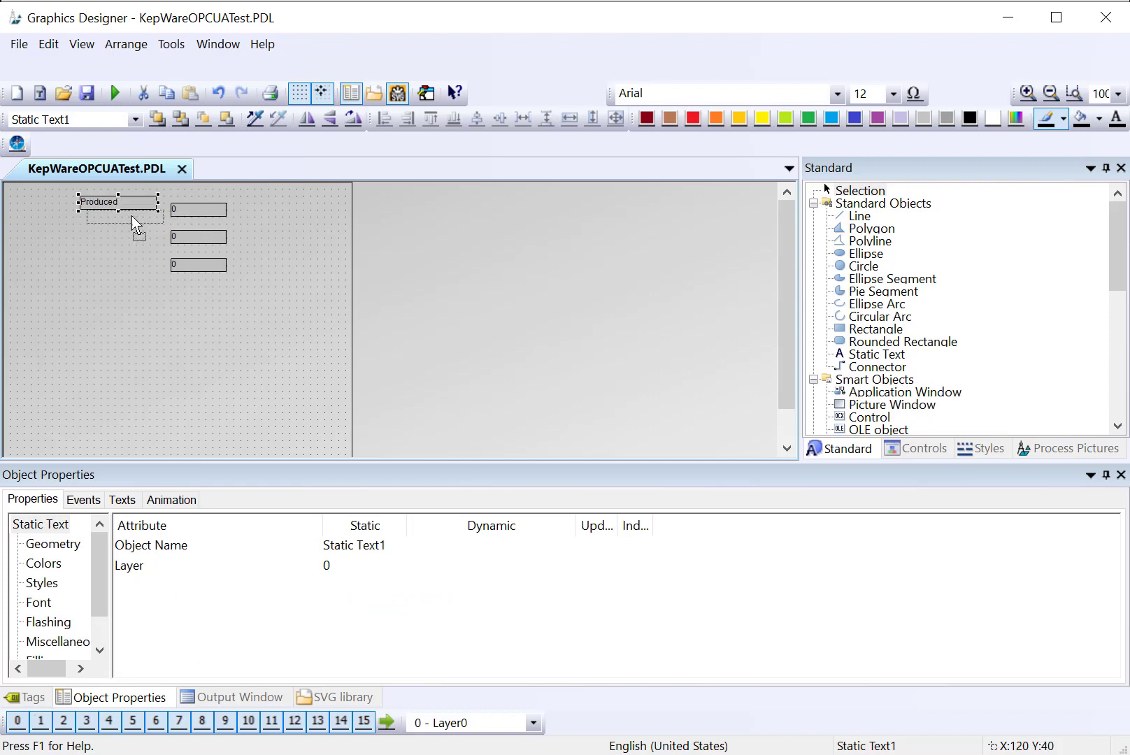
right_click(133, 217)
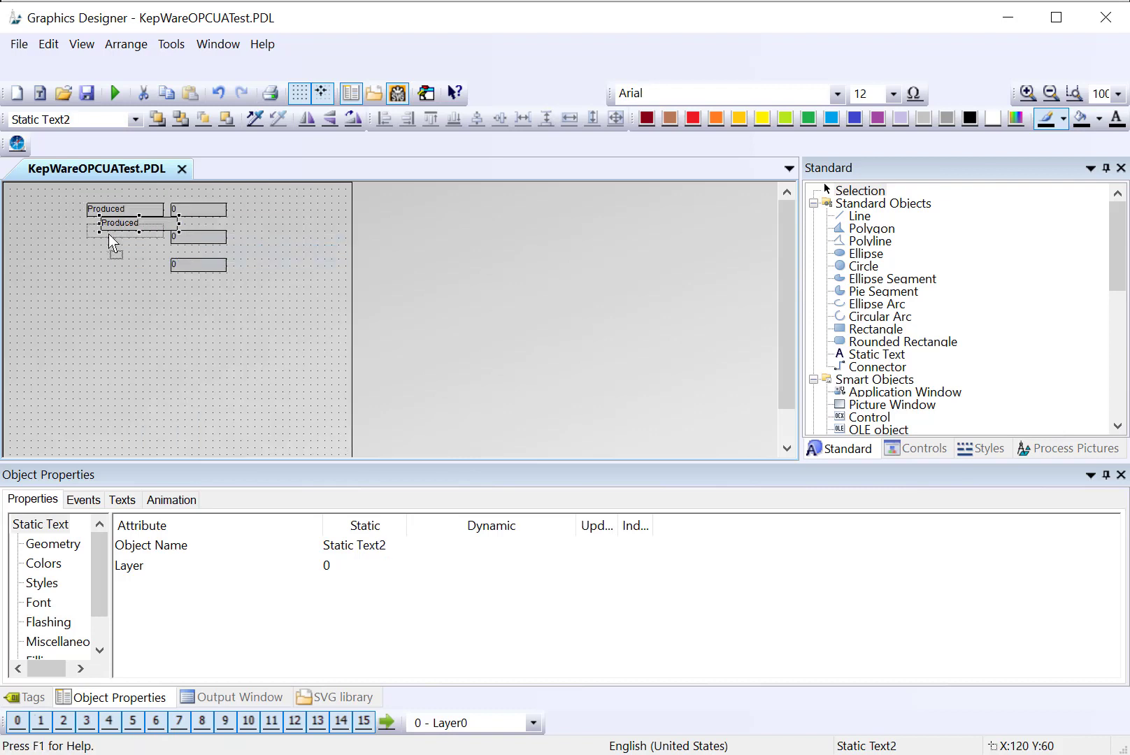
double_click(115, 237)
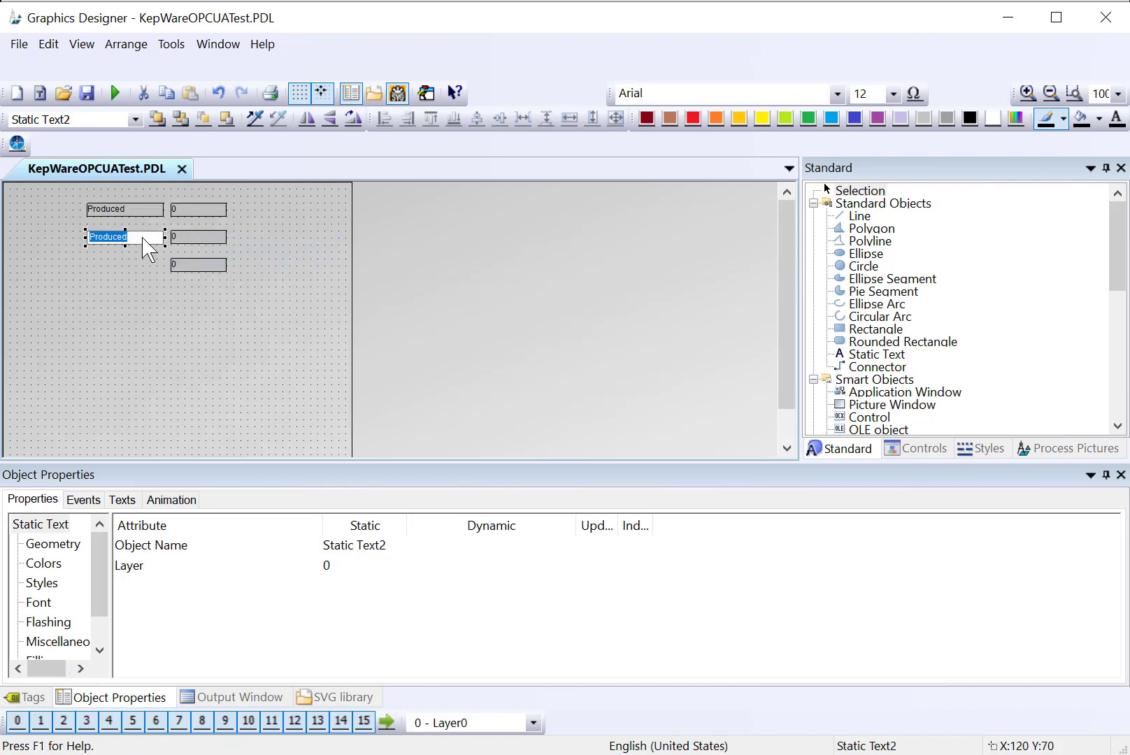
text(Rejected)
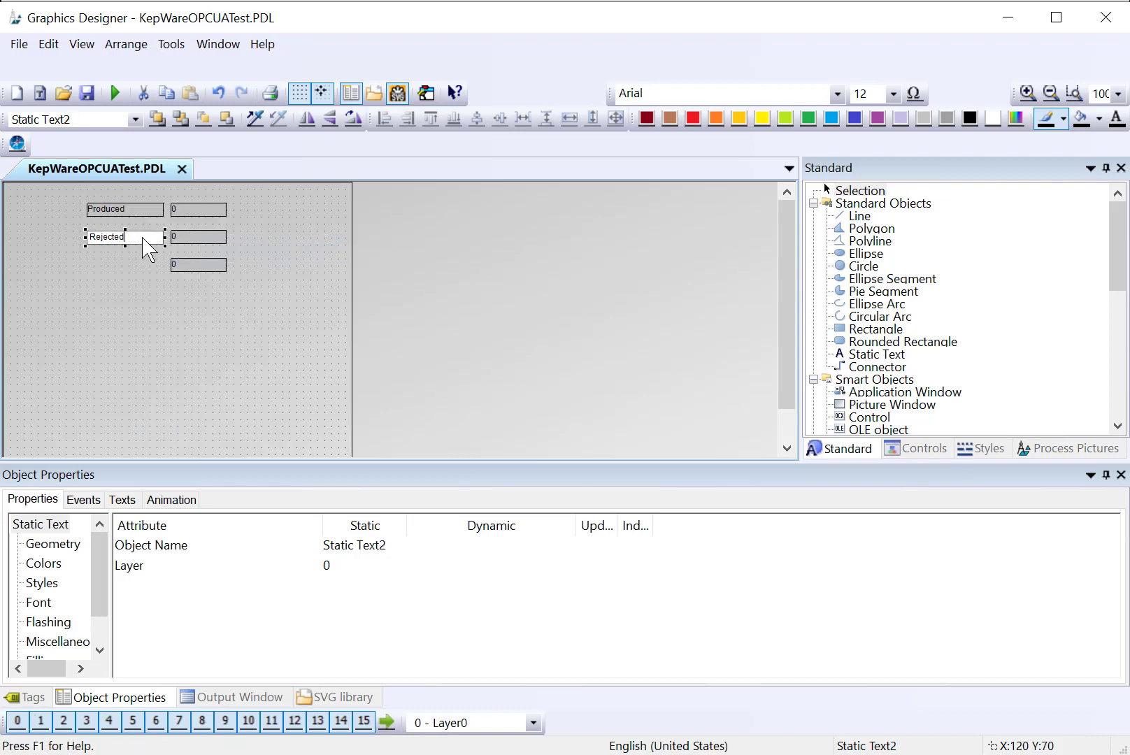
Duplicate again and rename the third label Production Speed.
right_click(124, 237)
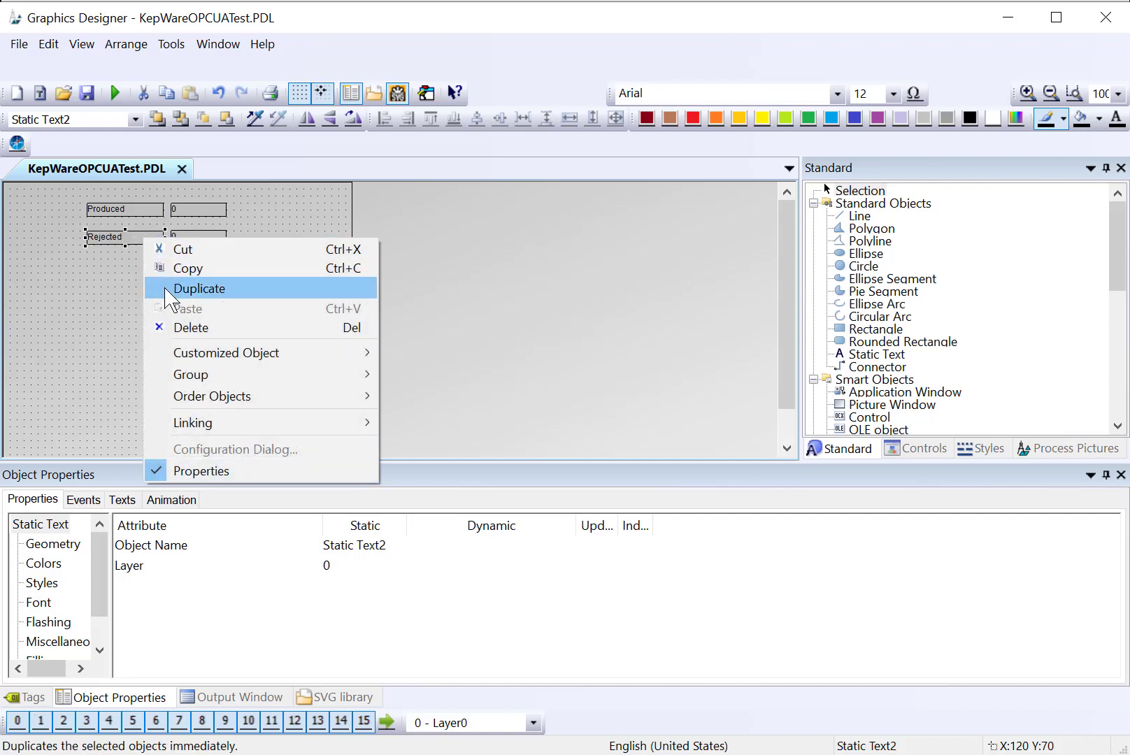
click(199, 288)
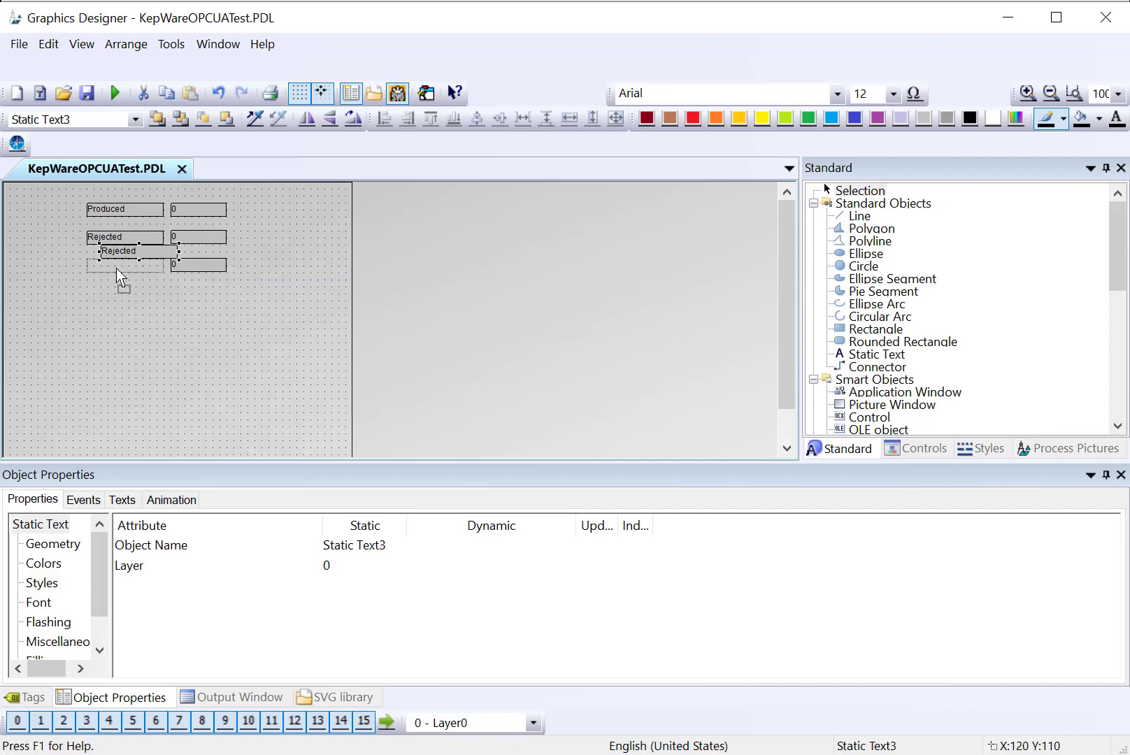
double_click(118, 264)
text(Product)
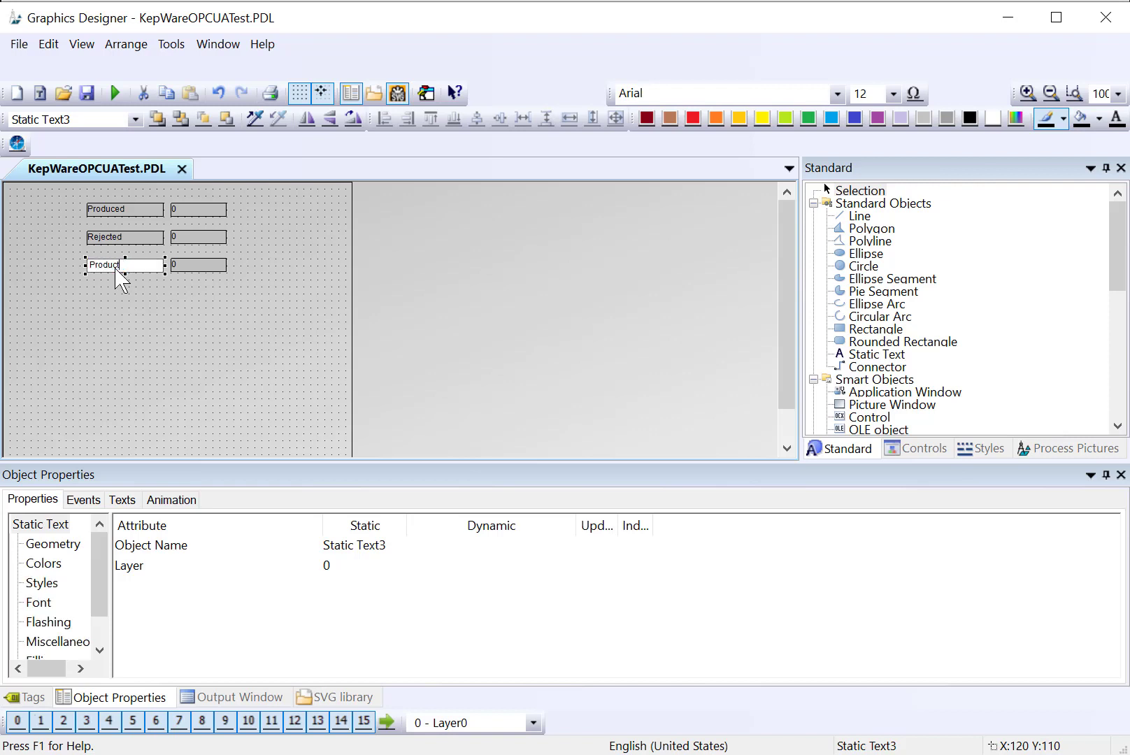
text(ion Speed)
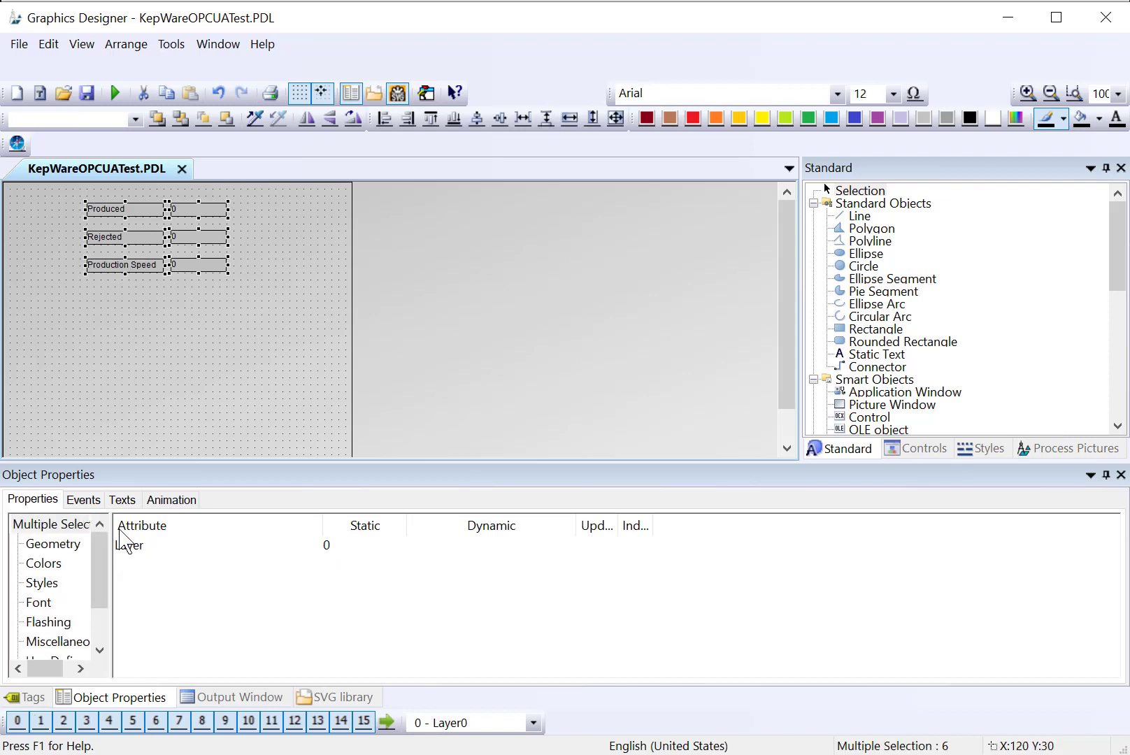
click(44, 642)
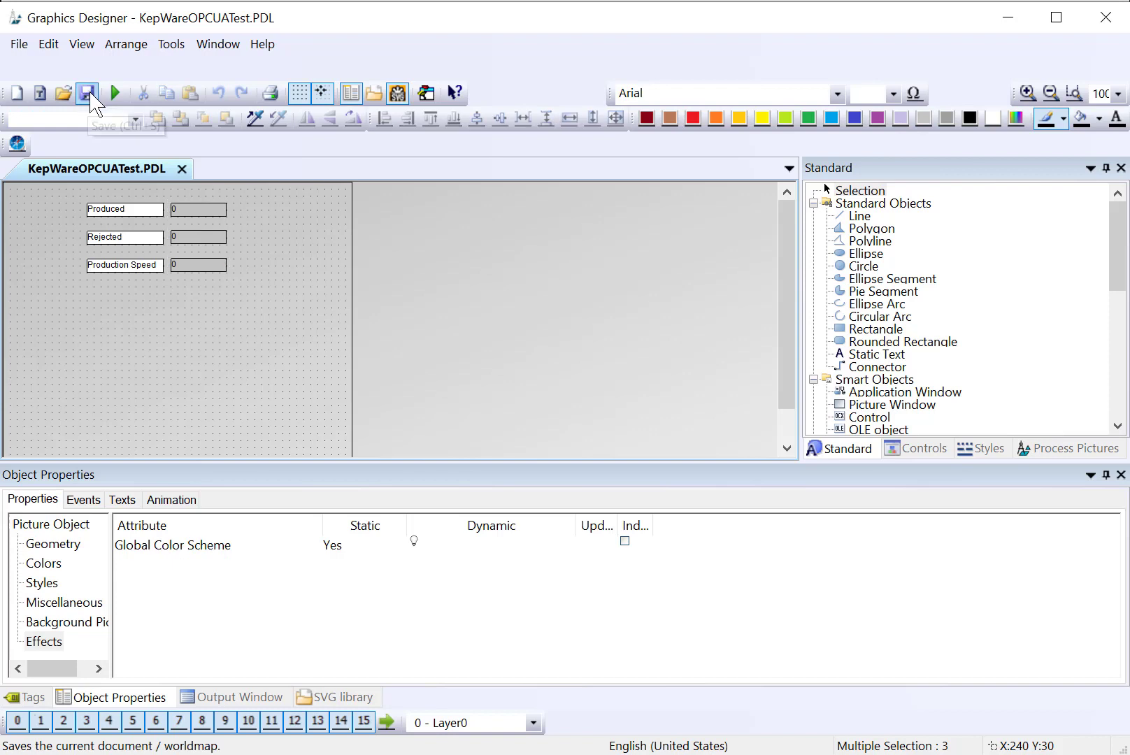
Save the picture, run it in WinCC Runtime and compare the live values with OPC Quick Client.
click(88, 92)
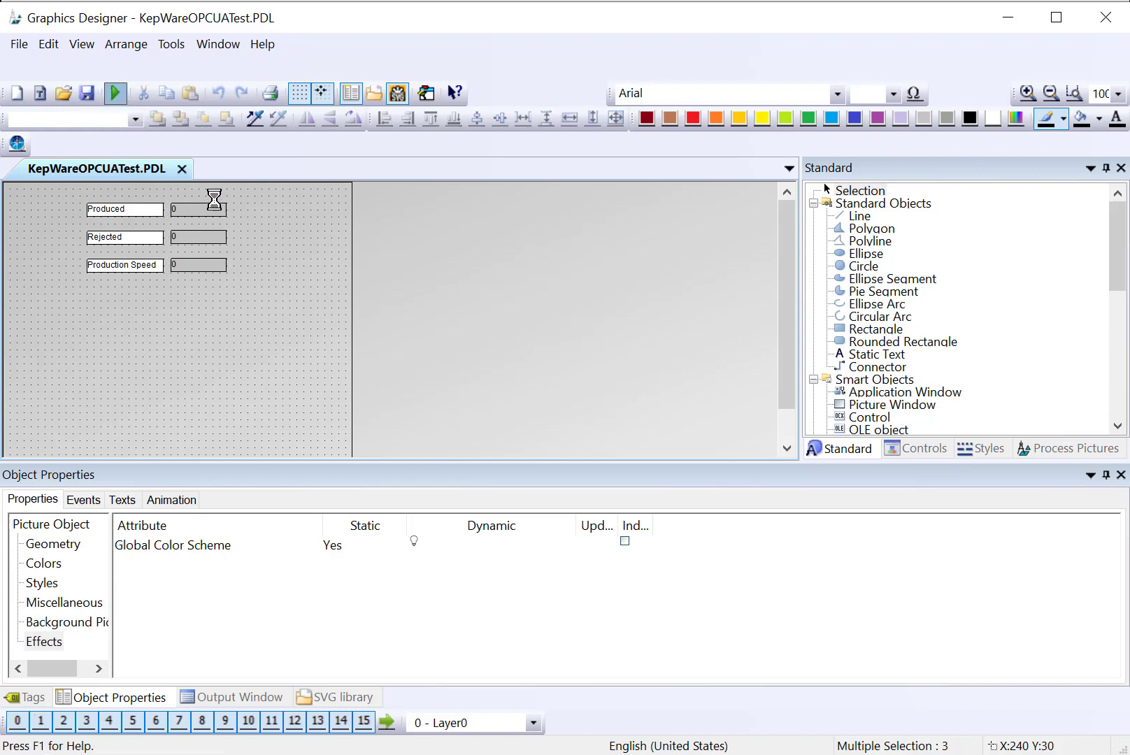
click(114, 93)
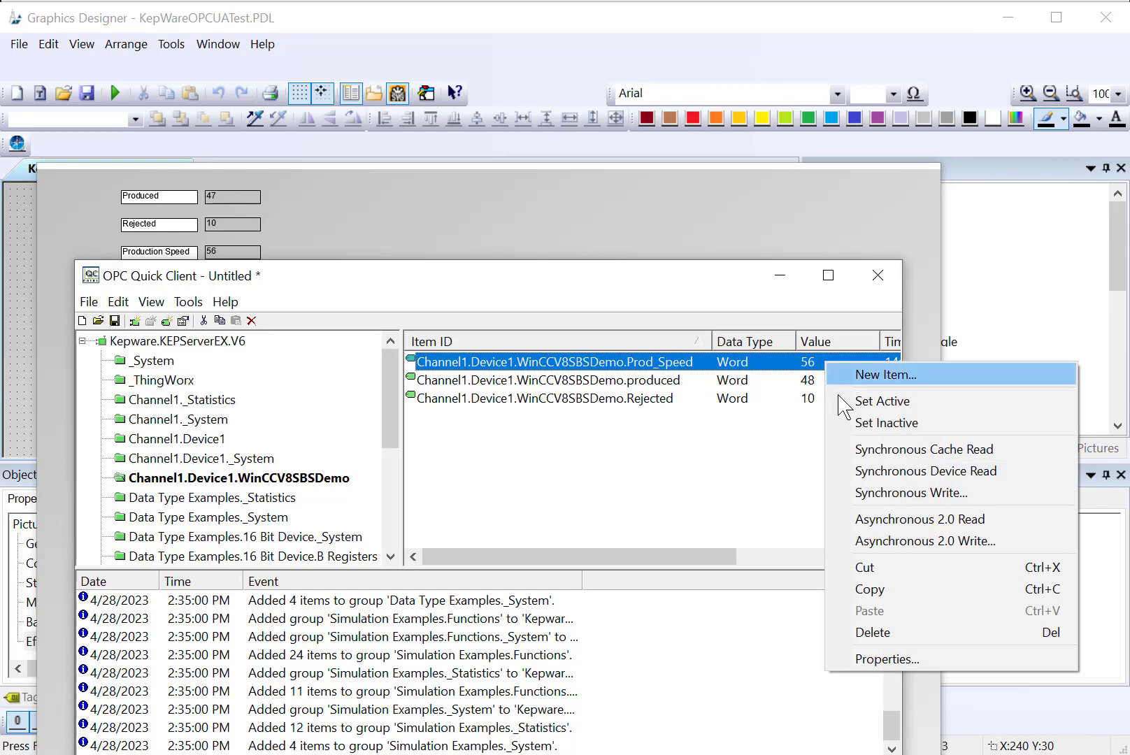
click(926, 542)
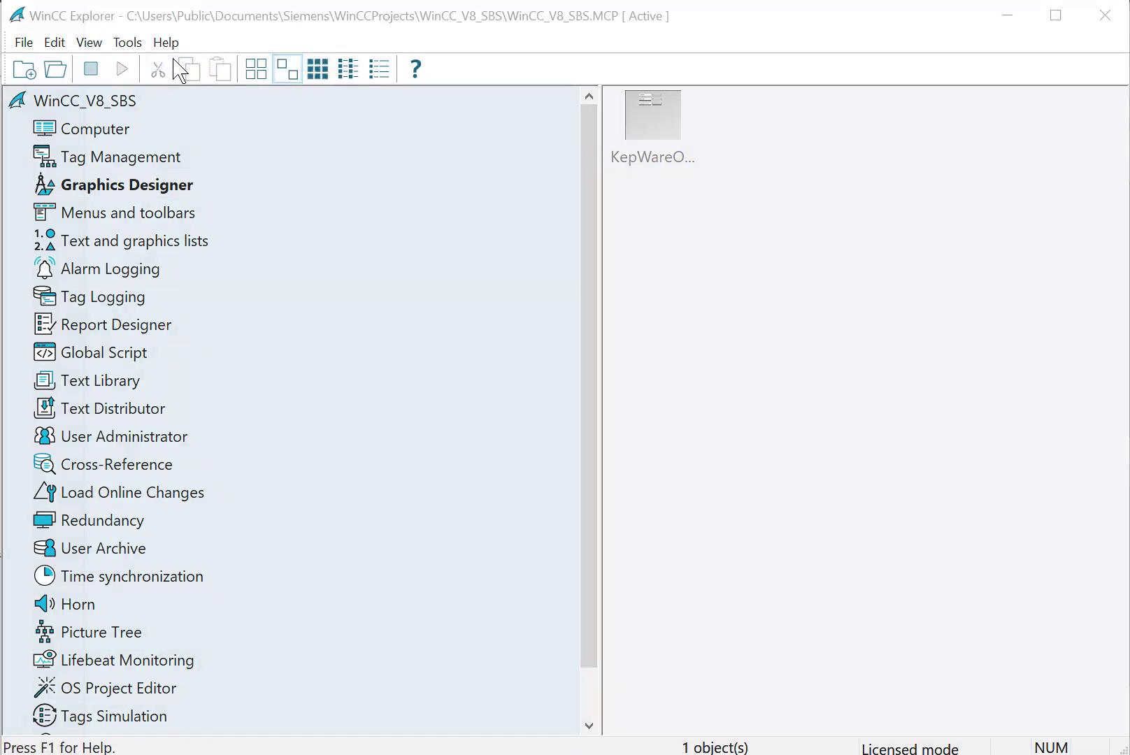
click(414, 68)
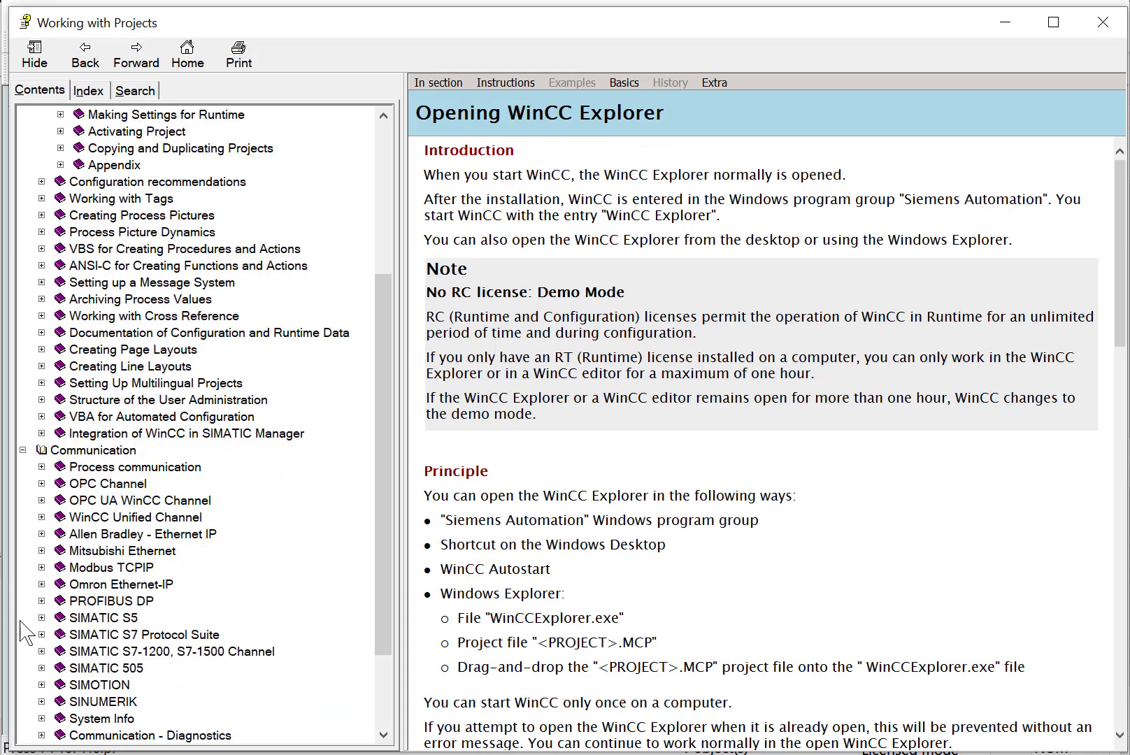
click(137, 500)
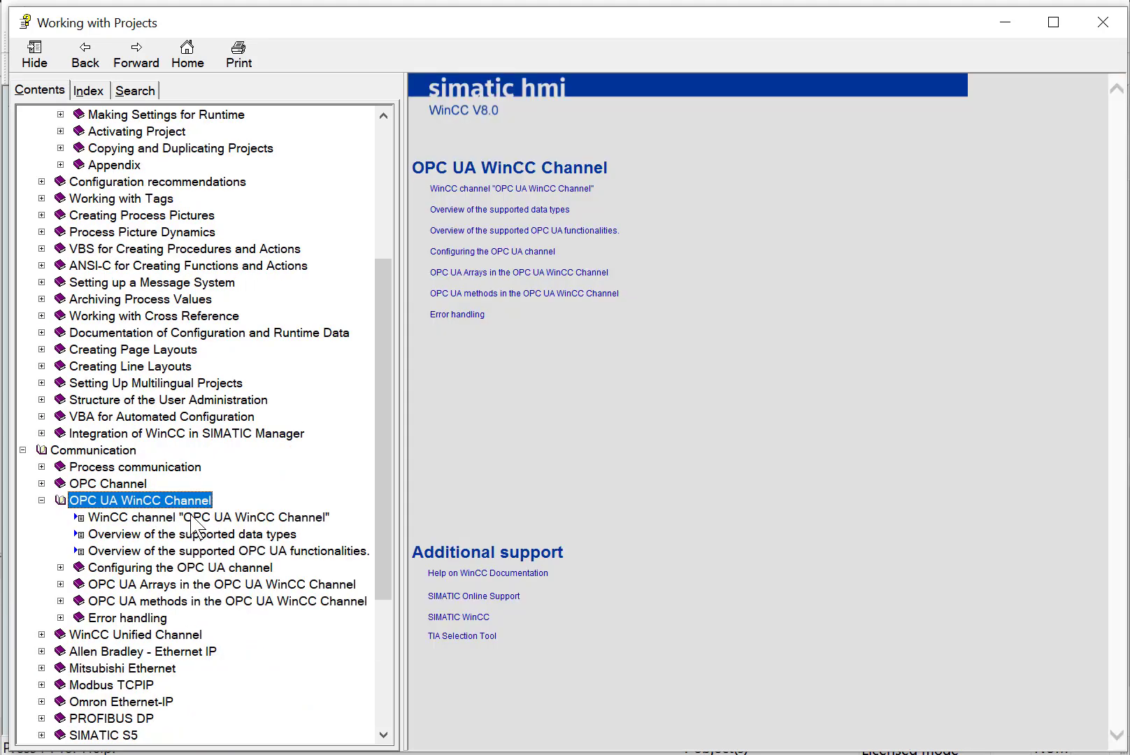
click(218, 516)
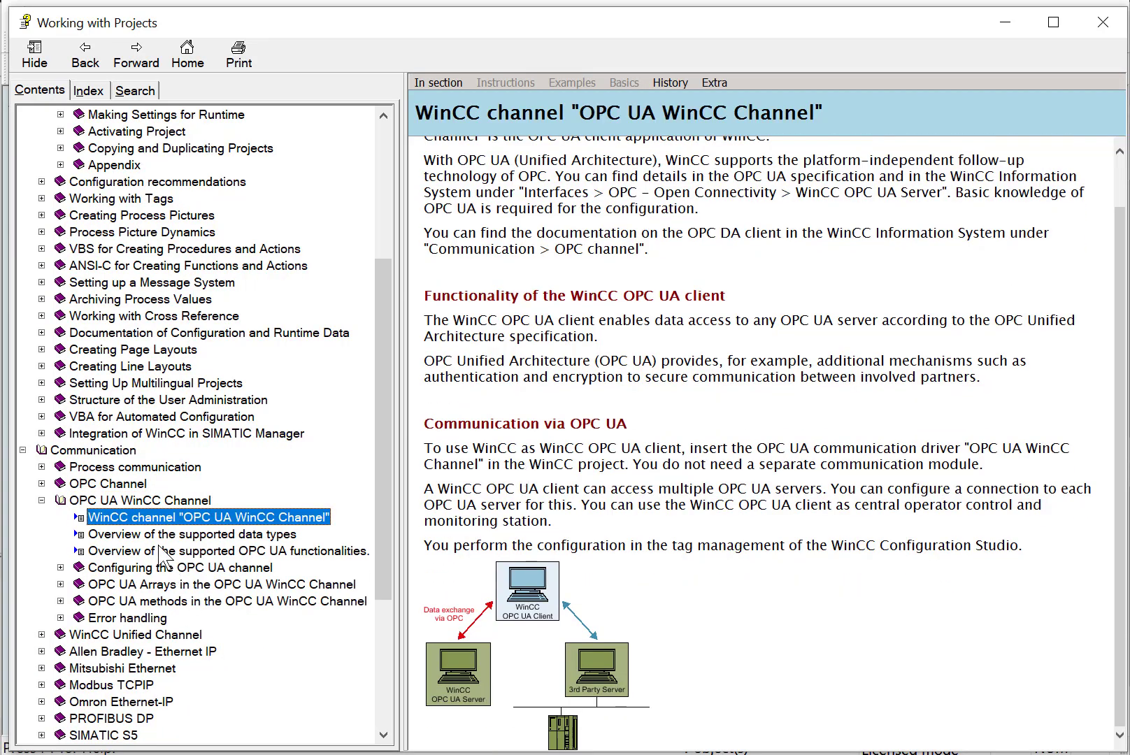
click(191, 534)
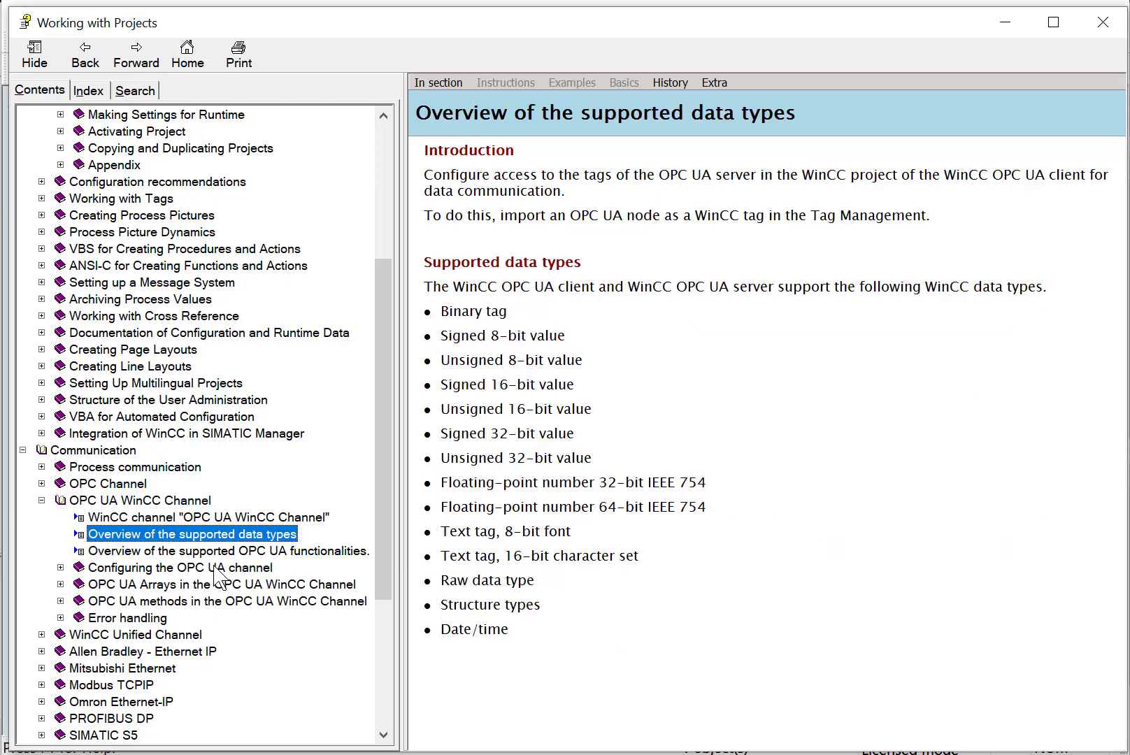
click(229, 551)
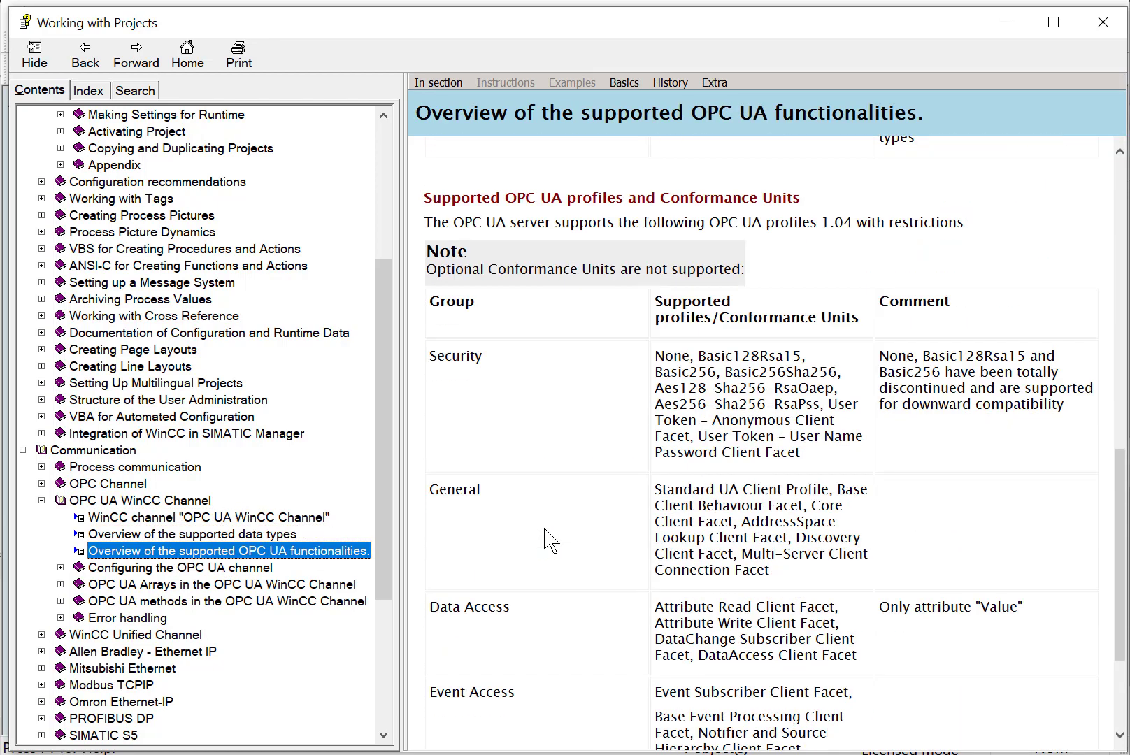
click(176, 567)
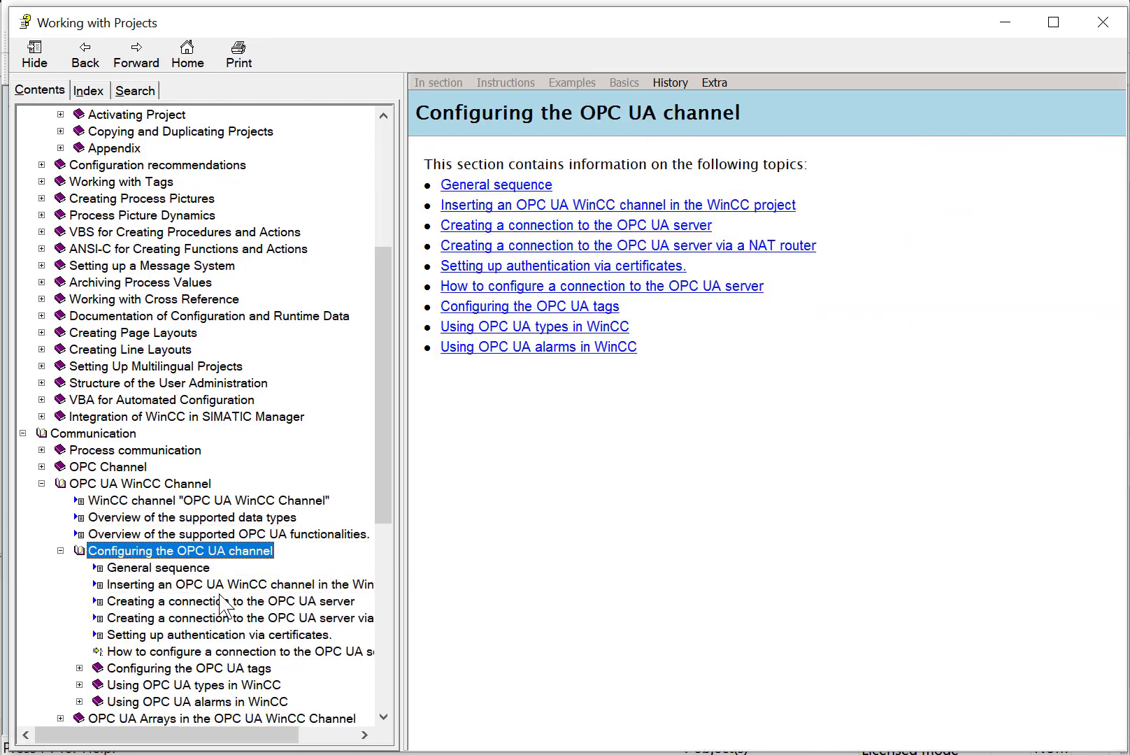
scroll(down, 3)
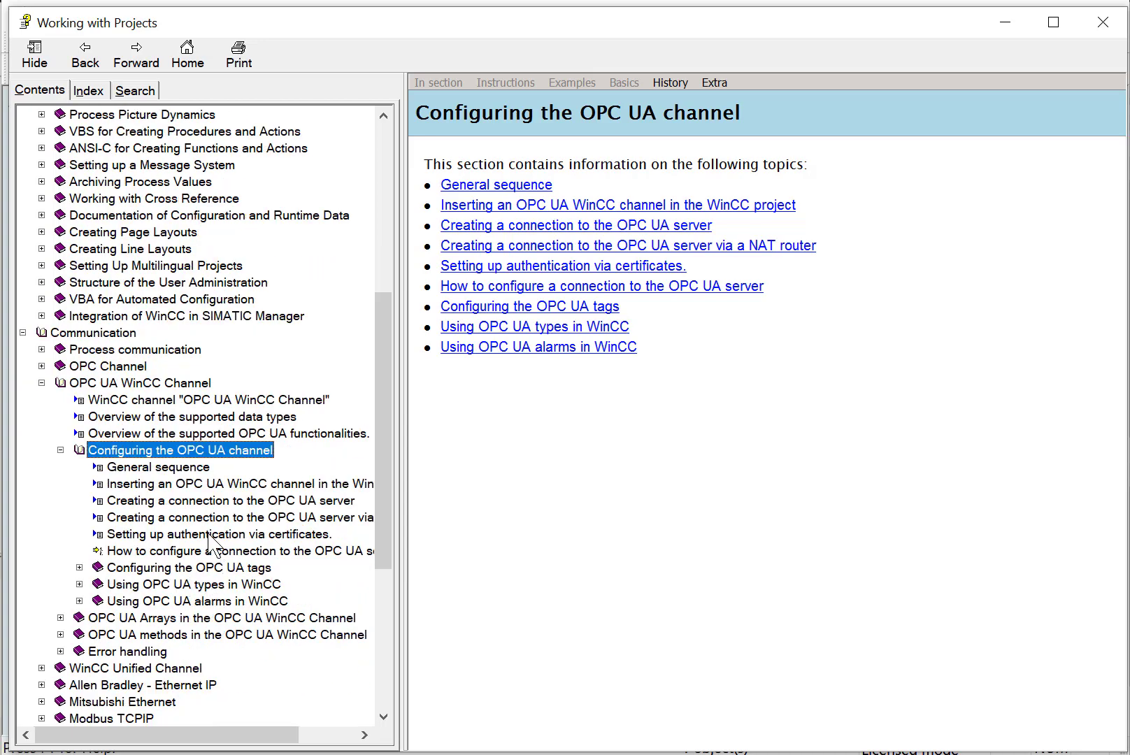
click(218, 534)
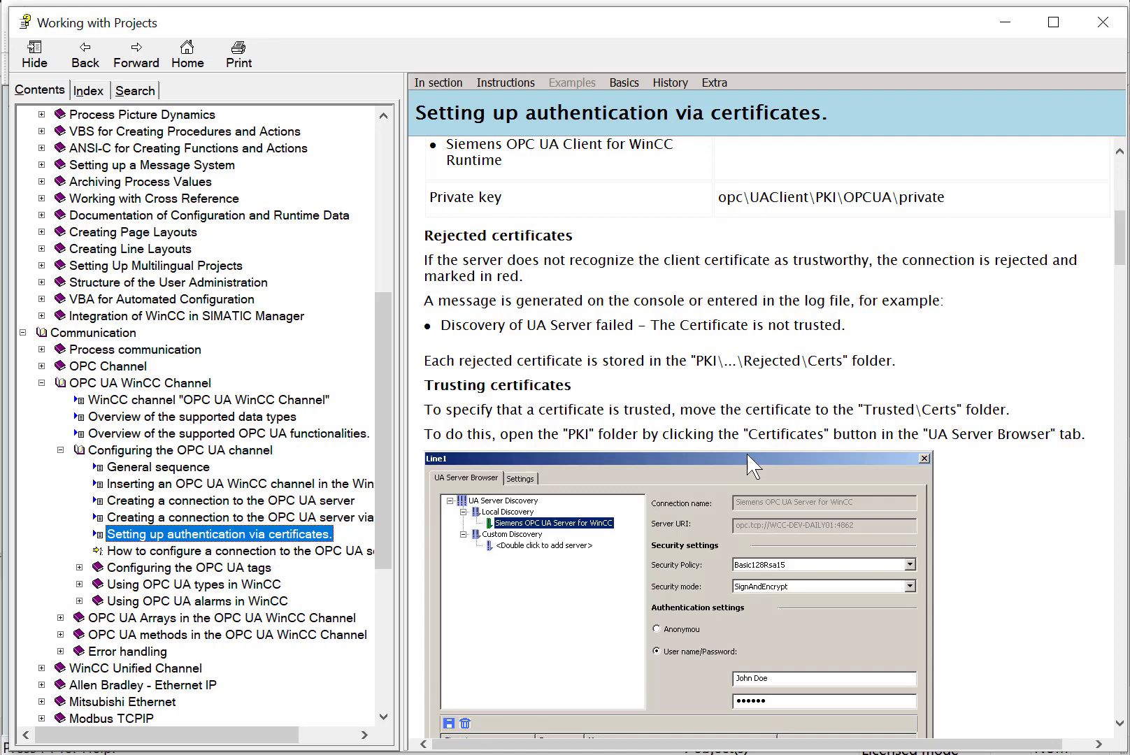
scroll(down, 3)
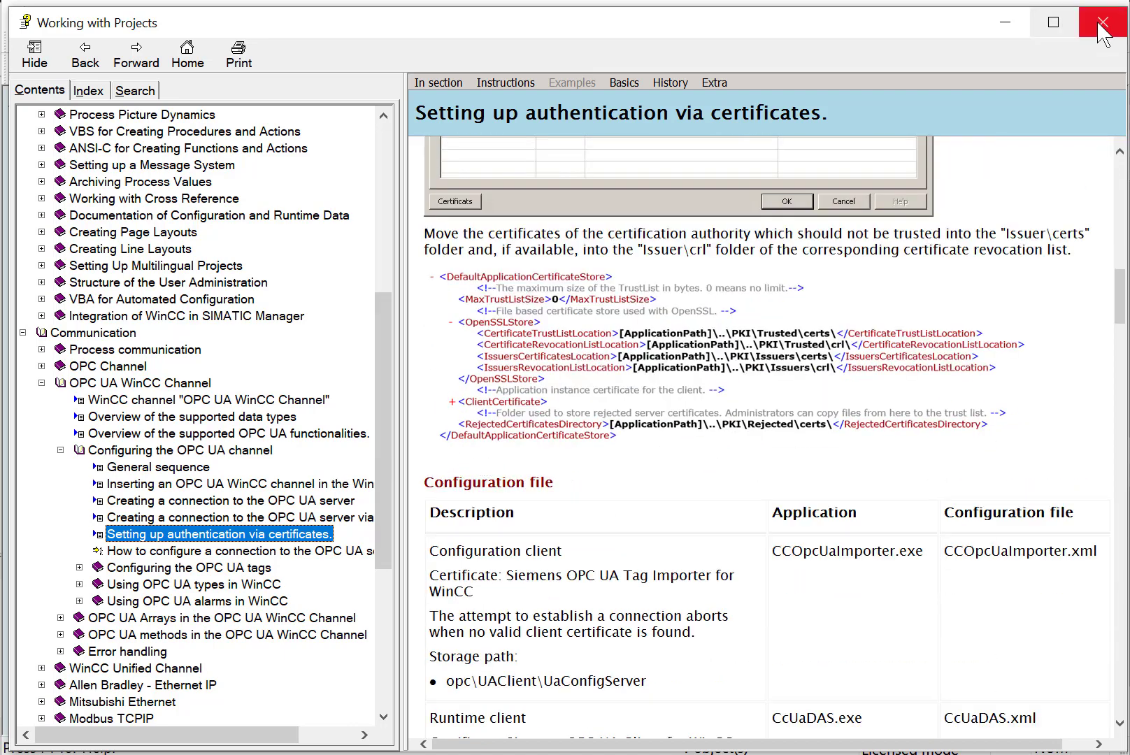
click(1102, 21)
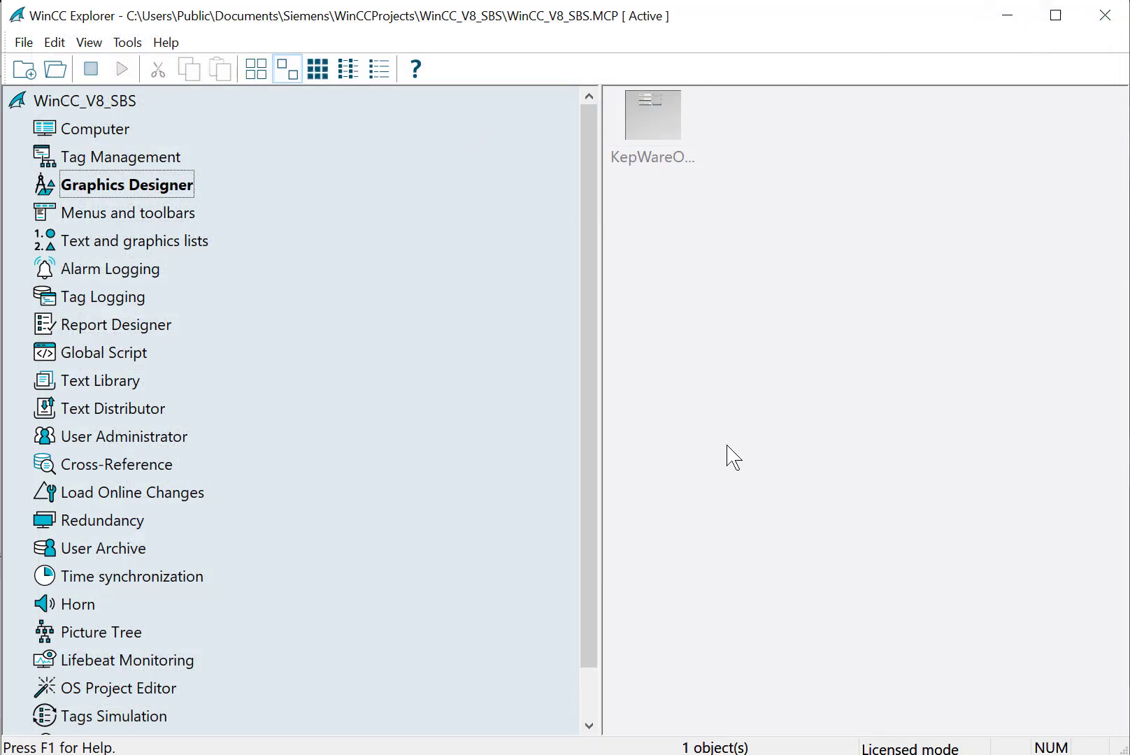
mouse_move(820, 481)
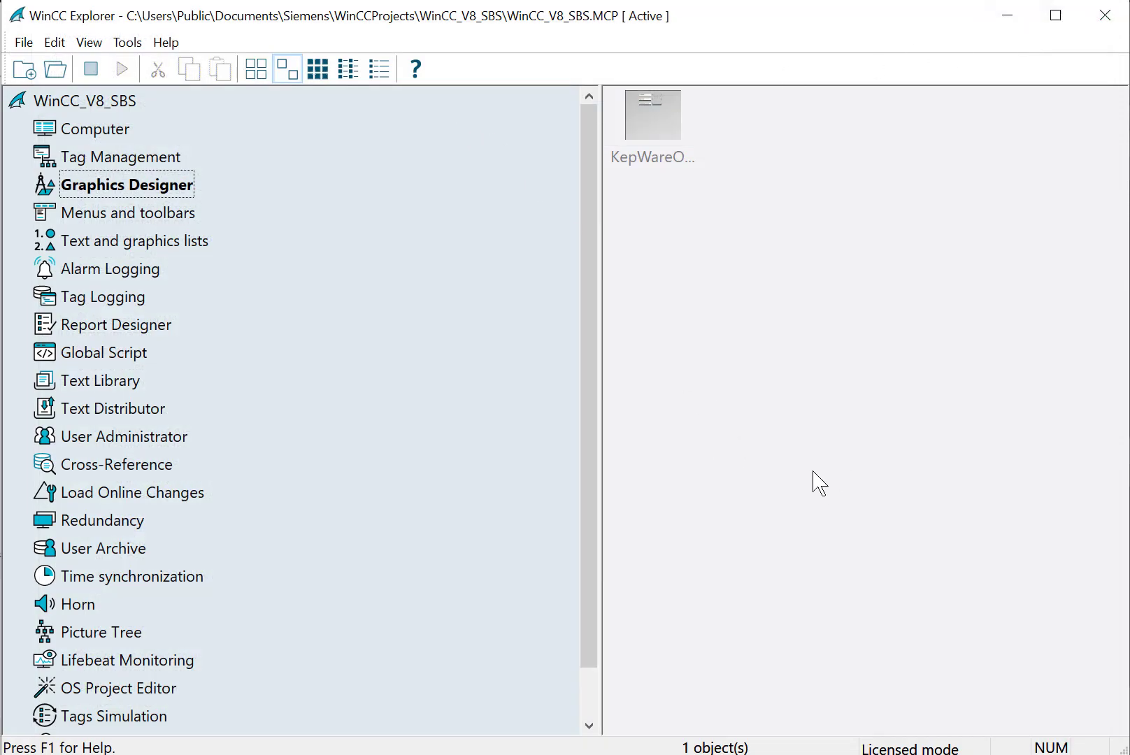